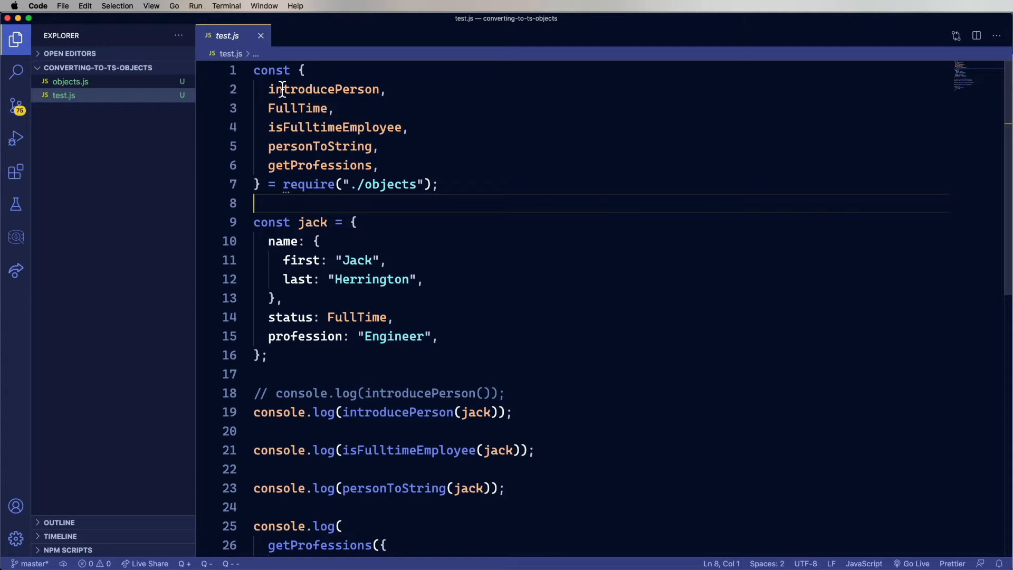
Review test.js, then bring up objects.js from the Explorer.
left_click_drag(269, 88, 253, 184)
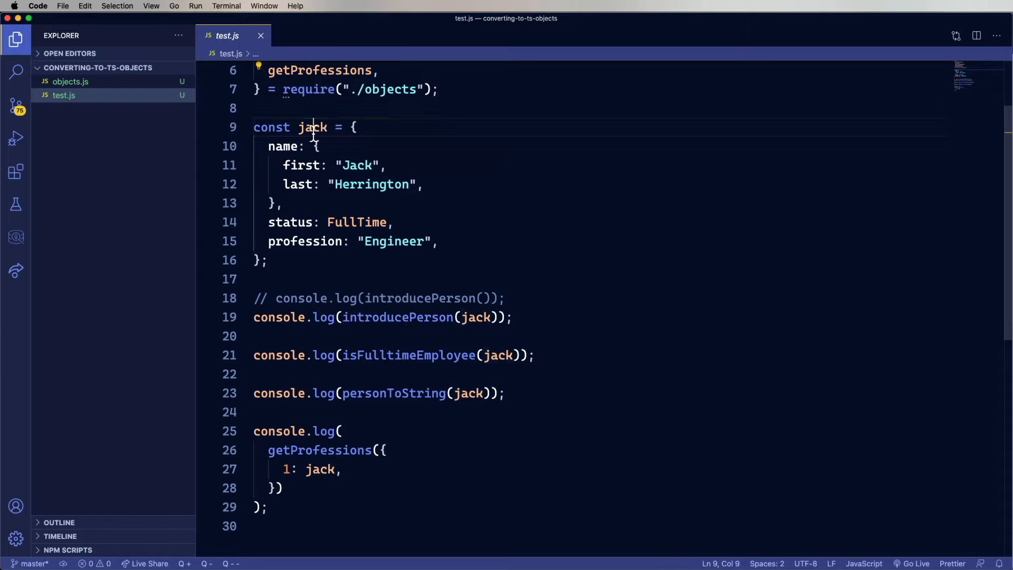
left_click(269, 260)
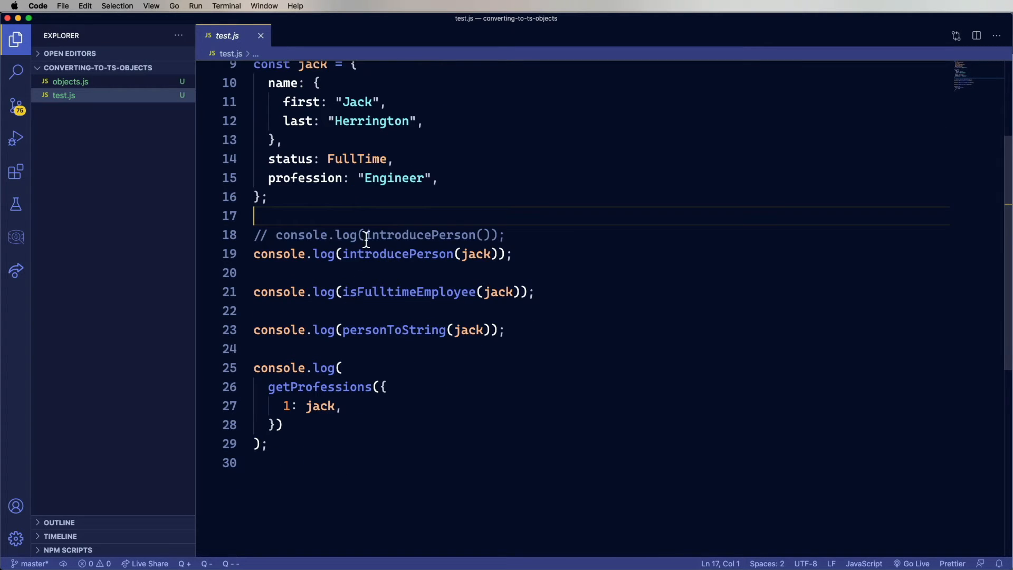
left_click(365, 253)
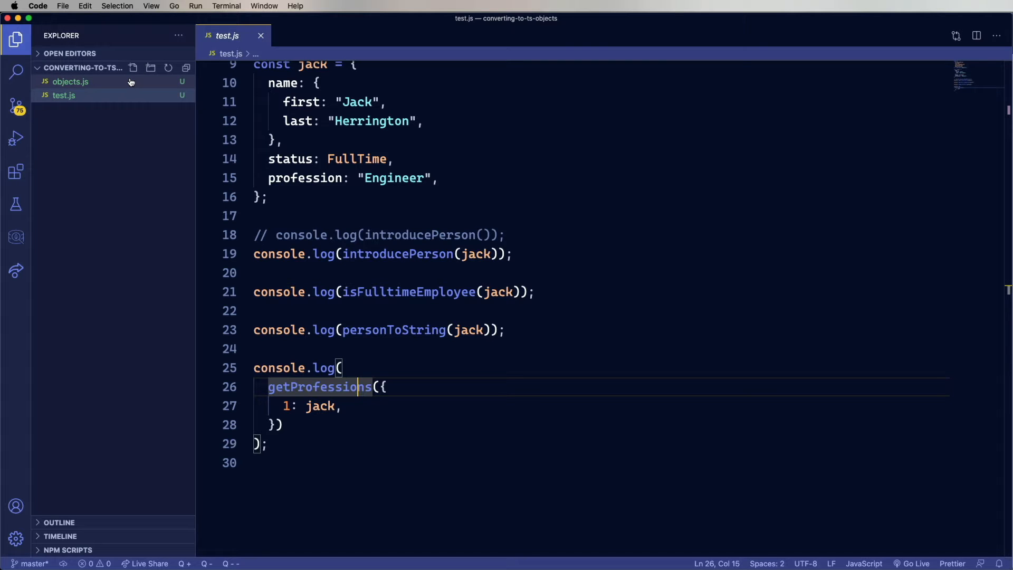
left_click(70, 82)
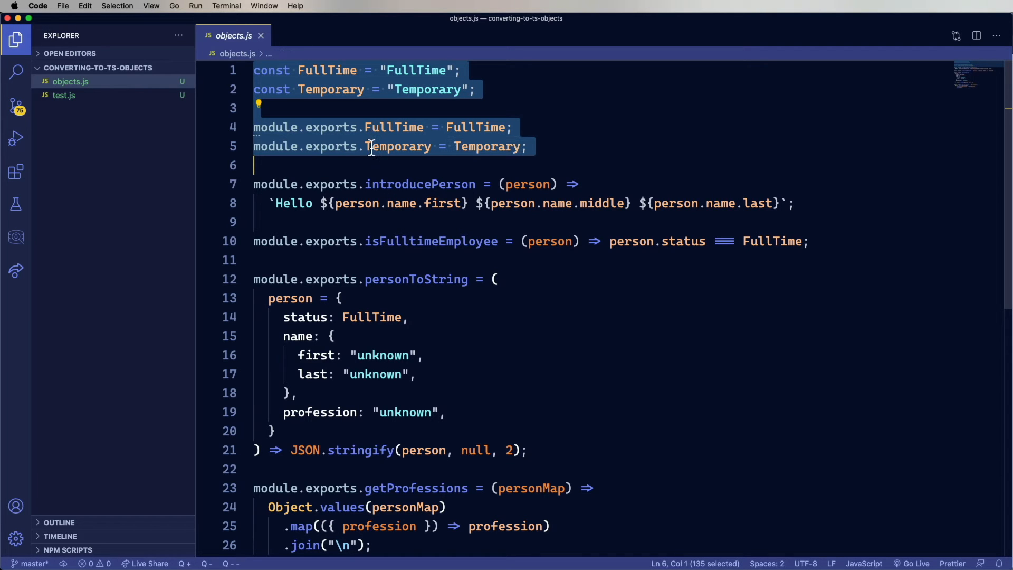
left_click(372, 165)
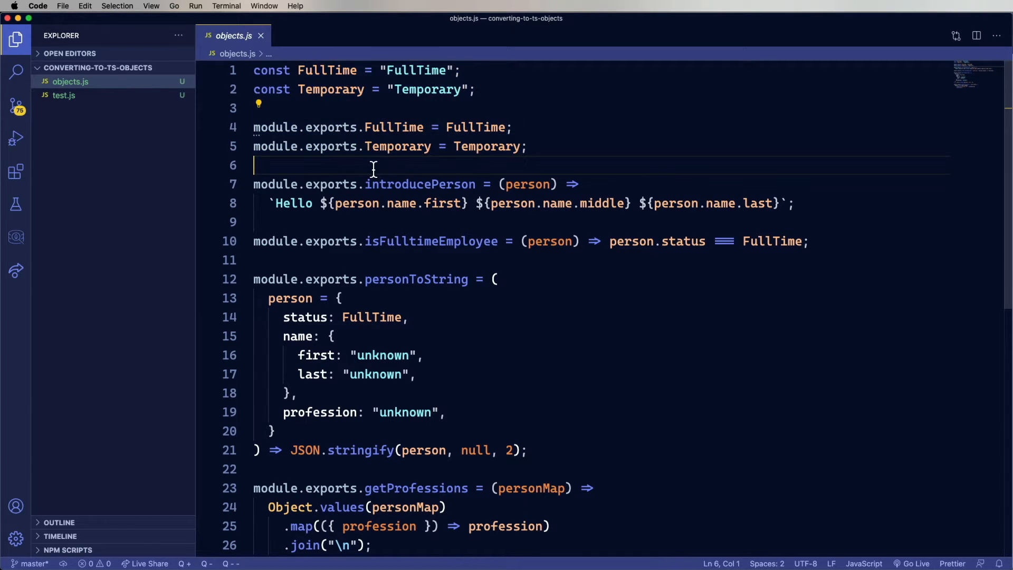
double_click(528, 184)
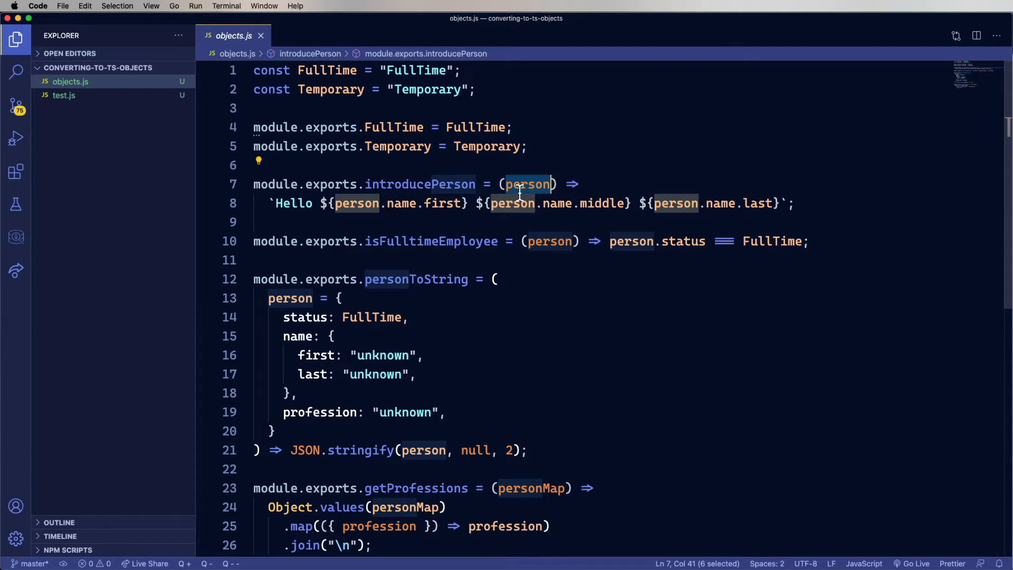
mouse_move(725, 214)
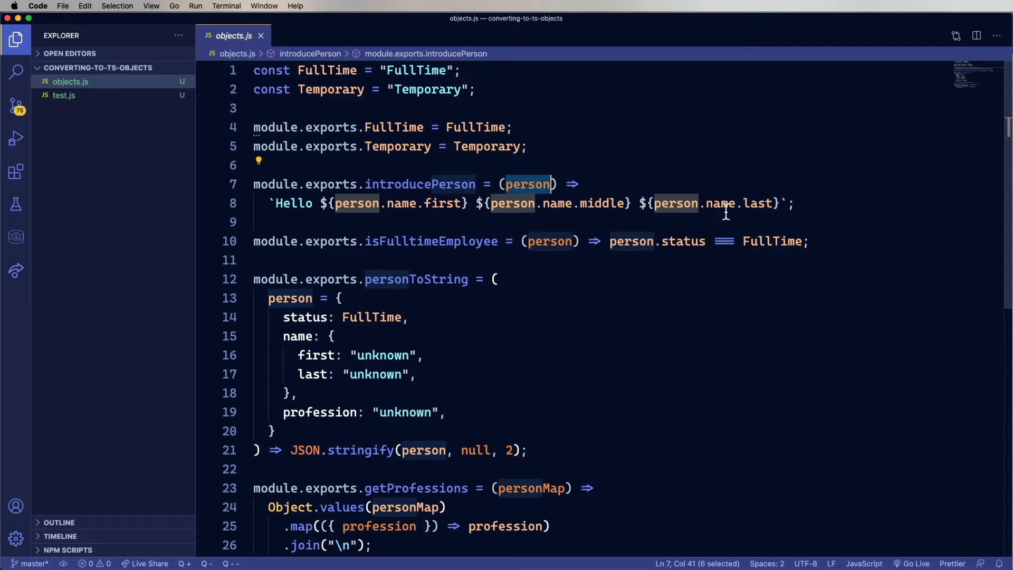
double_click(430, 240)
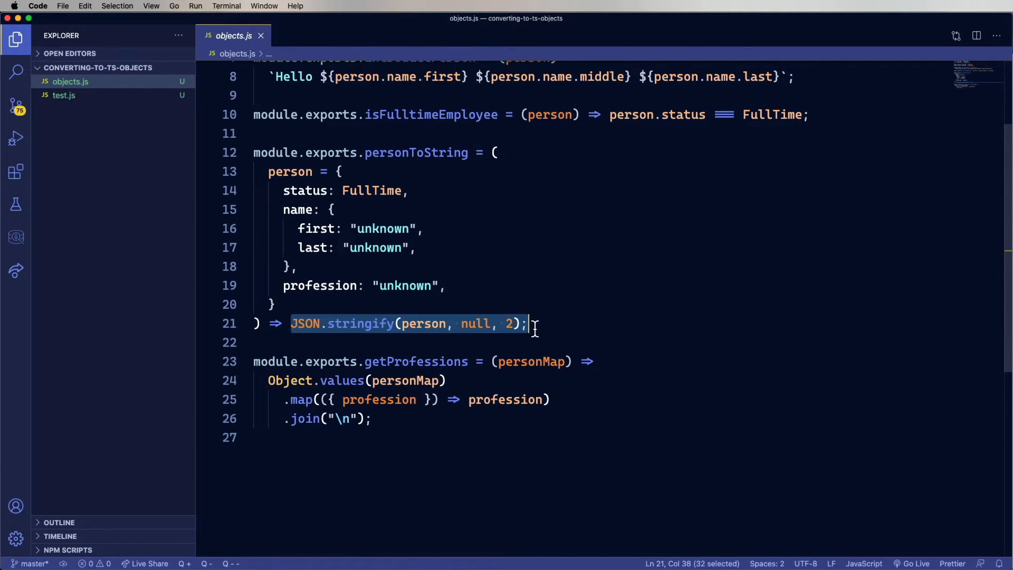
double_click(416, 297)
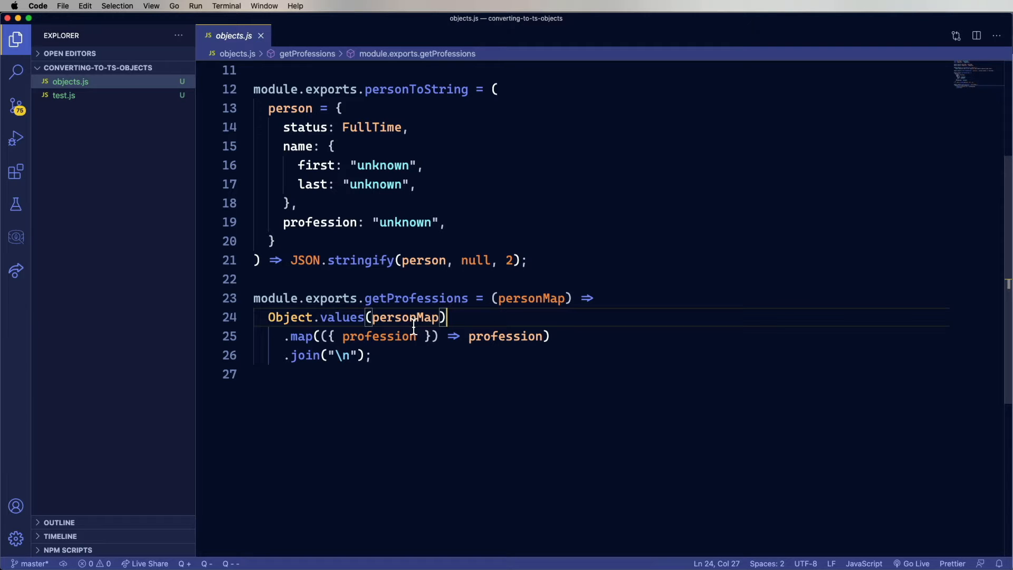
left_click(349, 316)
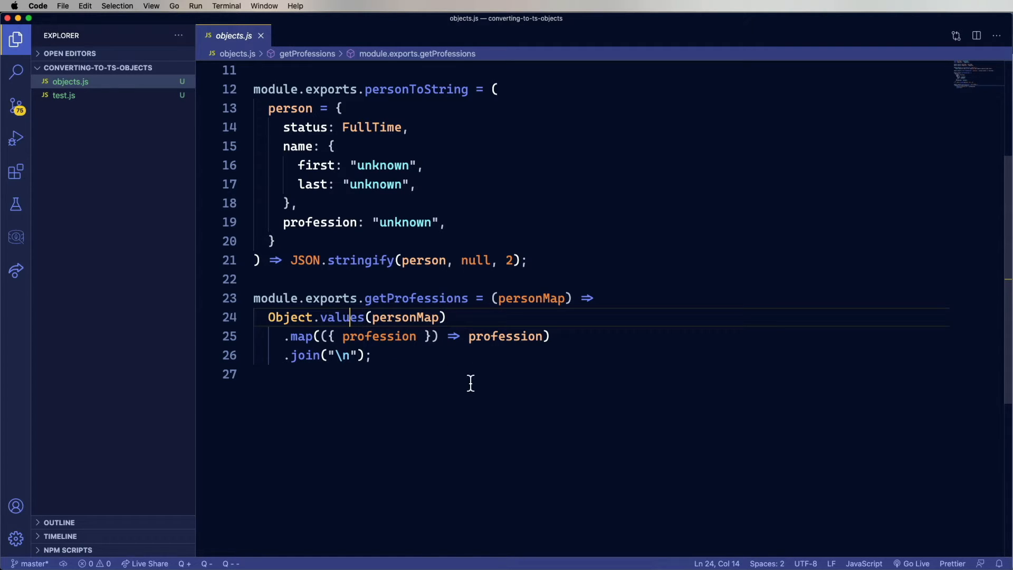
left_click(445, 222)
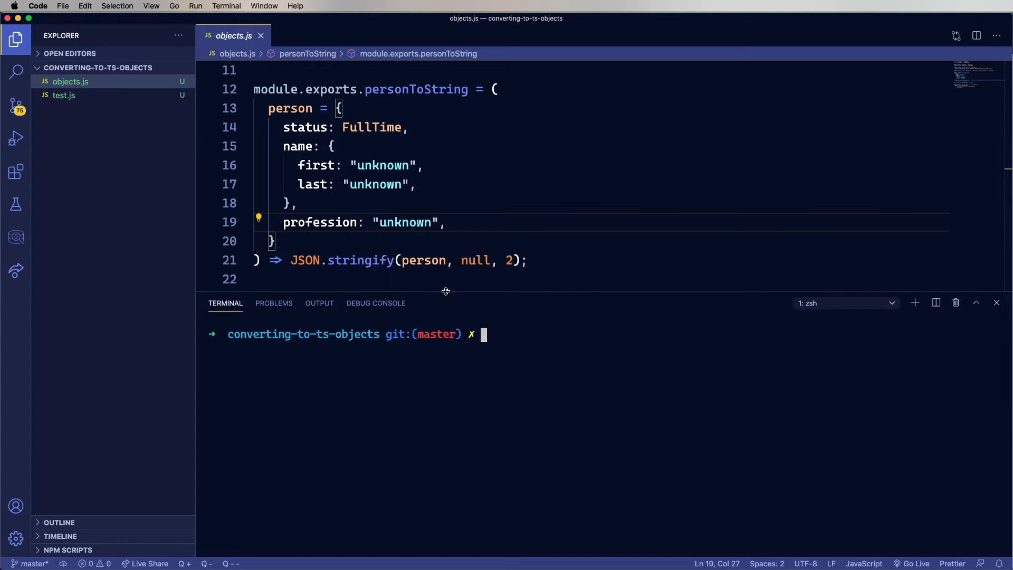
Run node test.js in the terminal and review the printed greeting, check, JSON and profession.
type("node test.js")
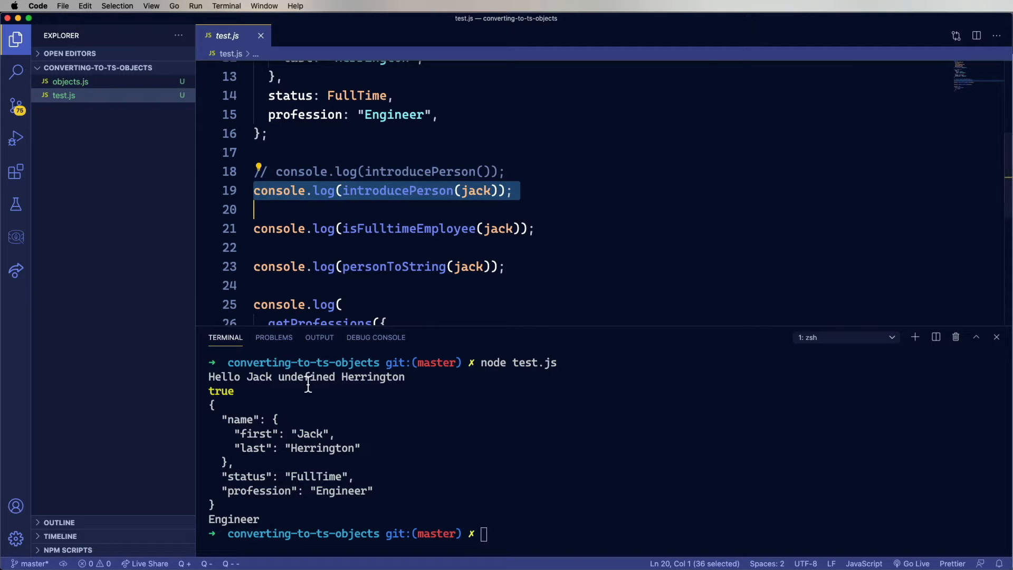
double_click(306, 377)
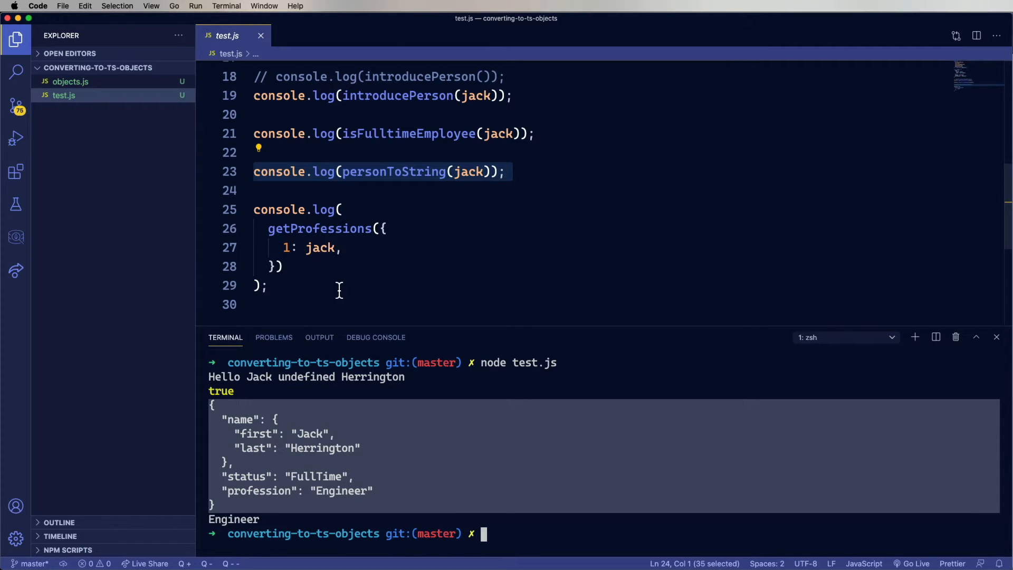
left_click(268, 286)
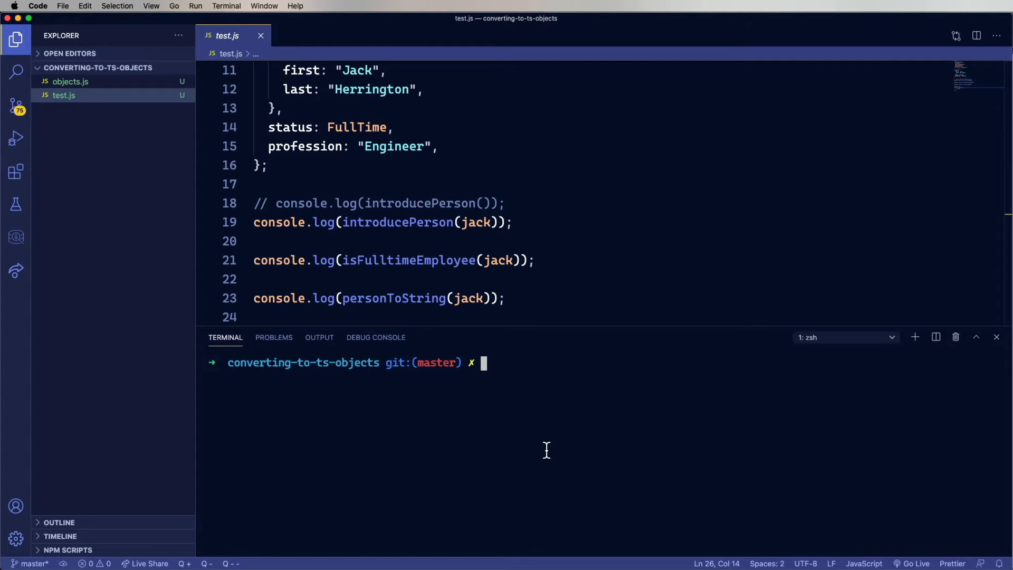
Install typescript and ts-node with yarn add, then bring up package.json.
type("yarn add typescrip")
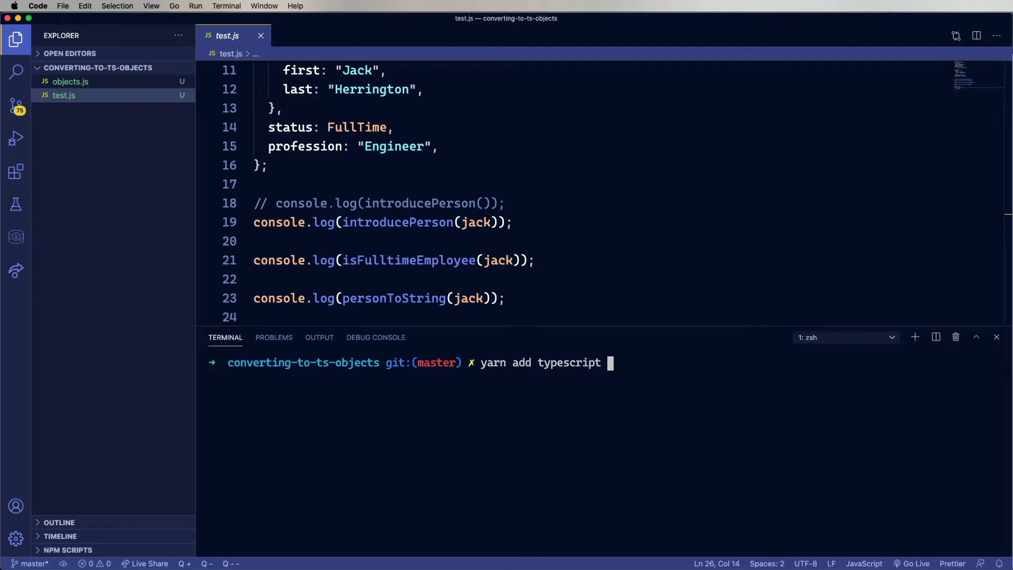
type("ts-node")
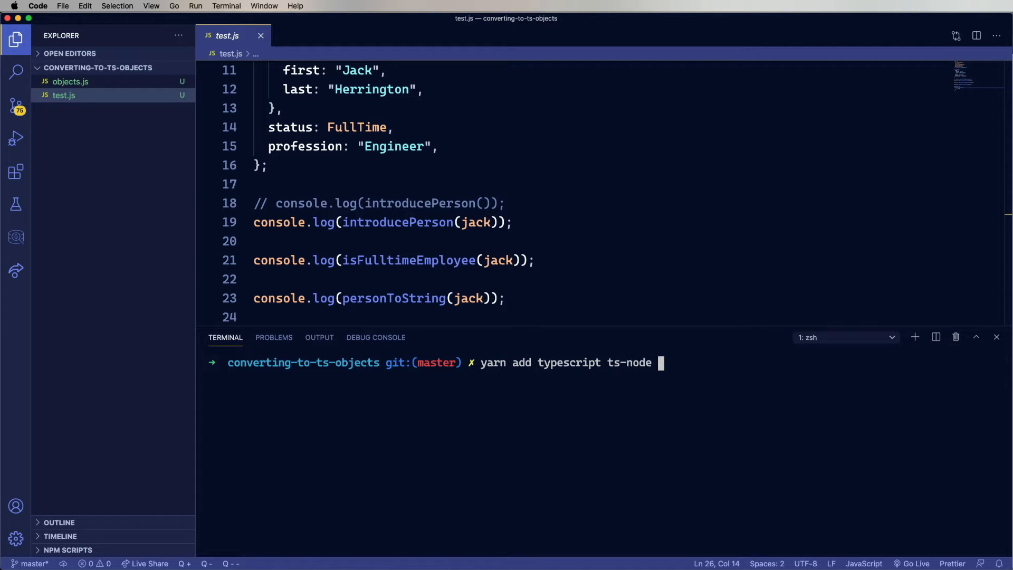
key("Enter")
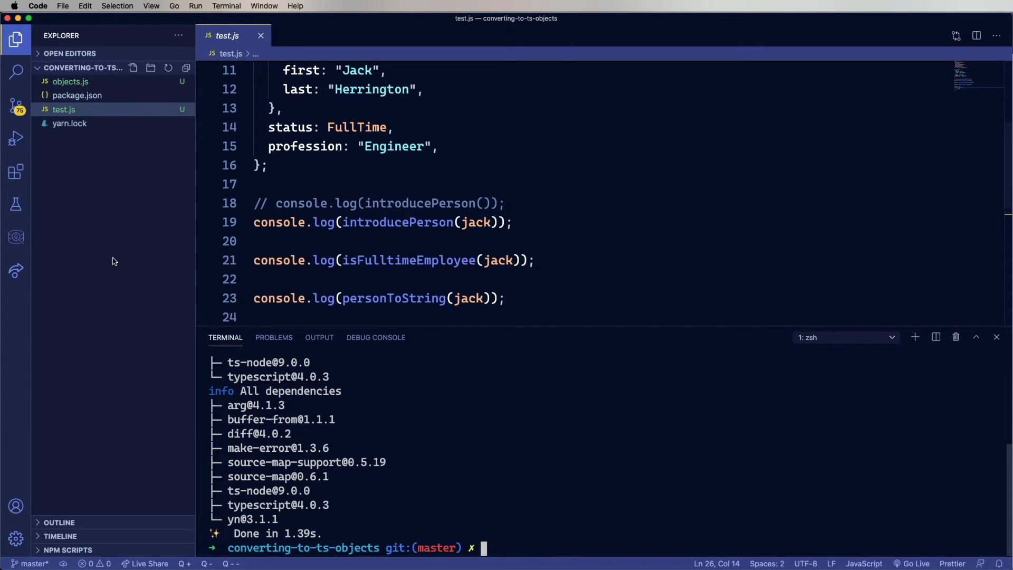
left_click(77, 95)
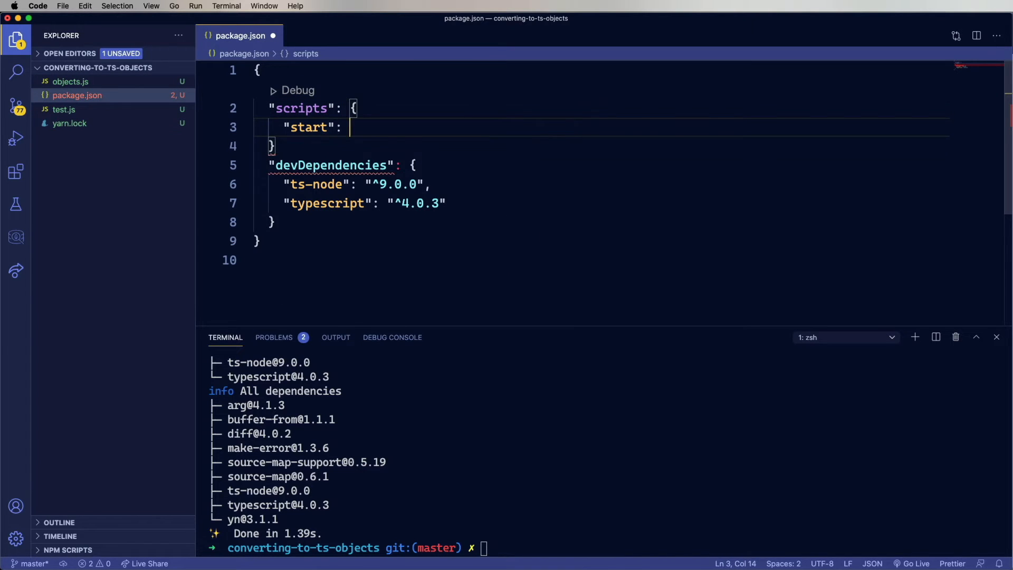
Add a start script "ts-node test.js" to package.json, save, and run yarn start.
type("\"ts-node test.js\"")
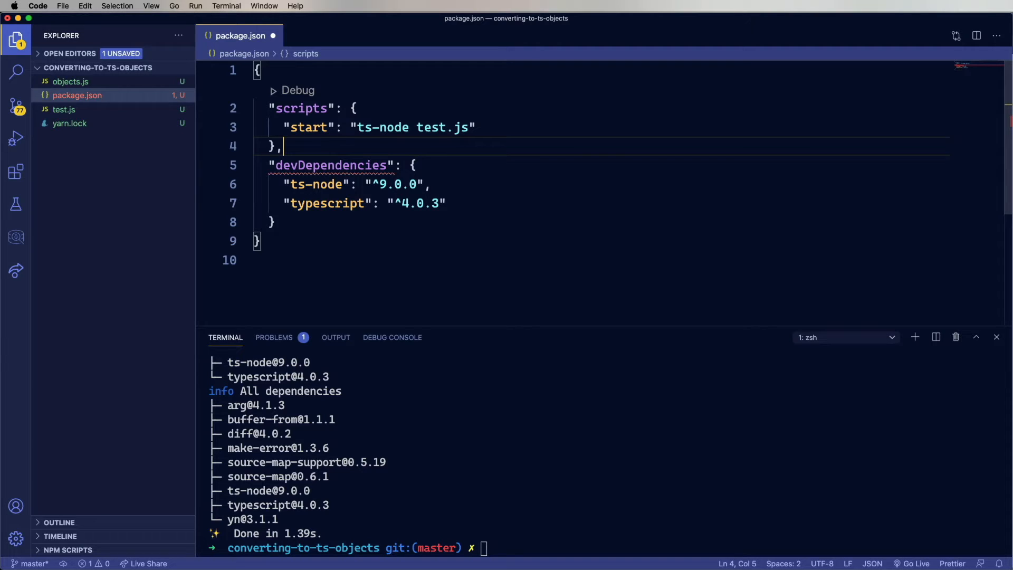
key("cmd+s")
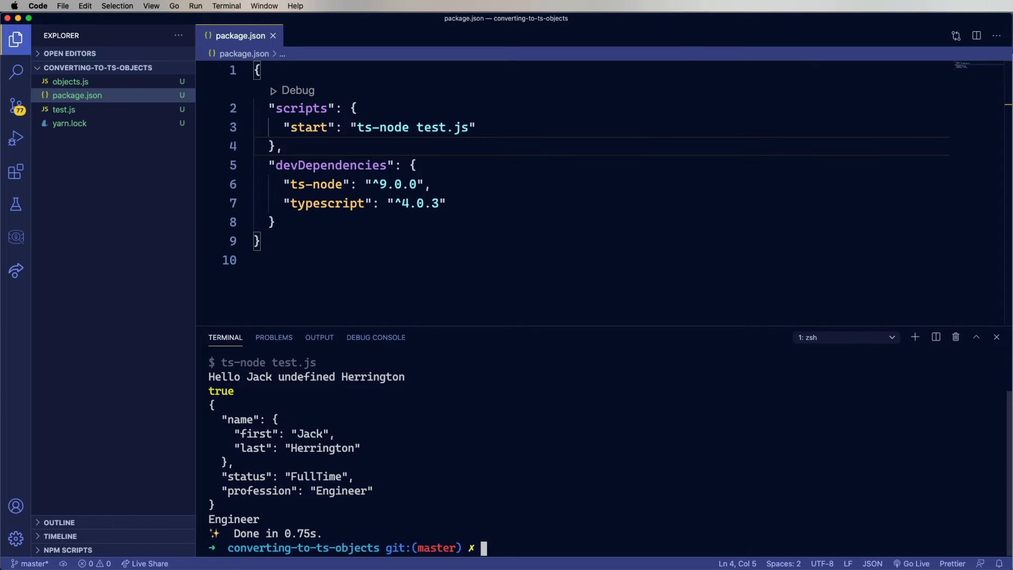
left_click(383, 260)
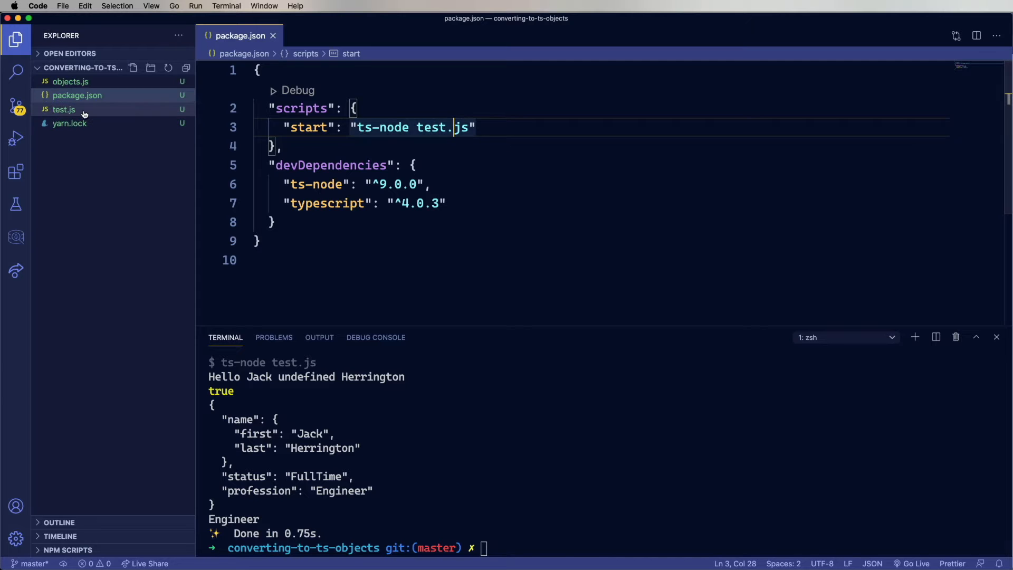
Convert test.js to test.ts with import syntax and point the start script at test.ts.
double_click(63, 109)
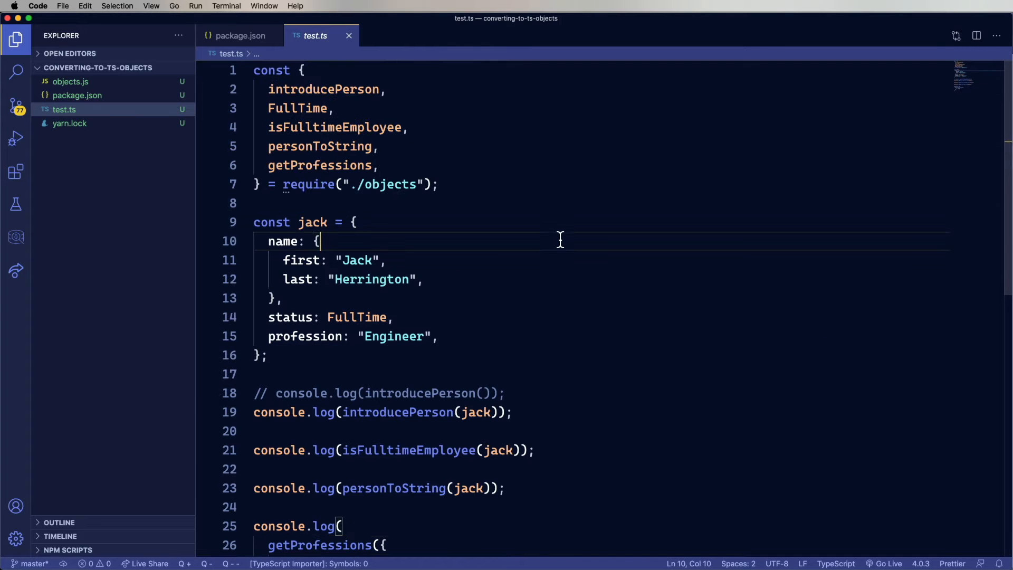
type("import")
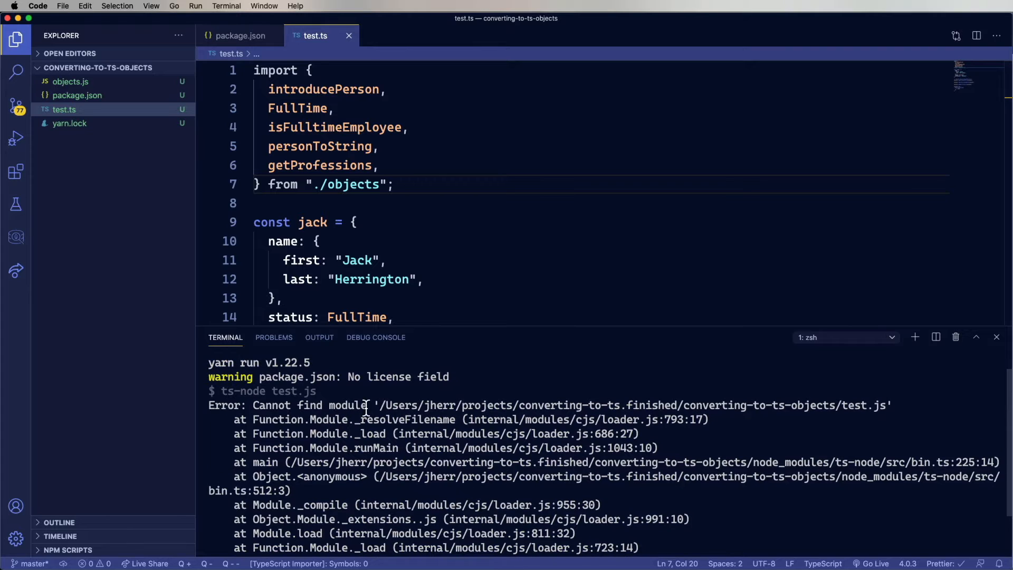
left_click(240, 36)
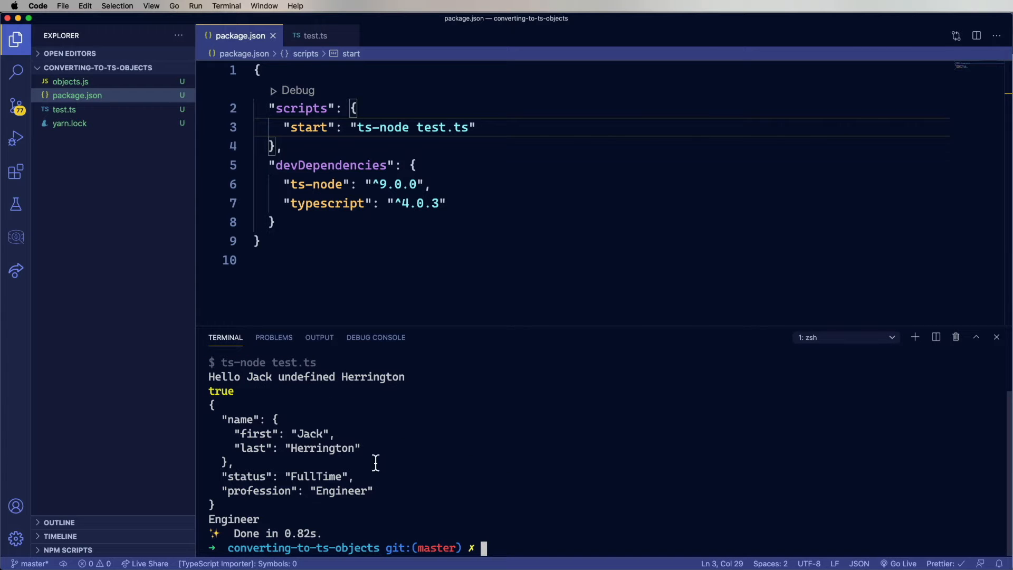
left_click(996, 337)
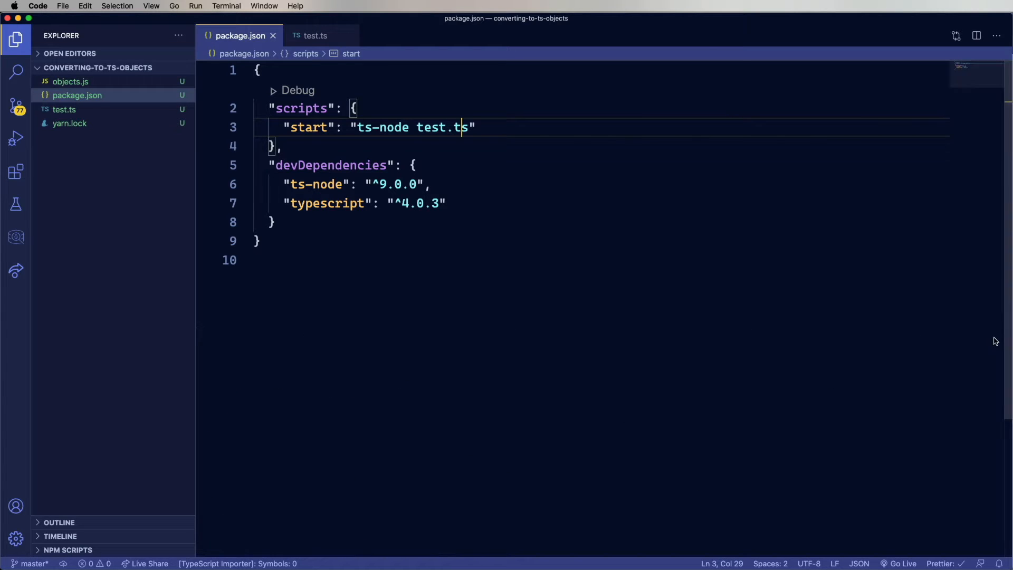
left_click(315, 36)
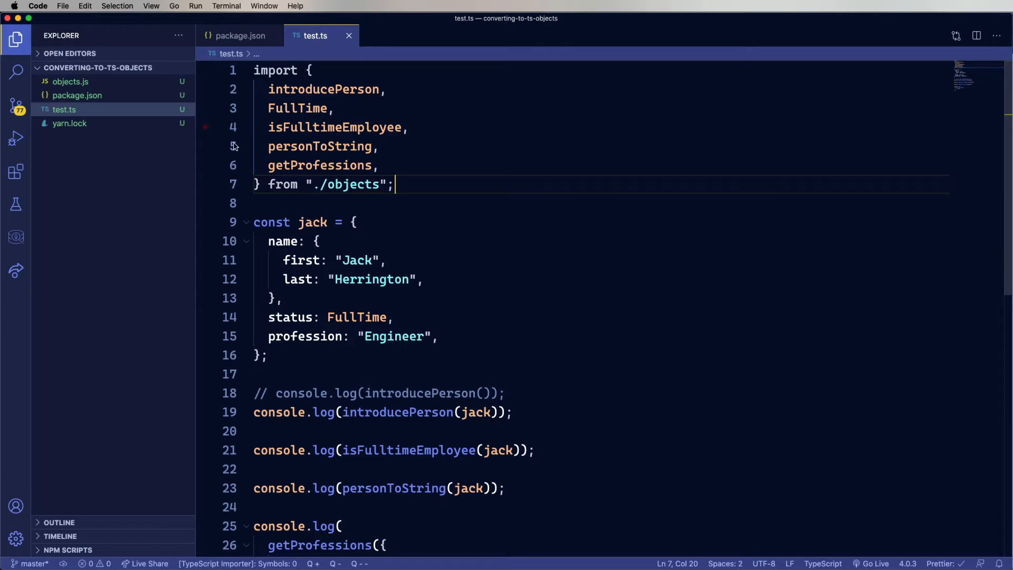
Convert objects.js to objects.ts using export const declarations and run it.
left_click(69, 82)
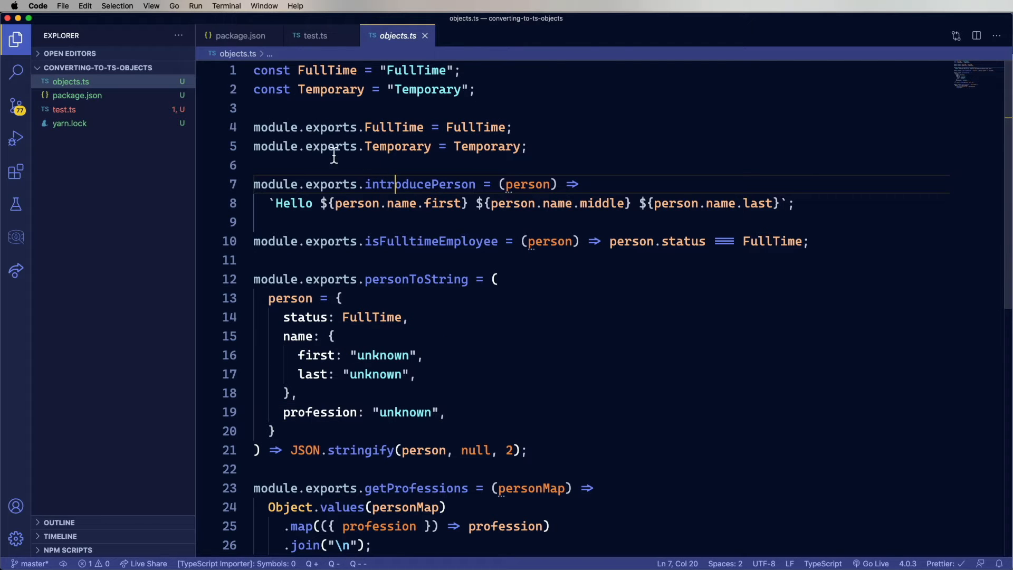
type("export")
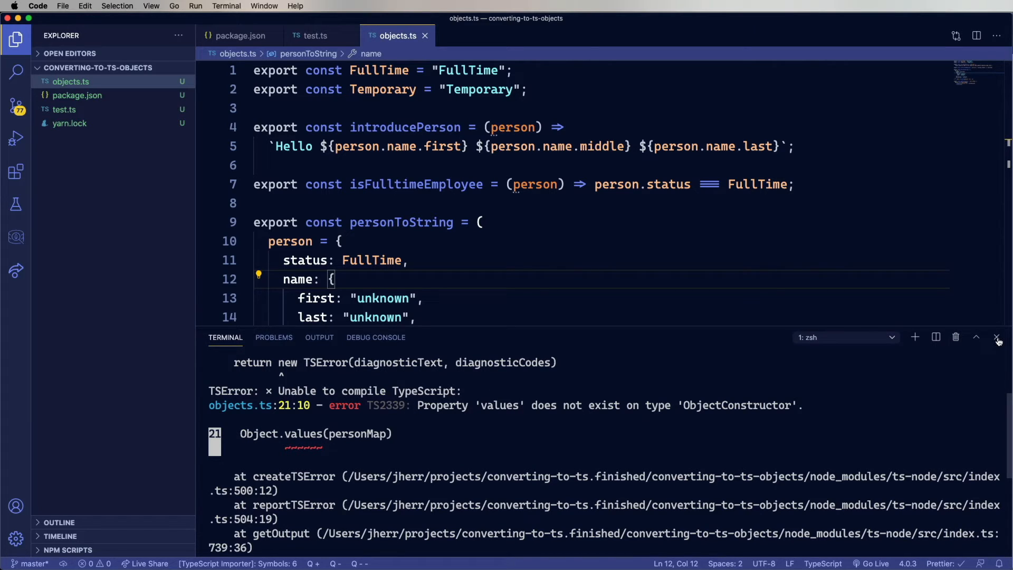
scroll("down", 3)
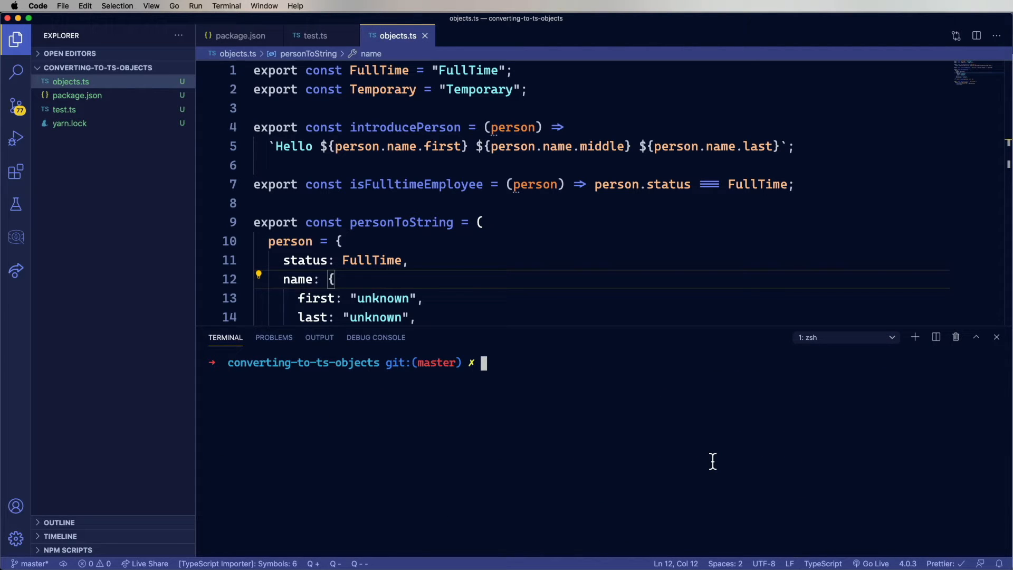
type("yarn add @types/node -D")
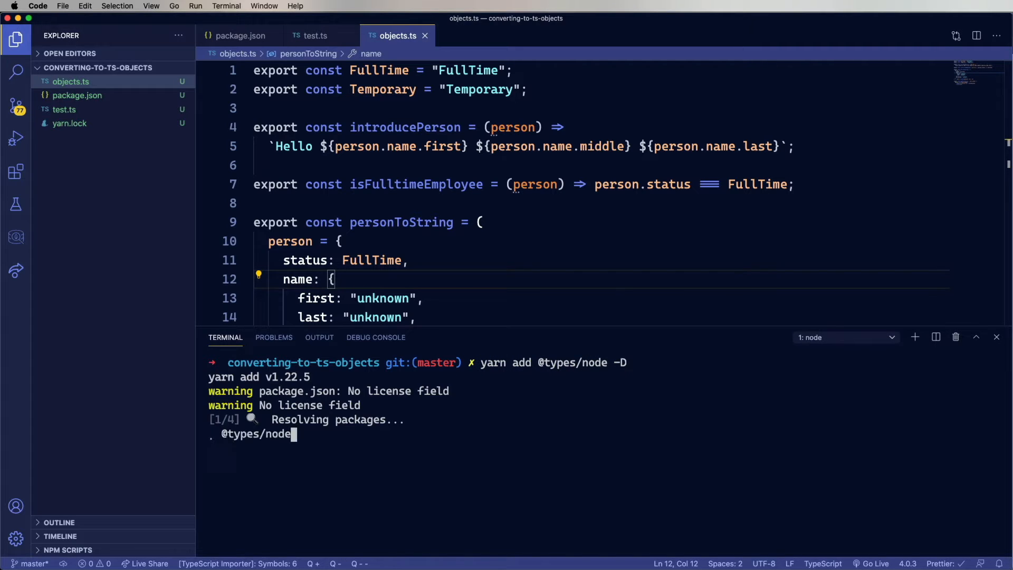
type("yarn start")
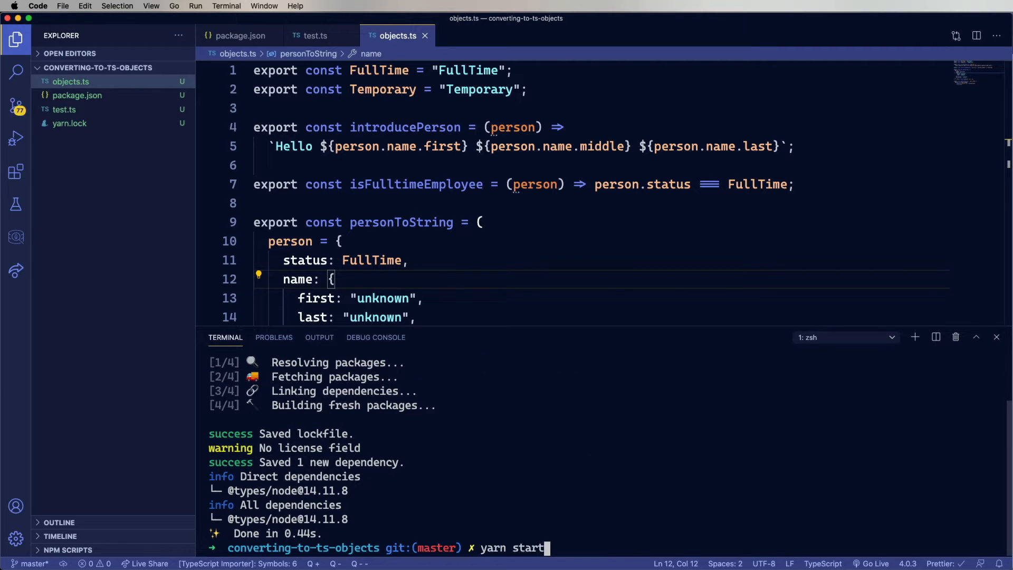
key("enter")
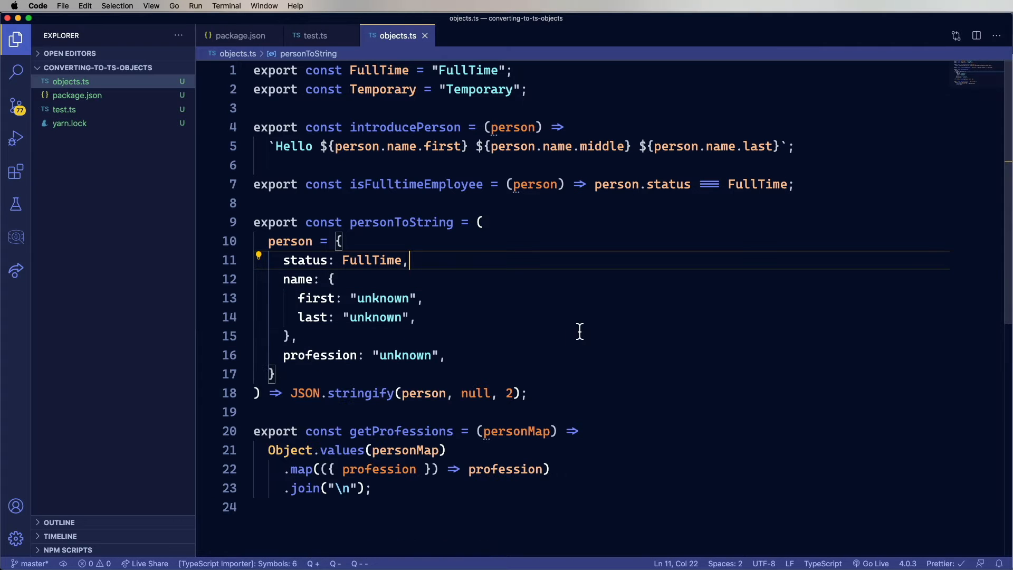
double_click(512, 126)
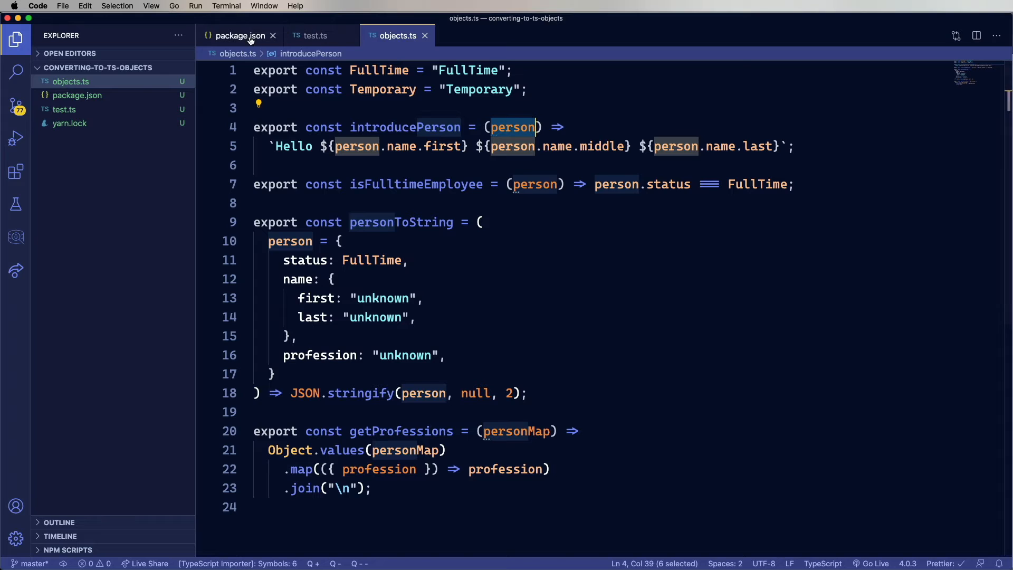
left_click(315, 36)
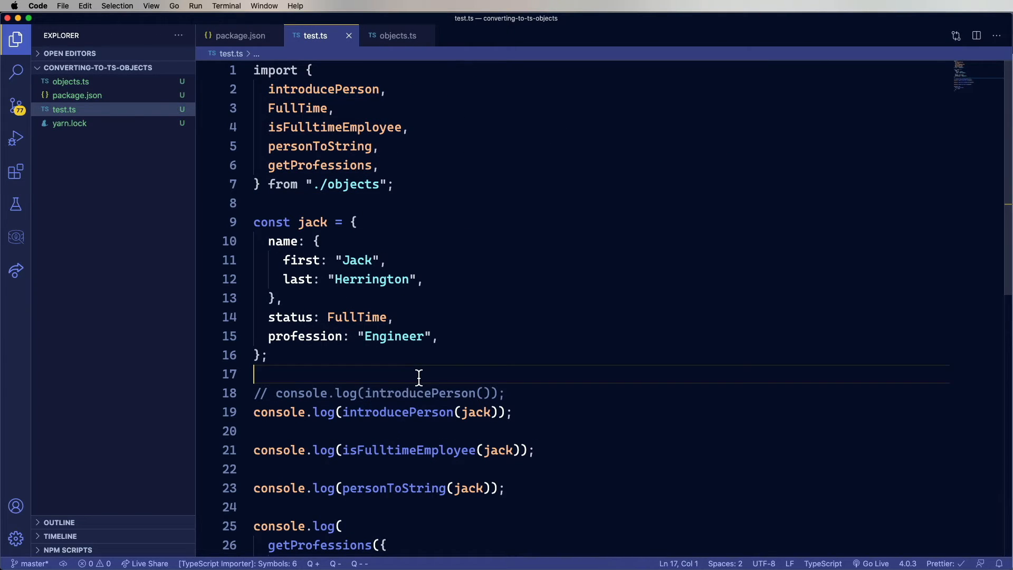
type("introducePerson()")
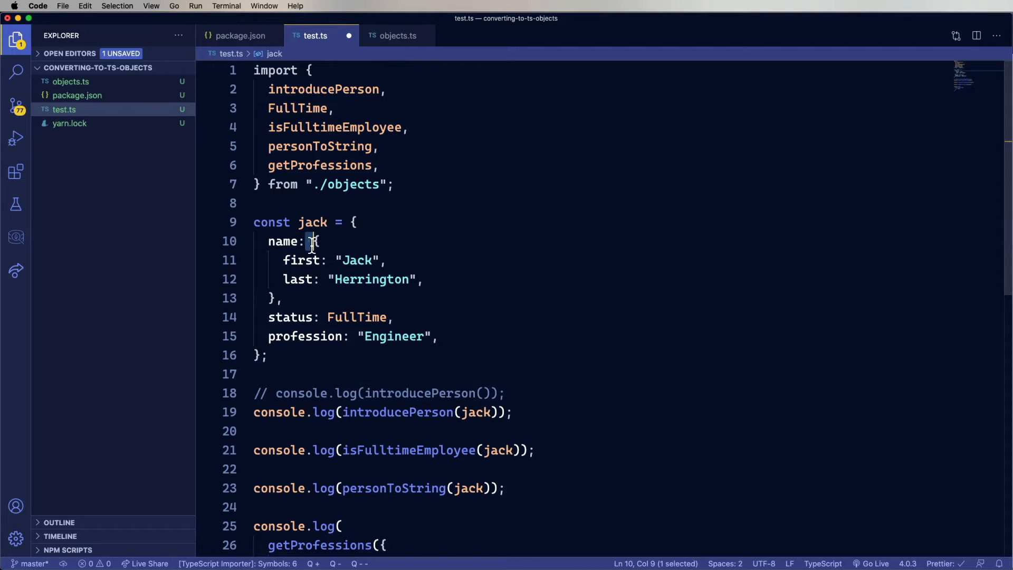
left_click(315, 241)
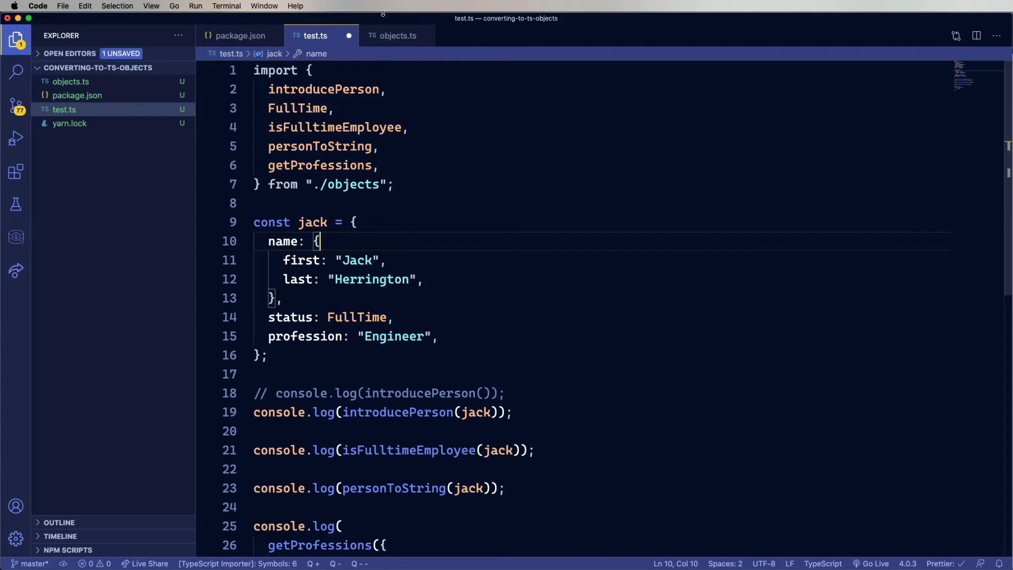
left_click(397, 36)
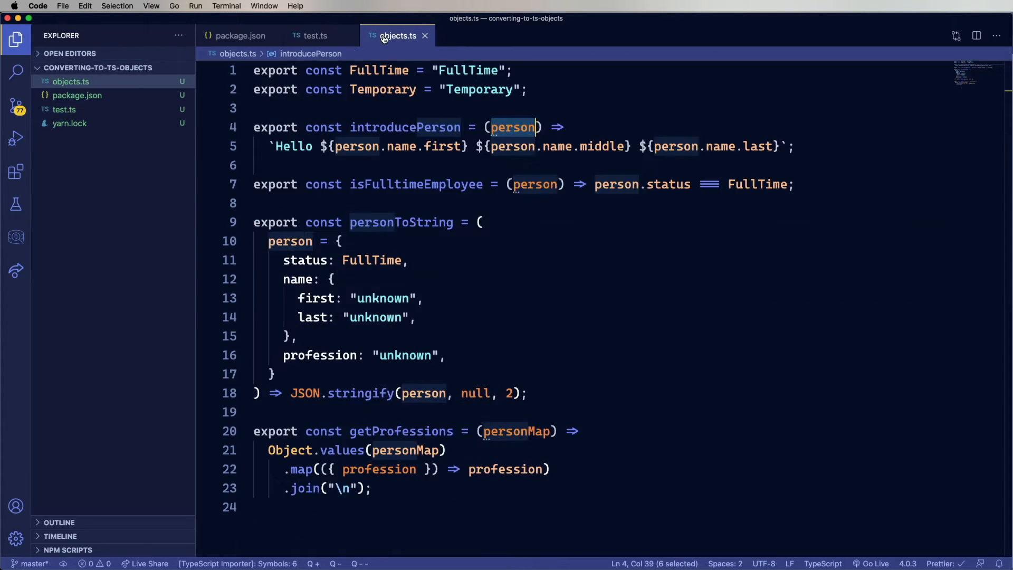
left_click(255, 88)
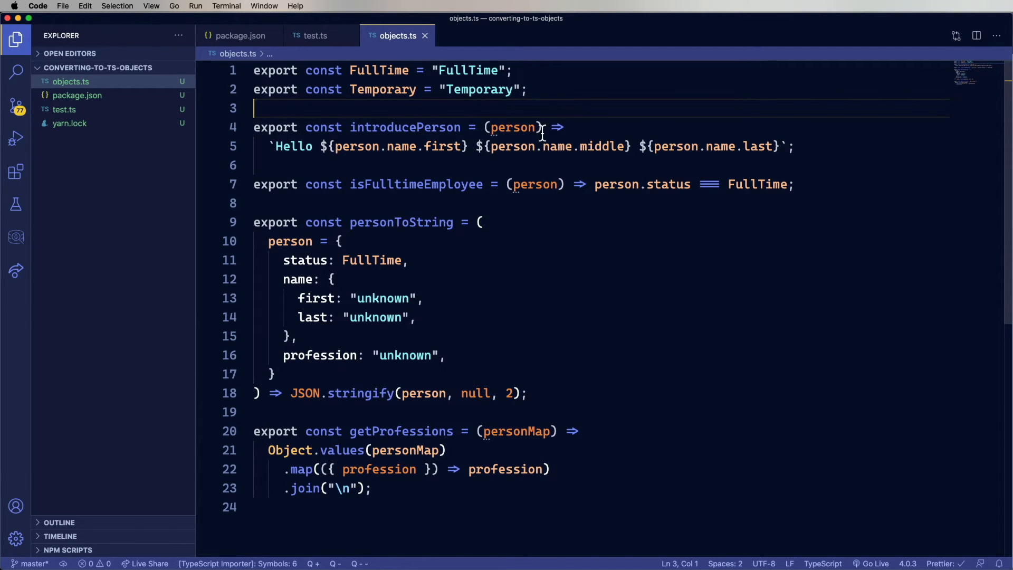
Type introducePerson's person inline: name first/middle/last and profession as string.
type(": \"Herrington\",")
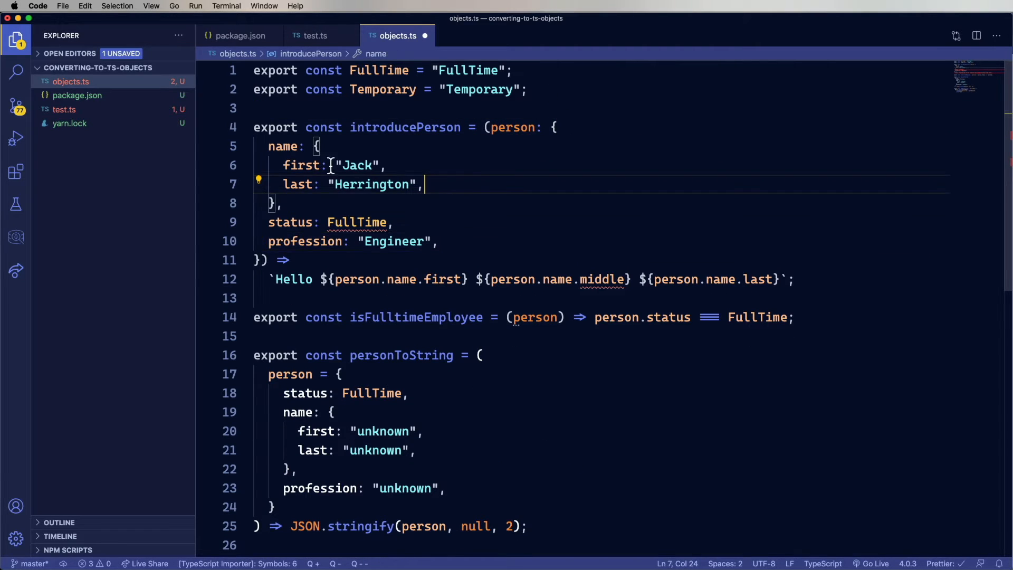
type("string;")
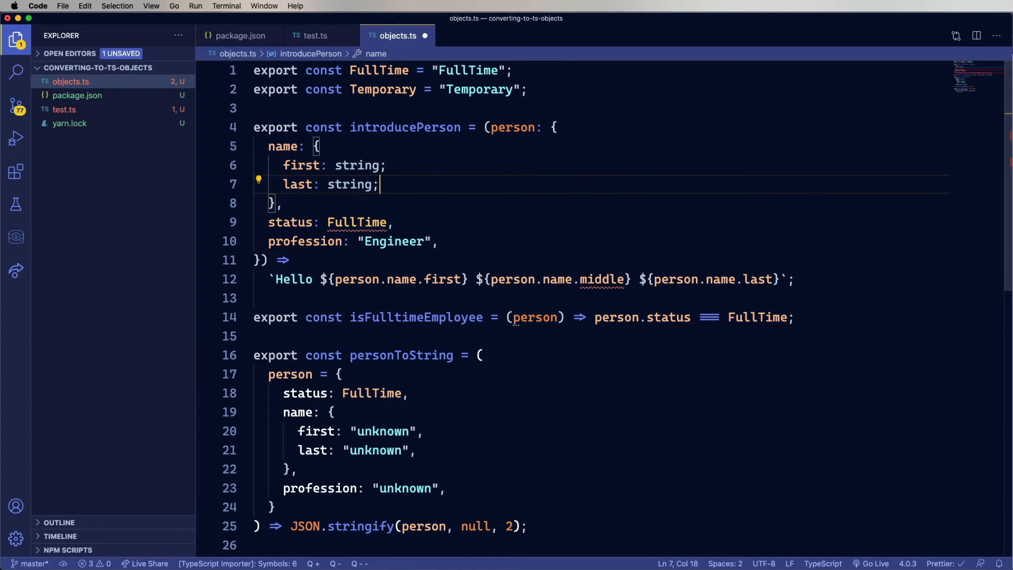
left_click(387, 165)
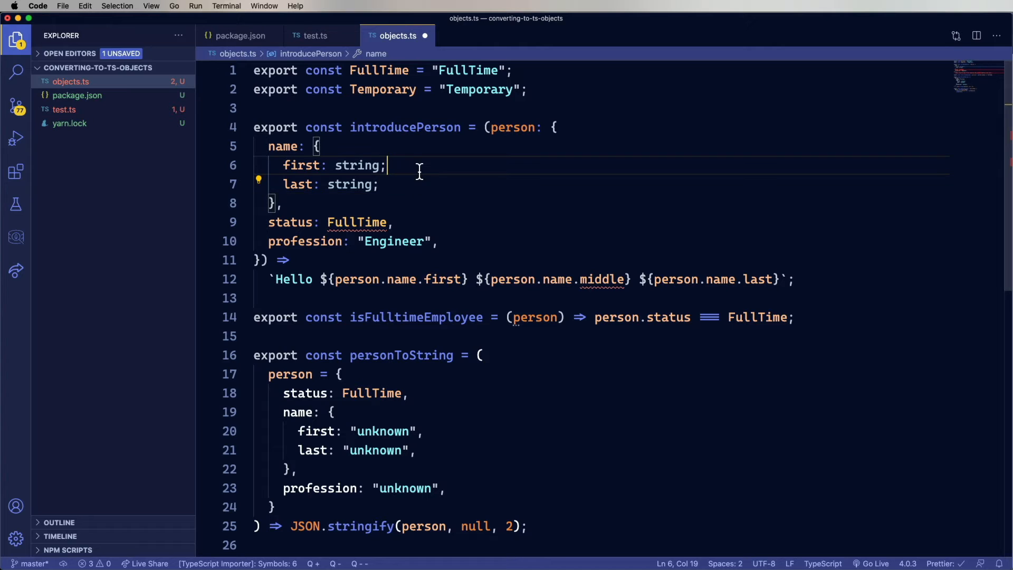
type("string")
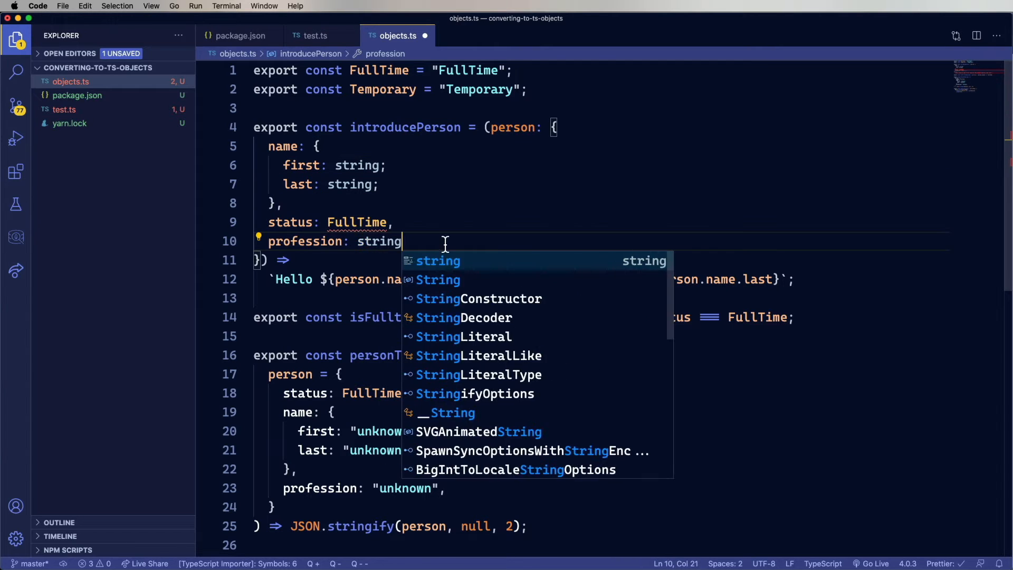
type(";")
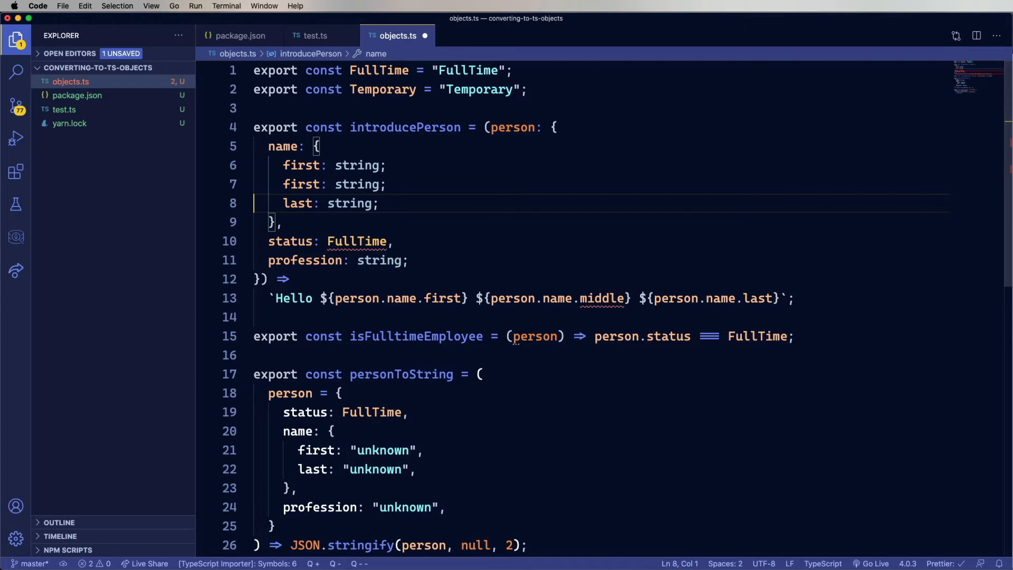
type("middle")
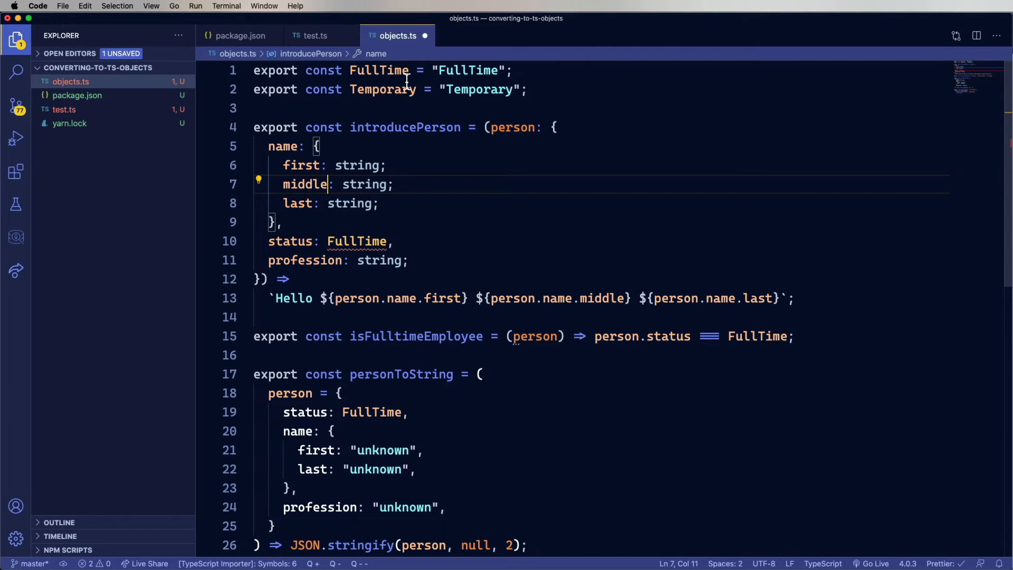
Type the status field as FullTime | Temporary and move on to isFulltimeEmployee.
double_click(382, 89)
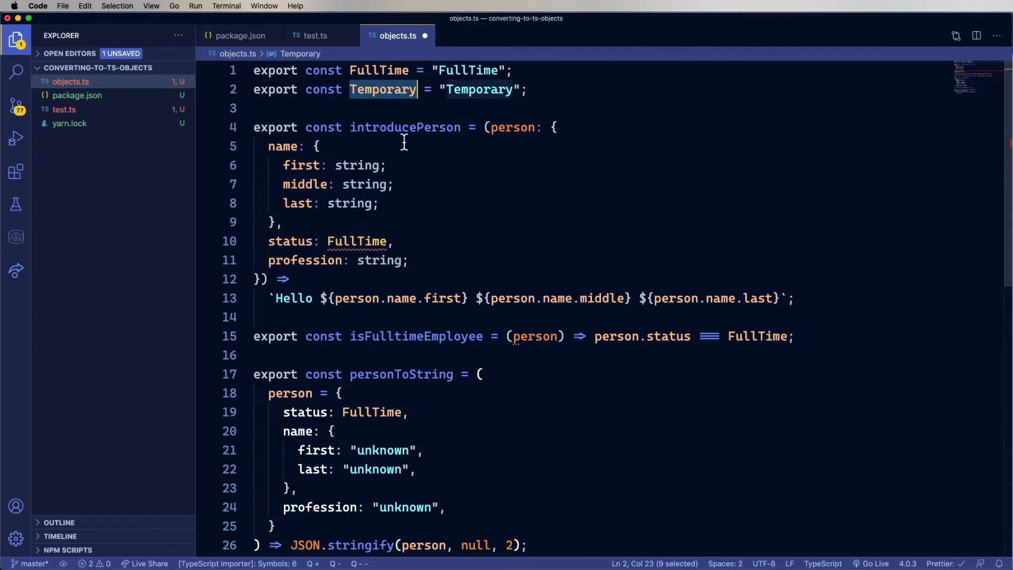
left_click(386, 241)
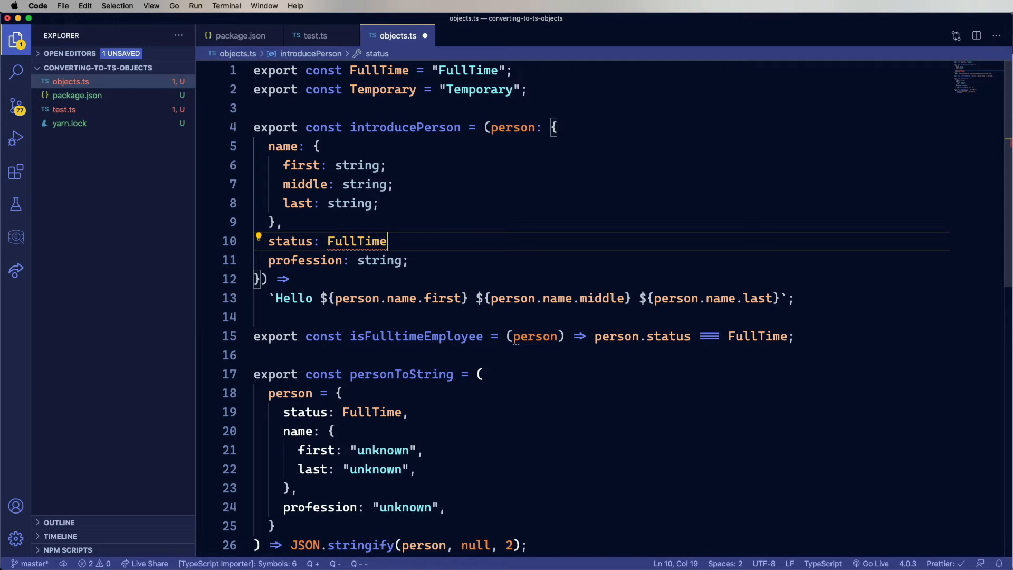
type("| Temporary;")
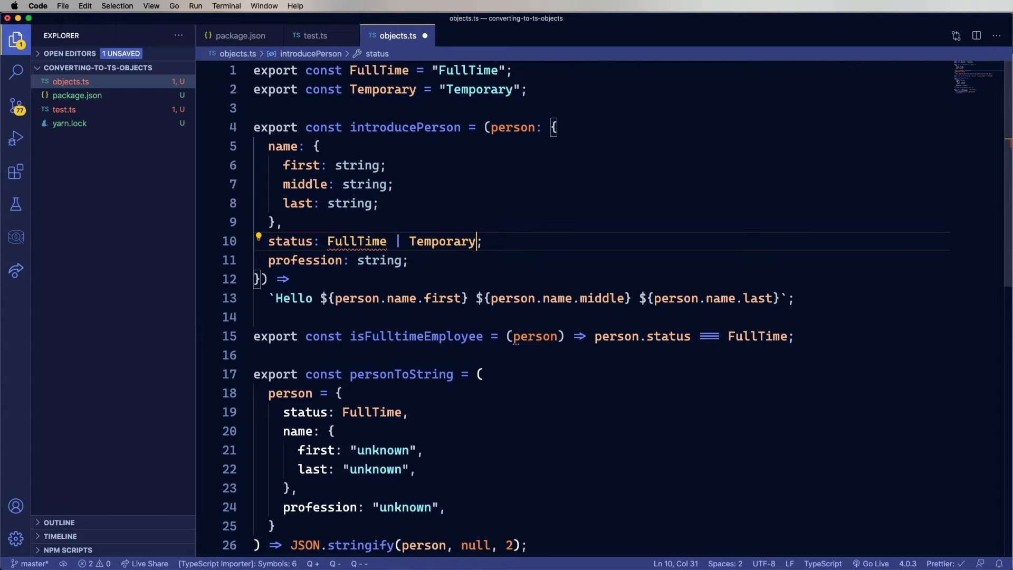
double_click(415, 336)
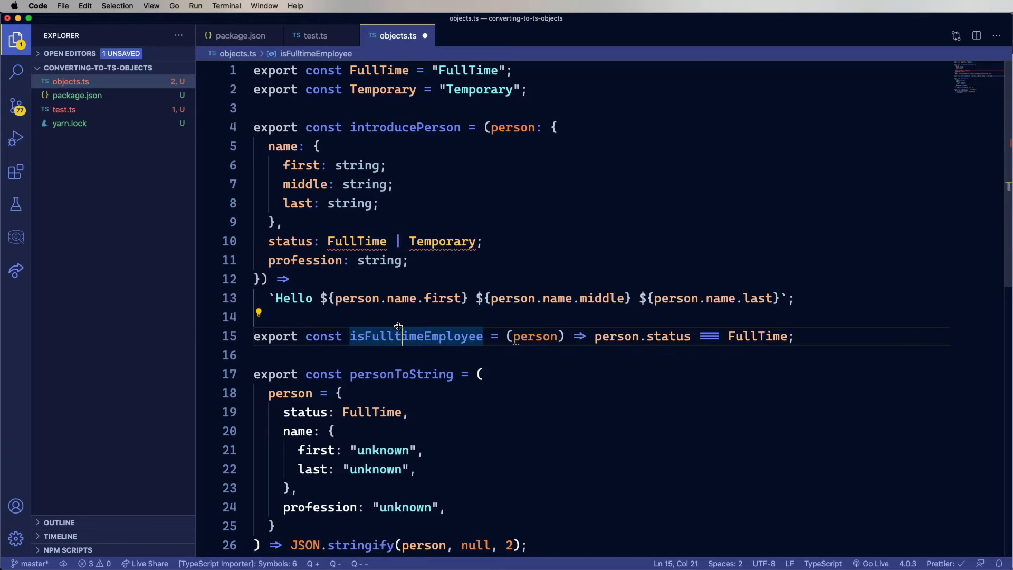
Show the Problems list reporting FullTime/Temporary used as types and missing middle.
left_click(273, 337)
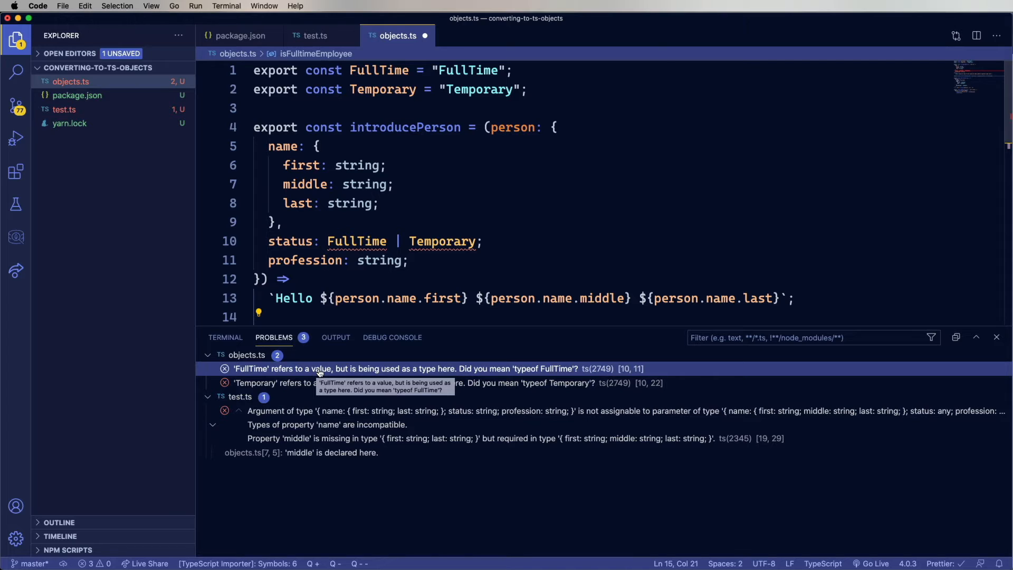
mouse_move(356, 374)
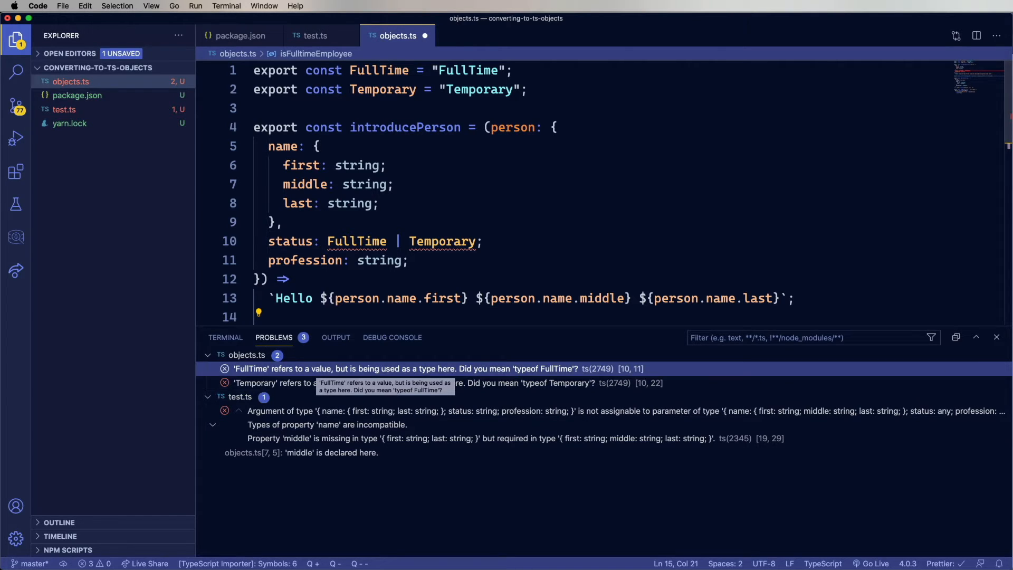
mouse_move(545, 373)
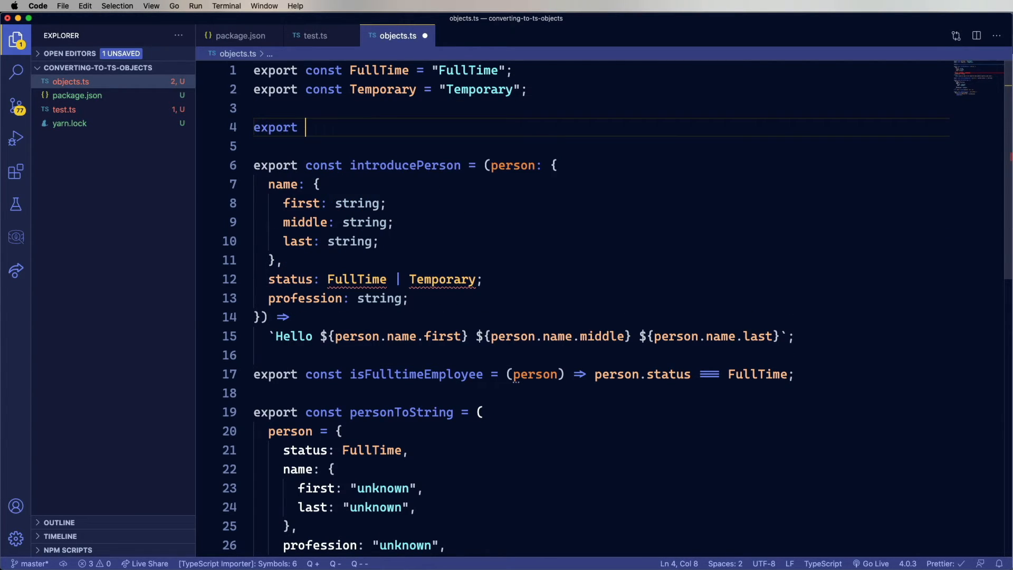
Declare export enum Status { FullTime, Temporary } and start replacing the old status type.
type("enum S")
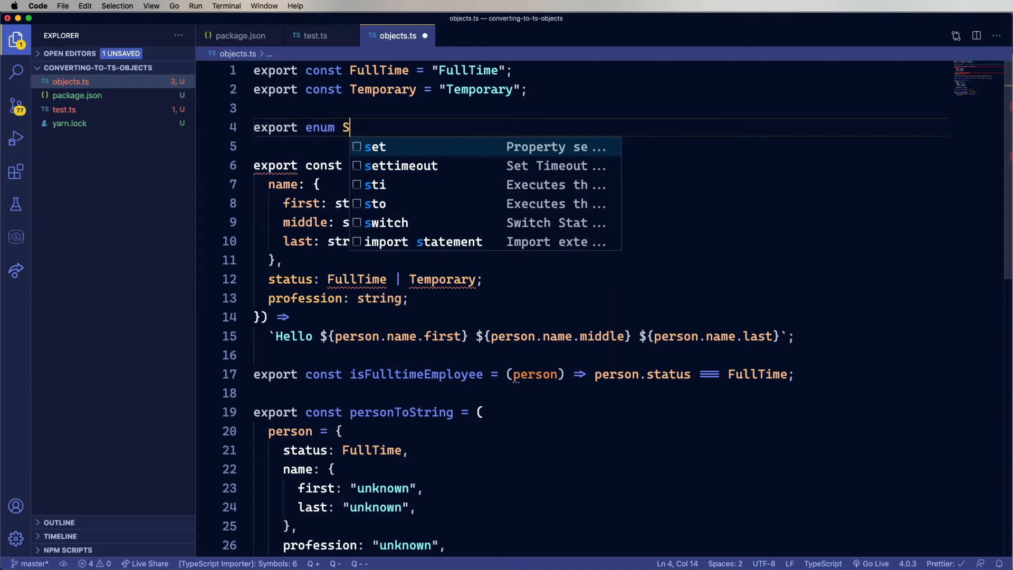
type("tatus {")
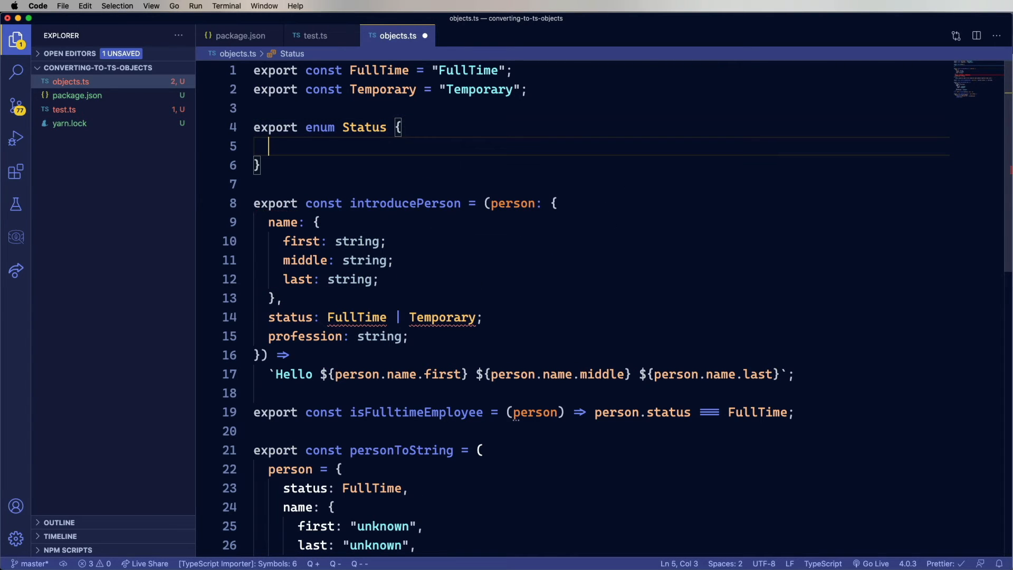
type("FullTime,")
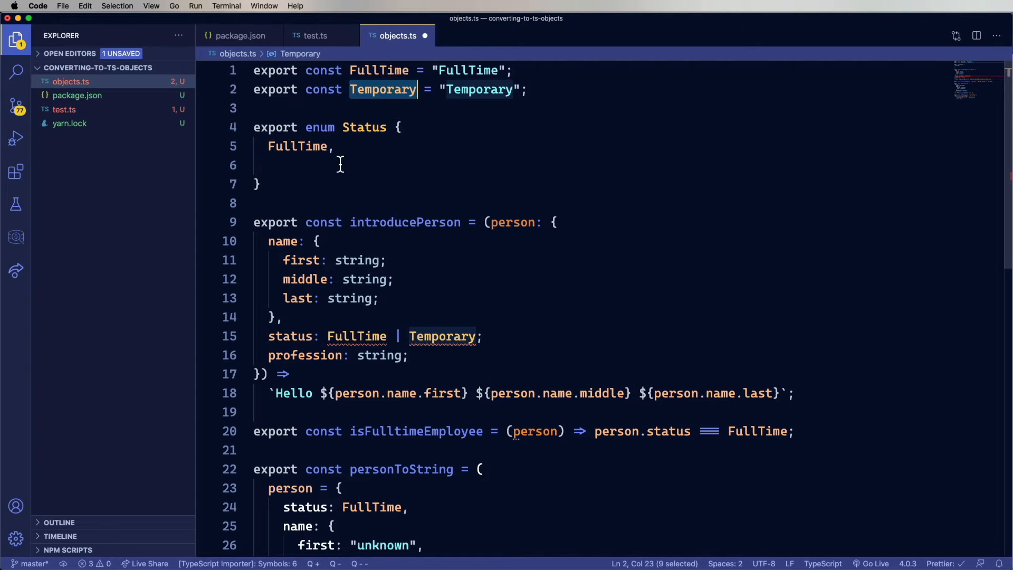
type("Temporary,")
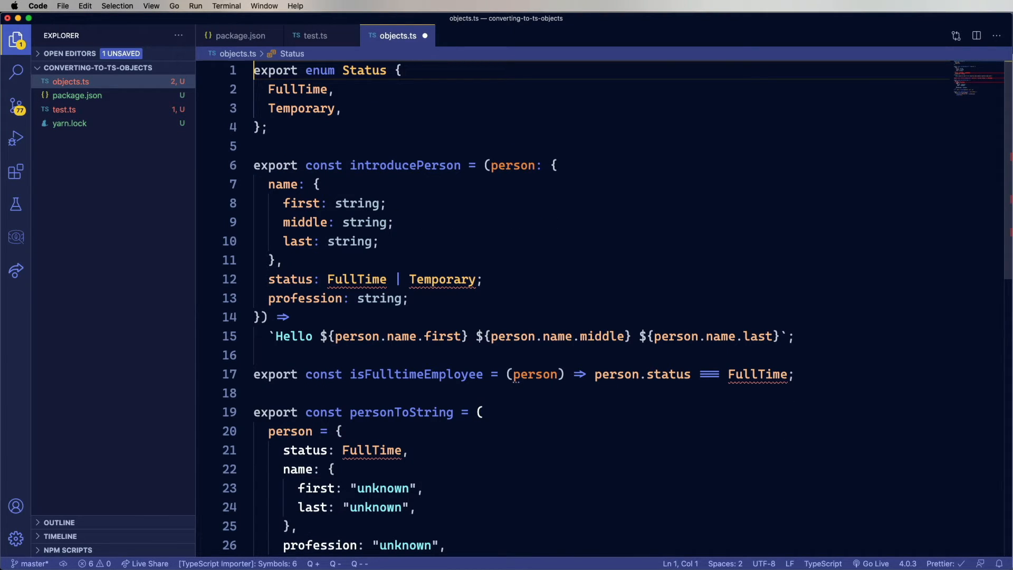
double_click(364, 70)
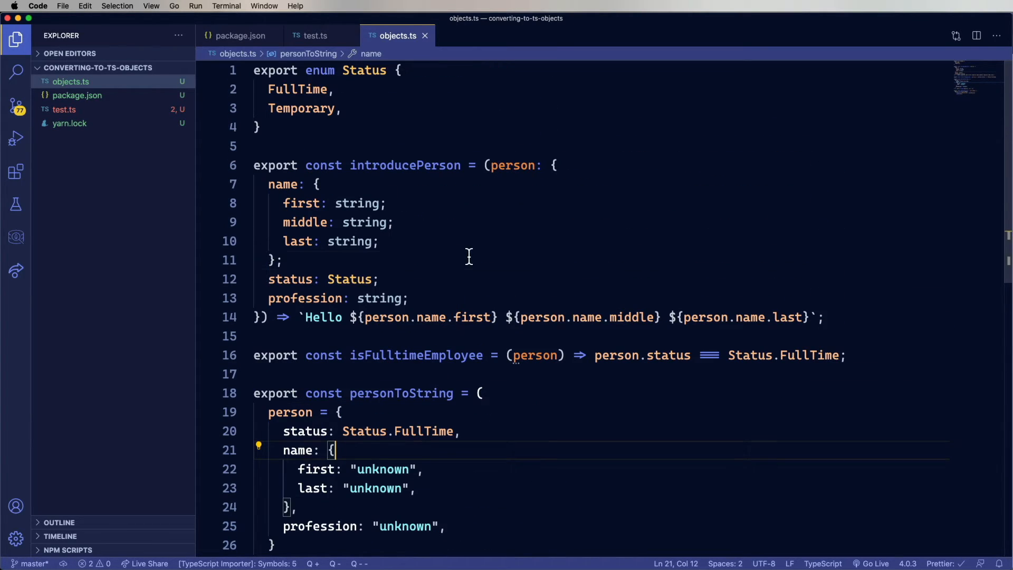
In test.ts import Status and set jack's status to Status.FullTime, then run the test.
left_click(315, 36)
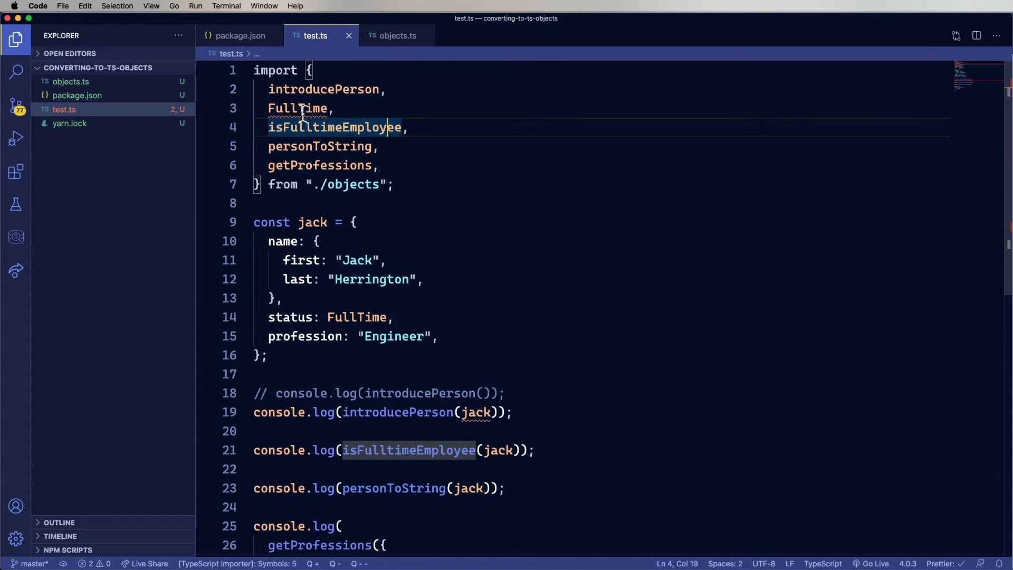
double_click(297, 108)
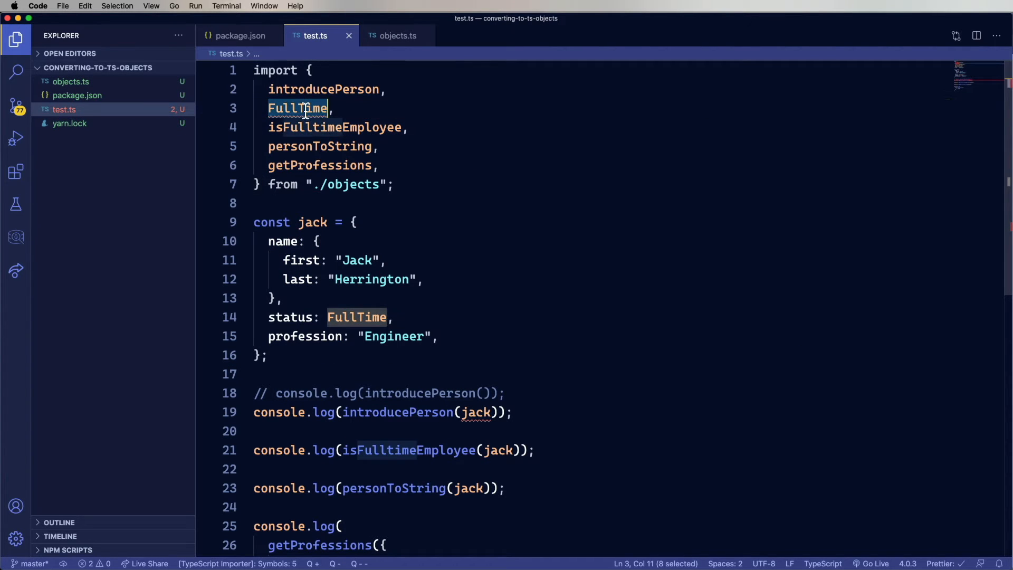
type("Status,")
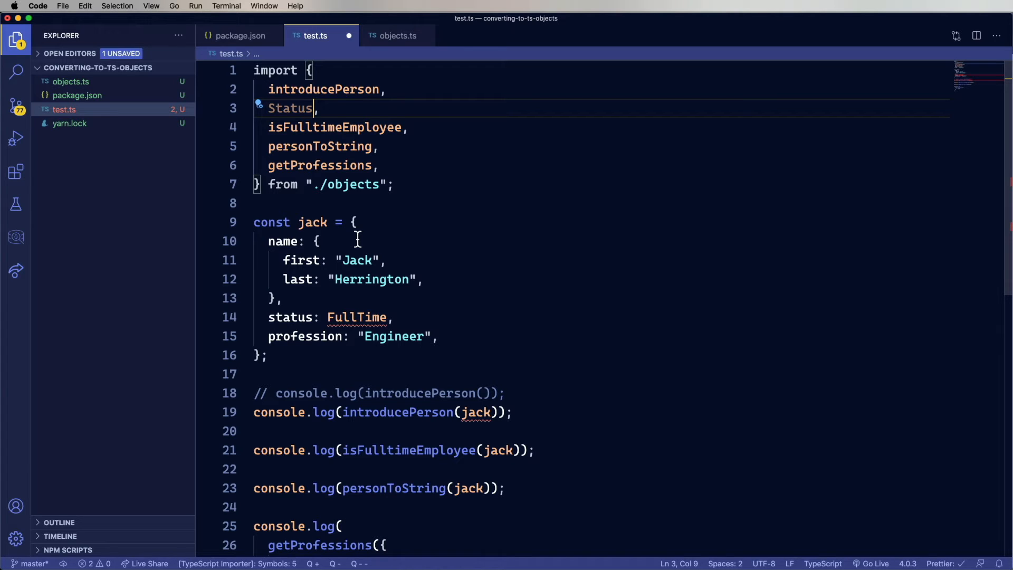
type("Status.")
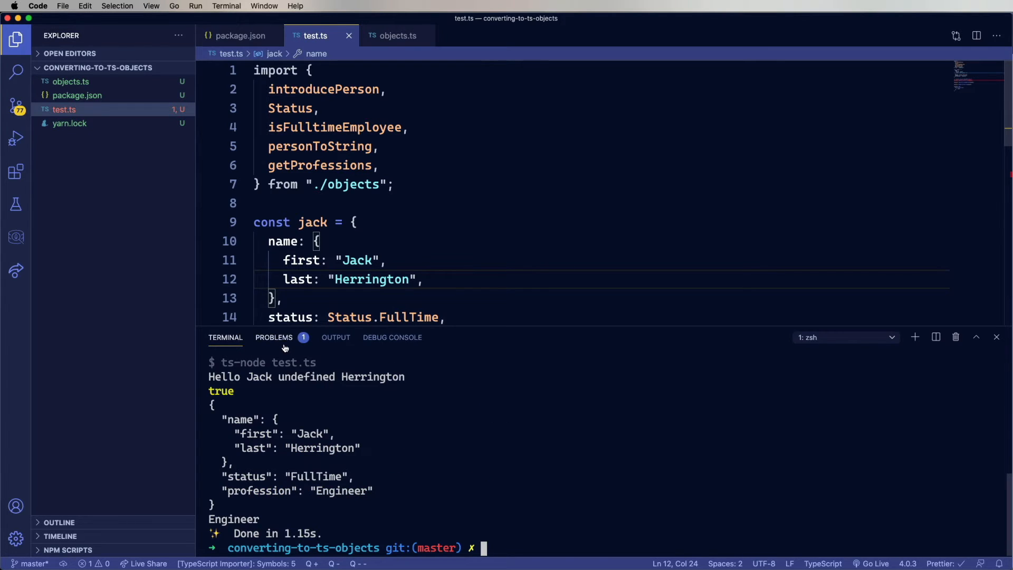
Show the Problems list reporting jack's name lacks the required middle property.
left_click(273, 337)
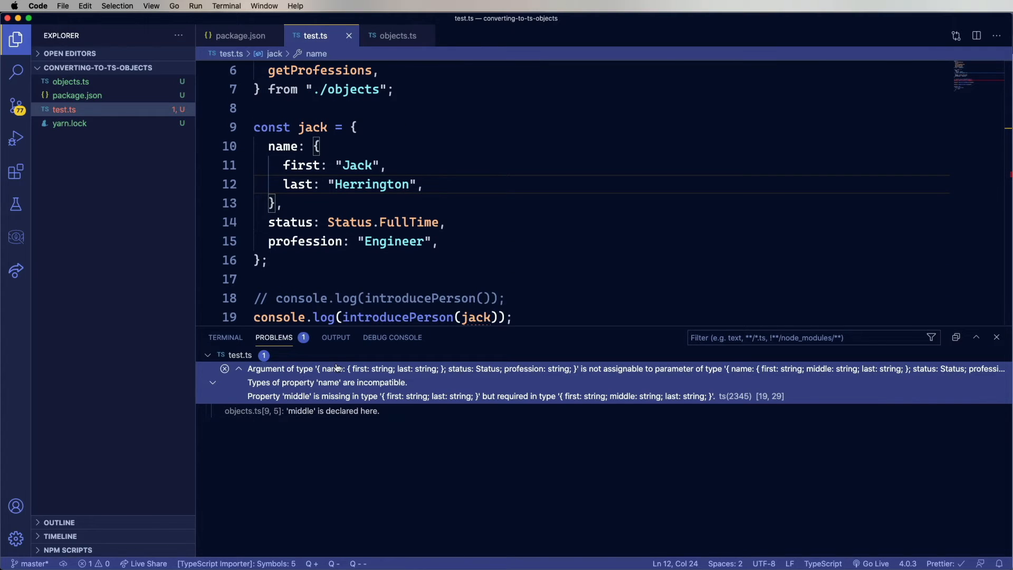
mouse_move(503, 374)
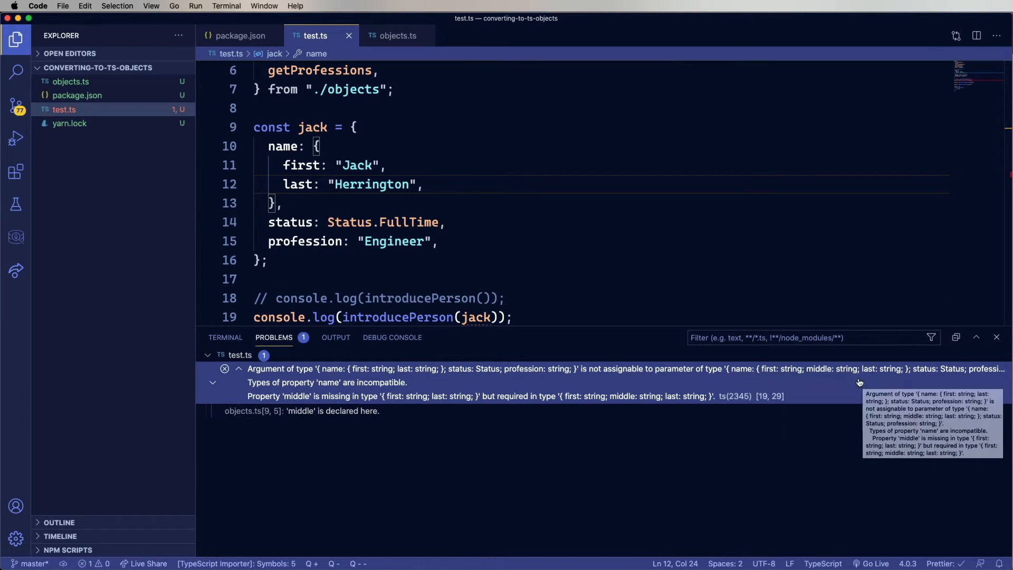
mouse_move(954, 362)
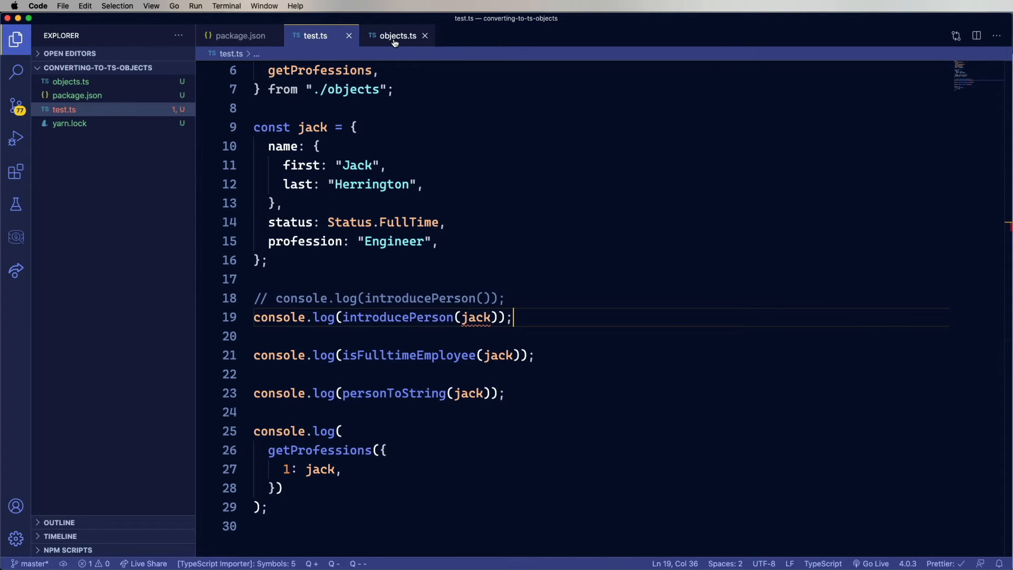
Mark middle optional with '?' in introducePerson's parameter type and run yarn start.
left_click(397, 36)
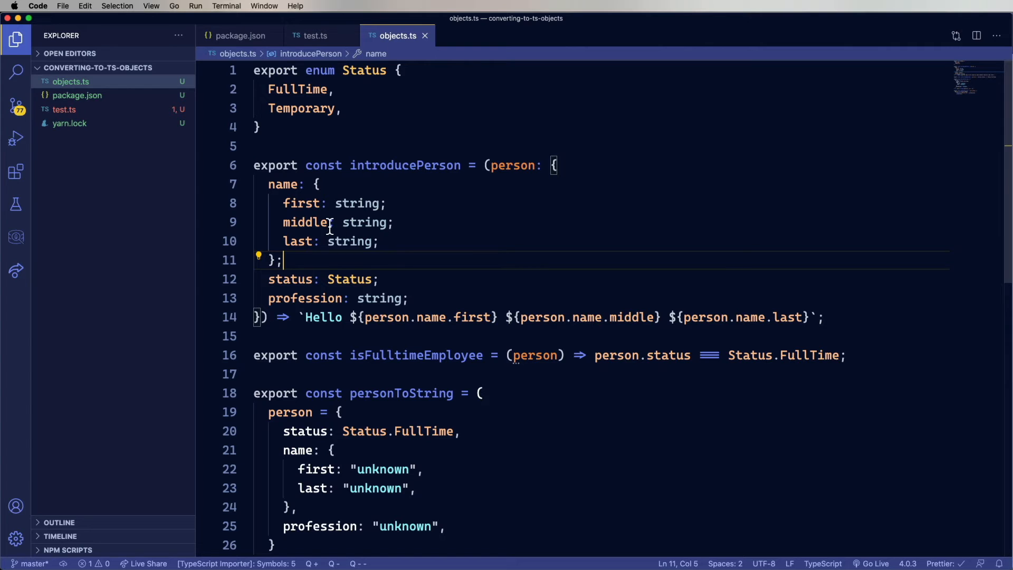
type("?")
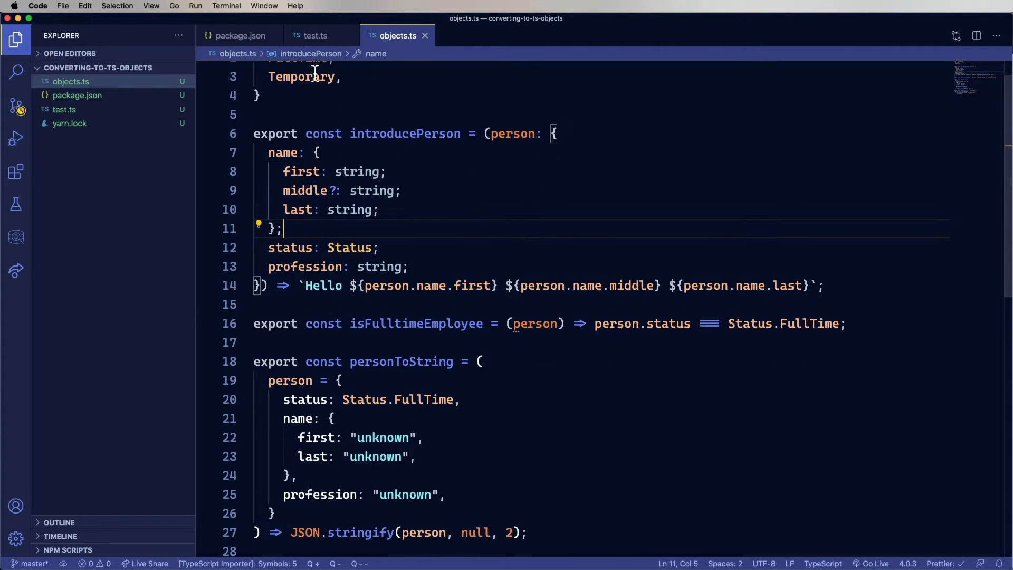
left_click(315, 36)
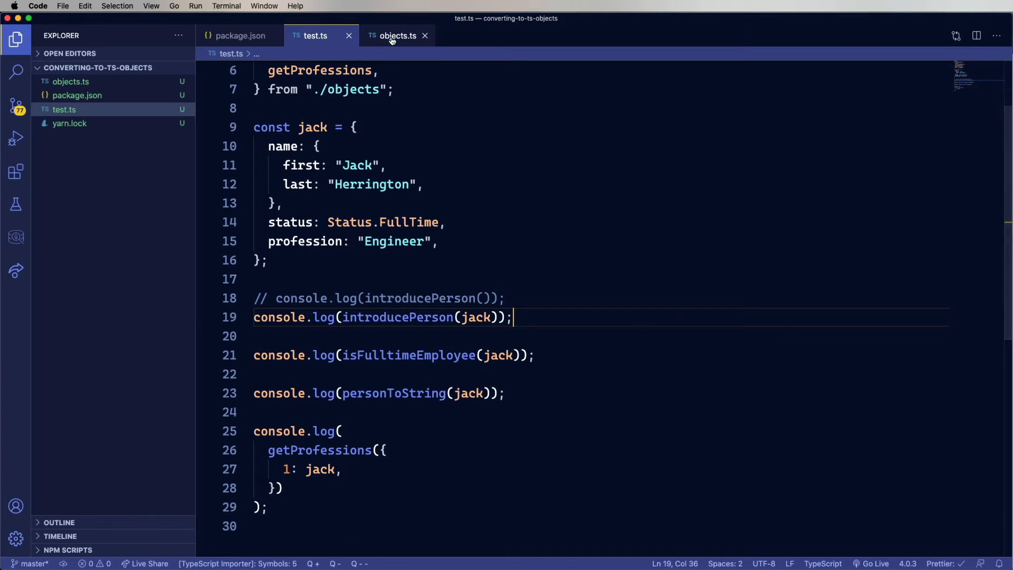
left_click(398, 36)
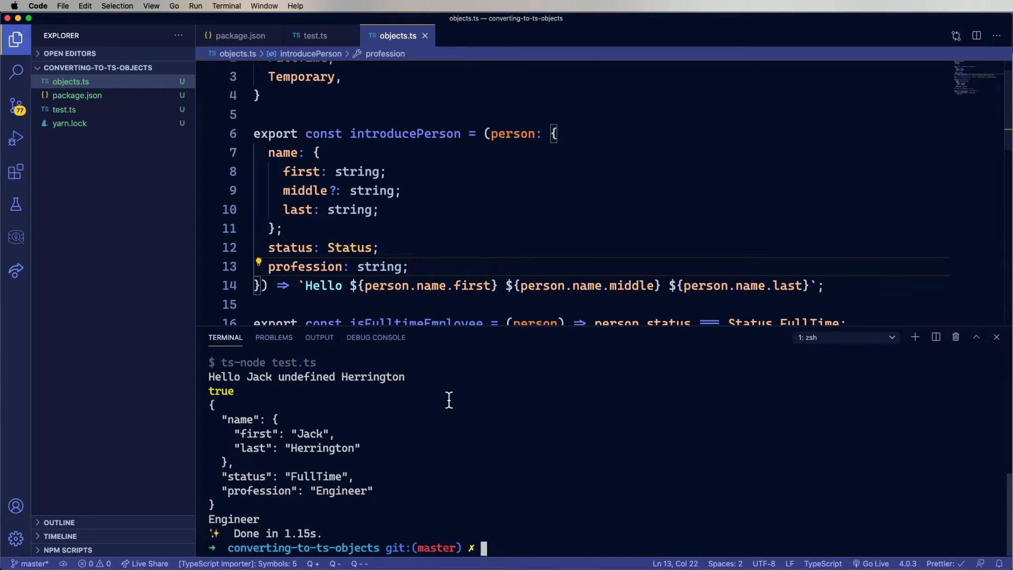
type("yarn start")
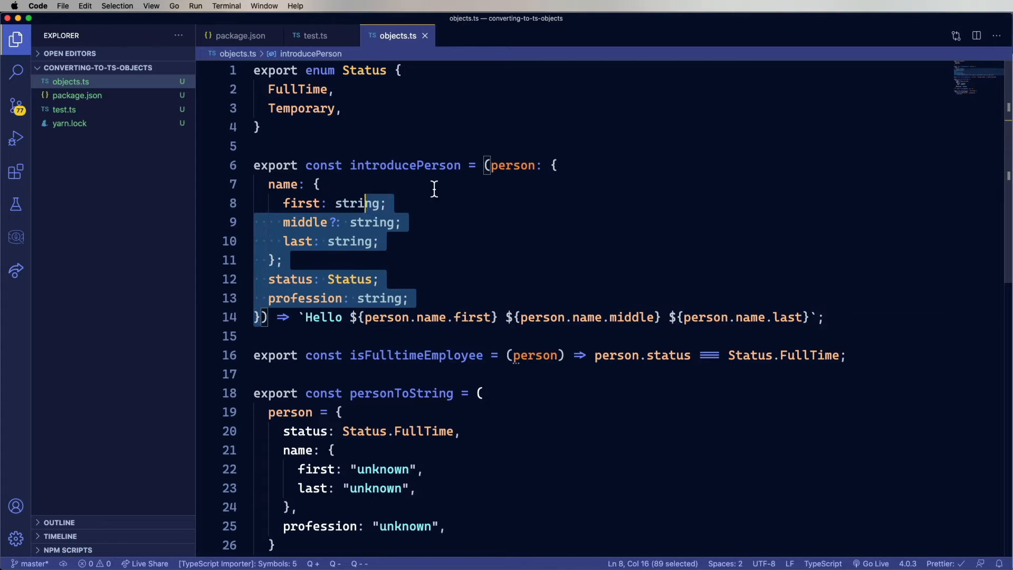
Extract the inline object type into 'type Person =' and annotate both function parameters ': Person'.
key("Backspace")
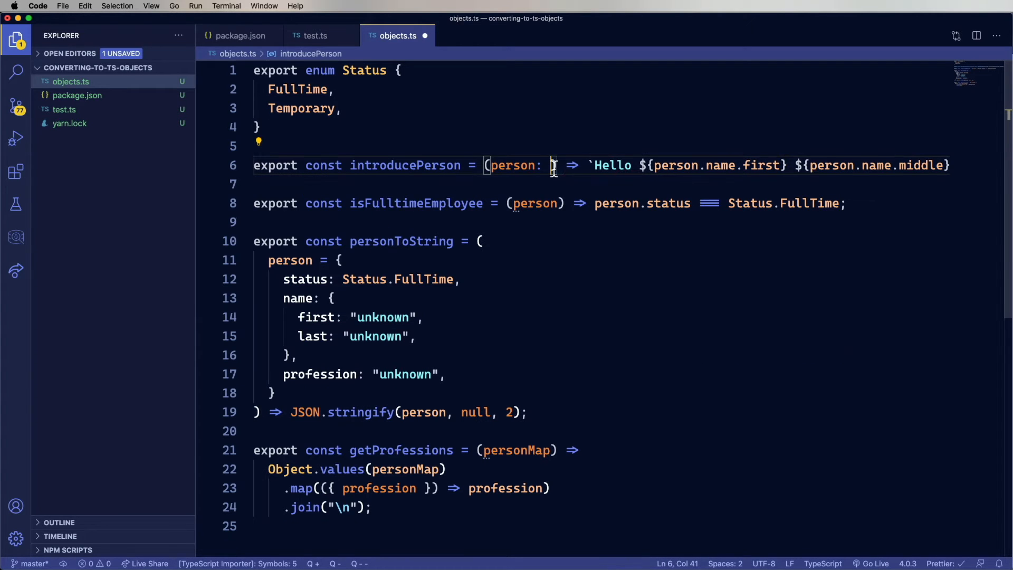
type("typ")
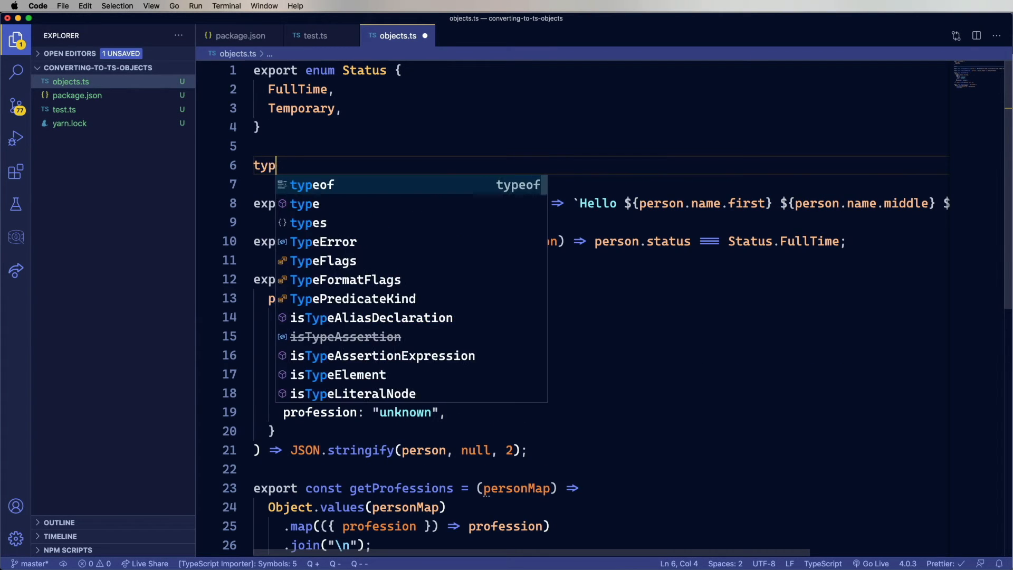
type("e Person = {")
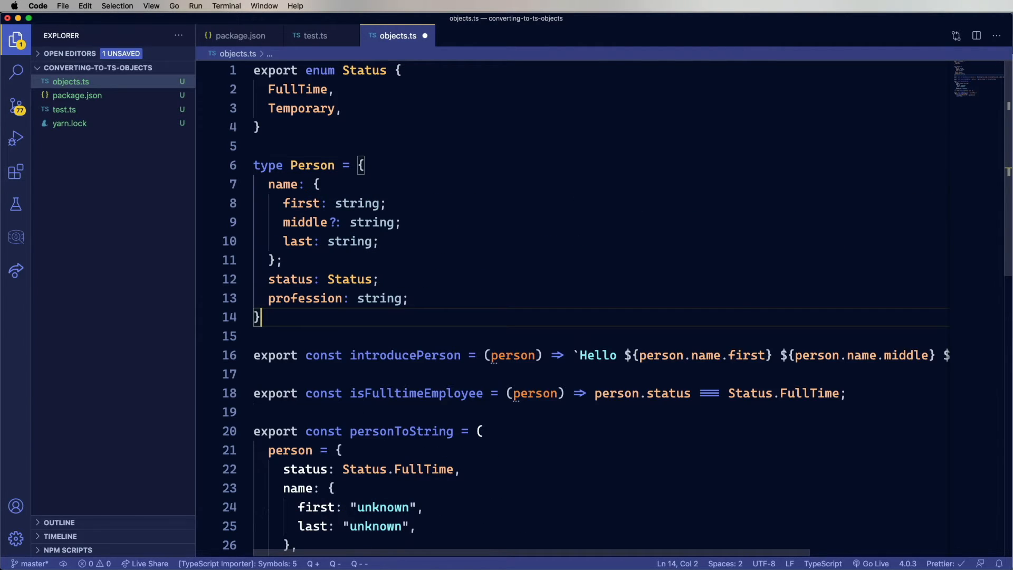
type(";")
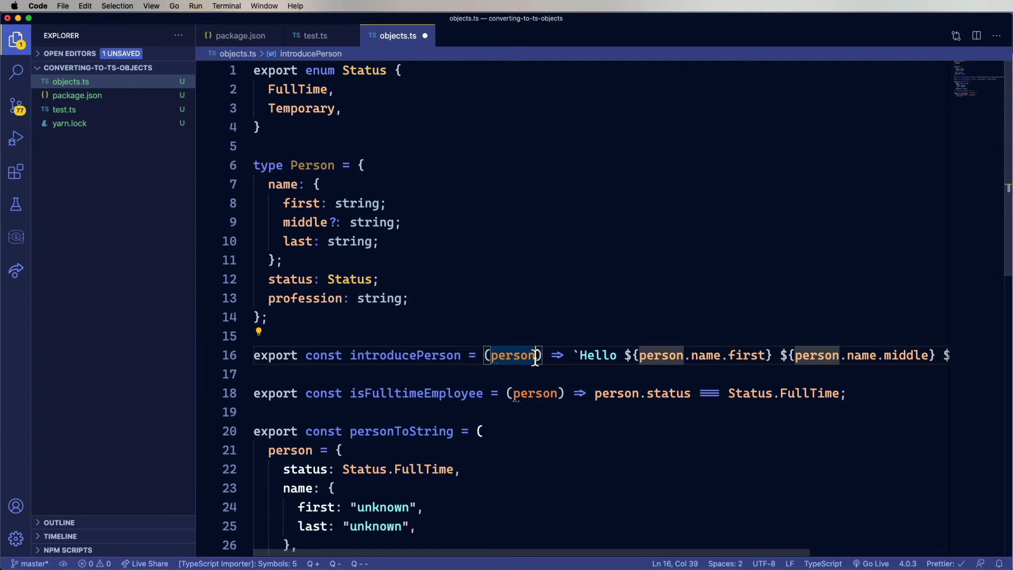
type(": Person")
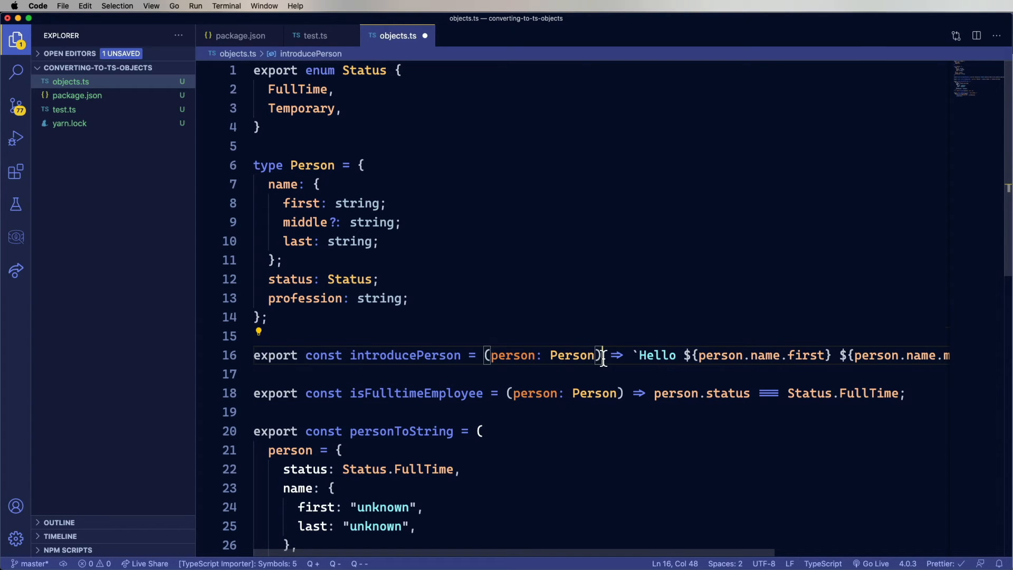
type(": string")
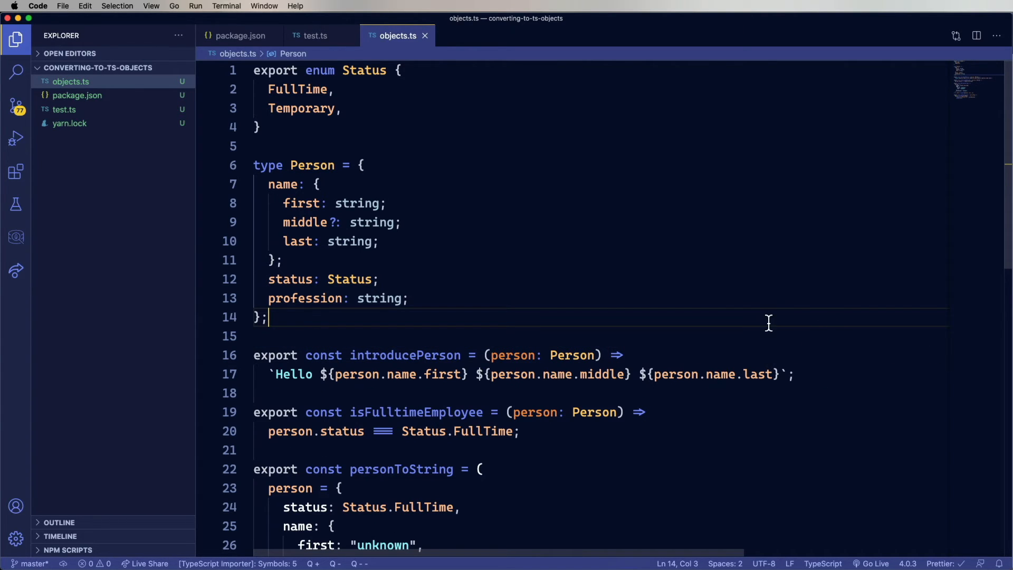
left_click(315, 36)
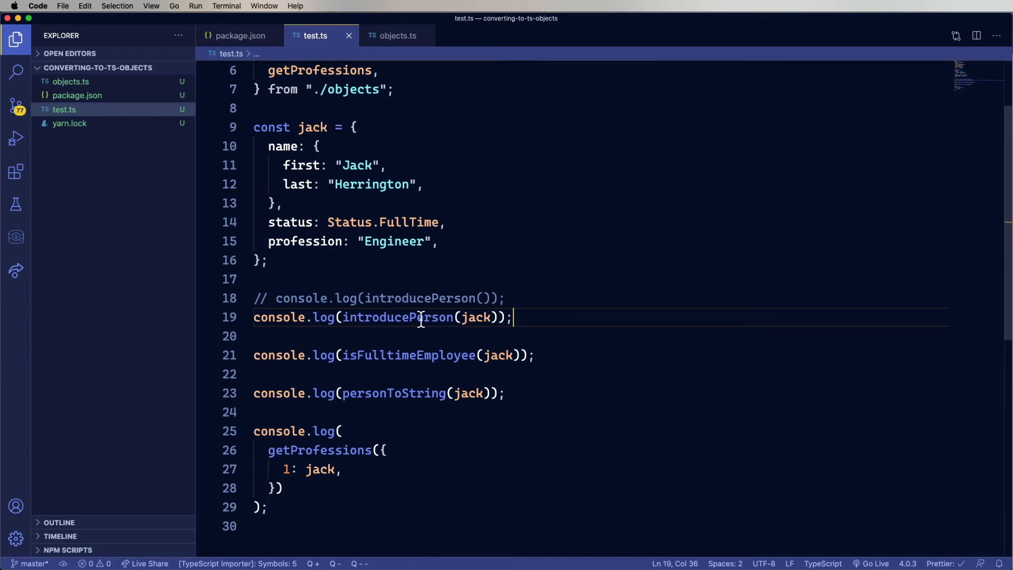
type("introducePerson")
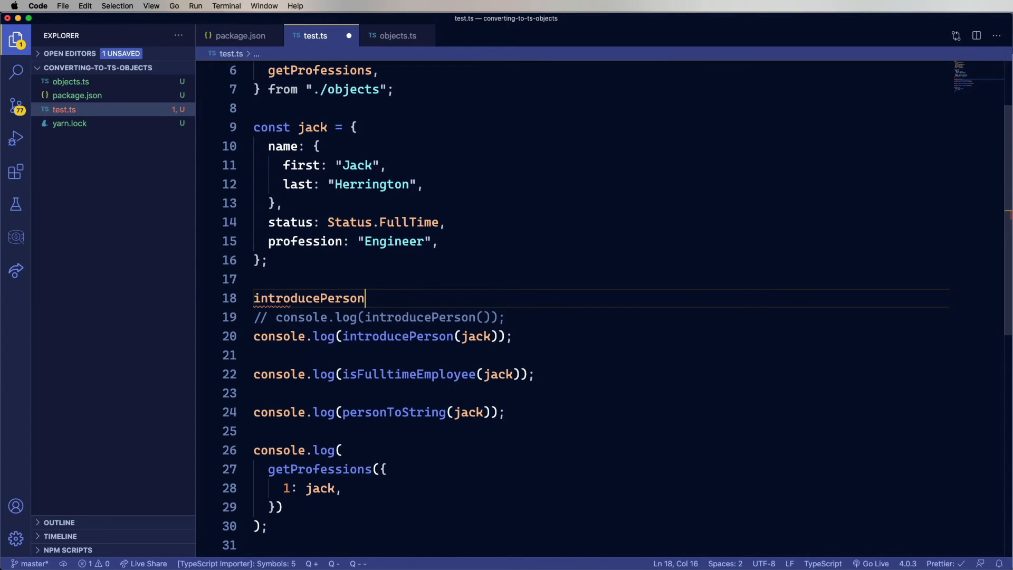
type("(")
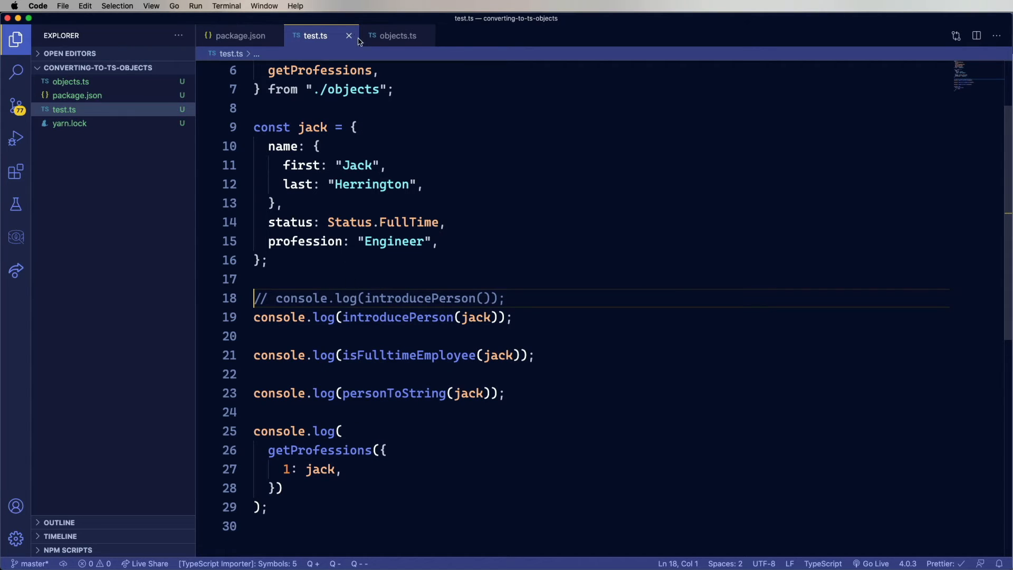
left_click(396, 36)
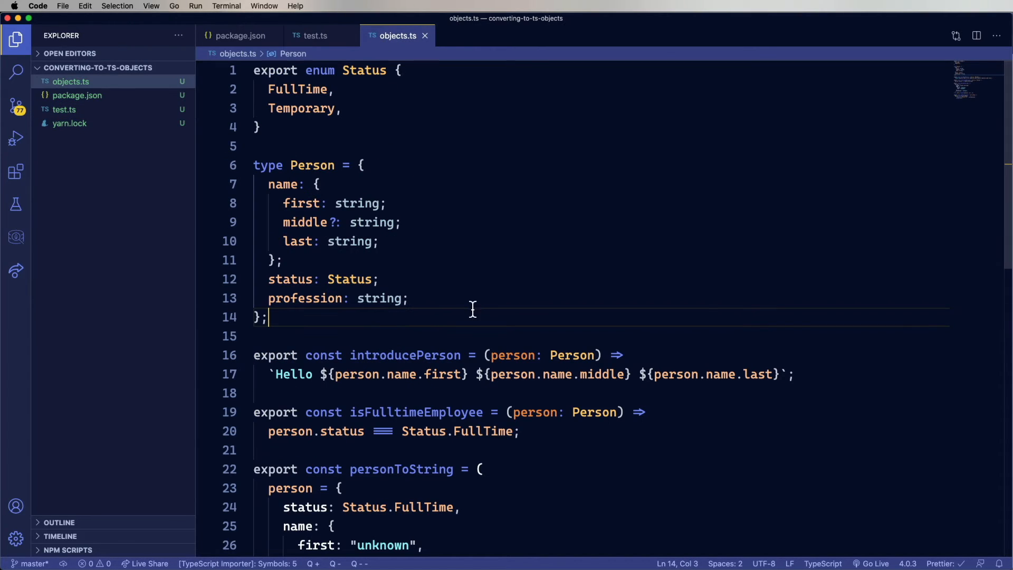
mouse_move(666, 347)
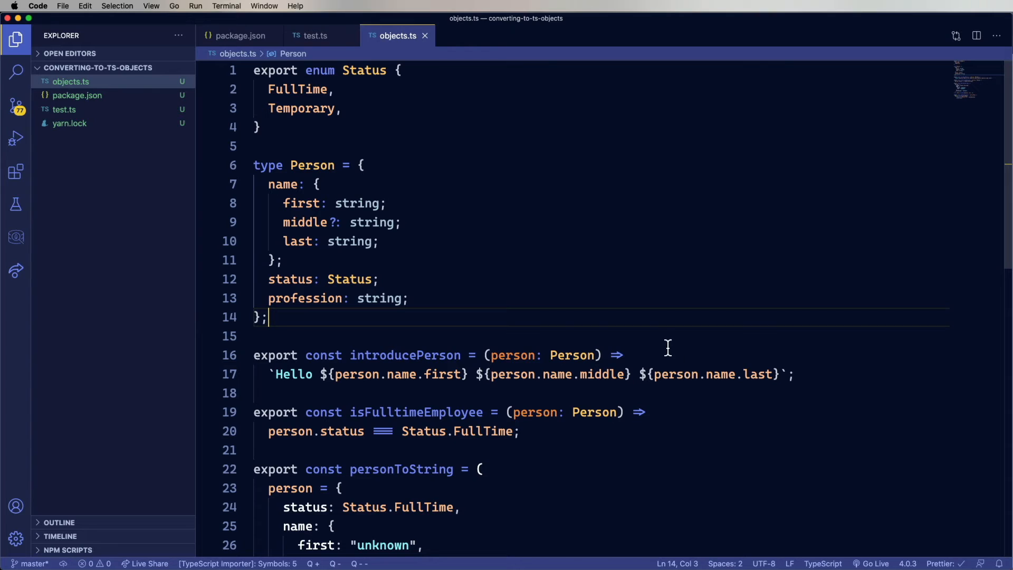
mouse_move(556, 307)
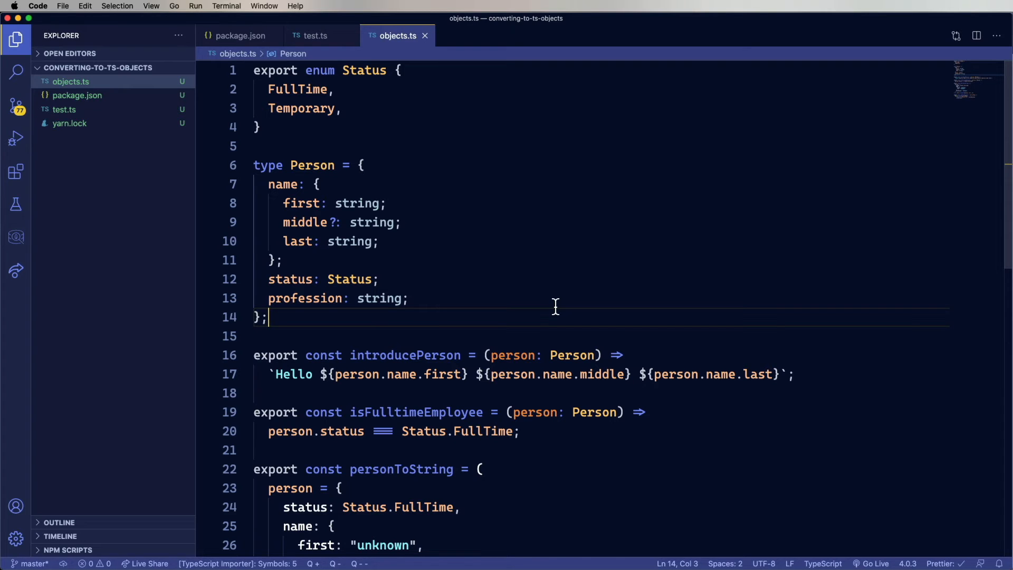
Annotate personToString's default person parameter with ': Person'.
scroll("down", 3)
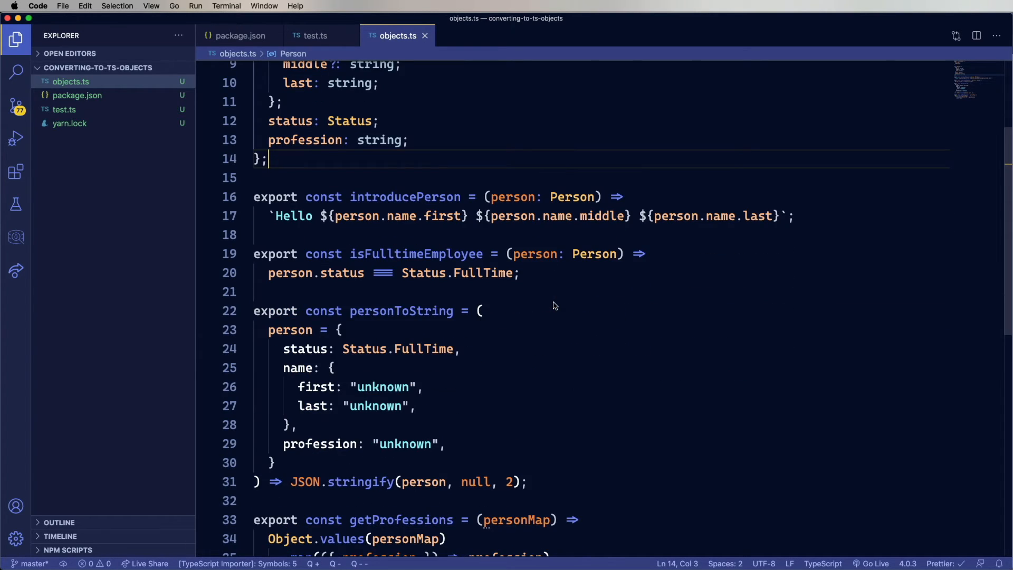
double_click(594, 253)
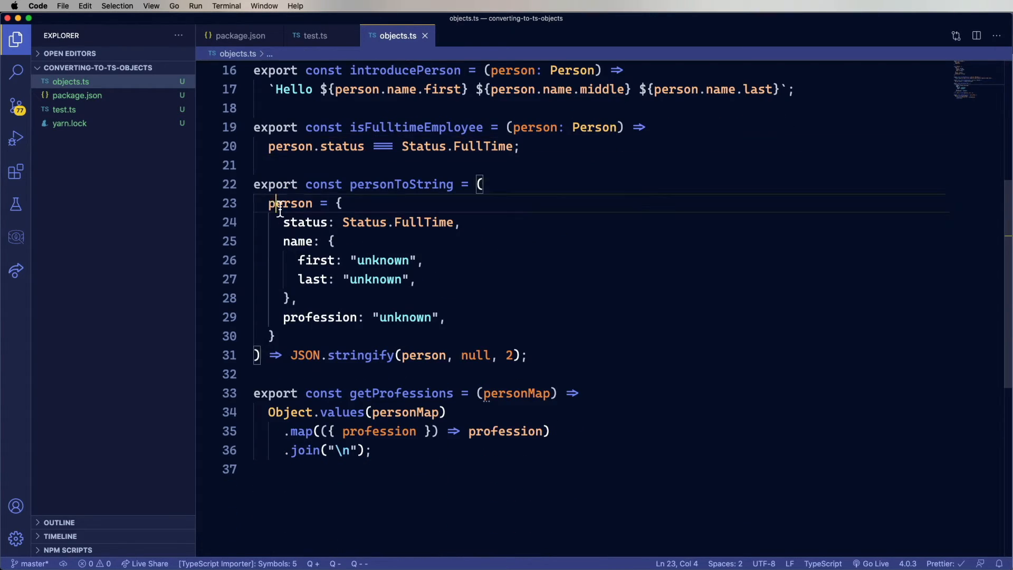
left_click_drag(268, 203, 275, 335)
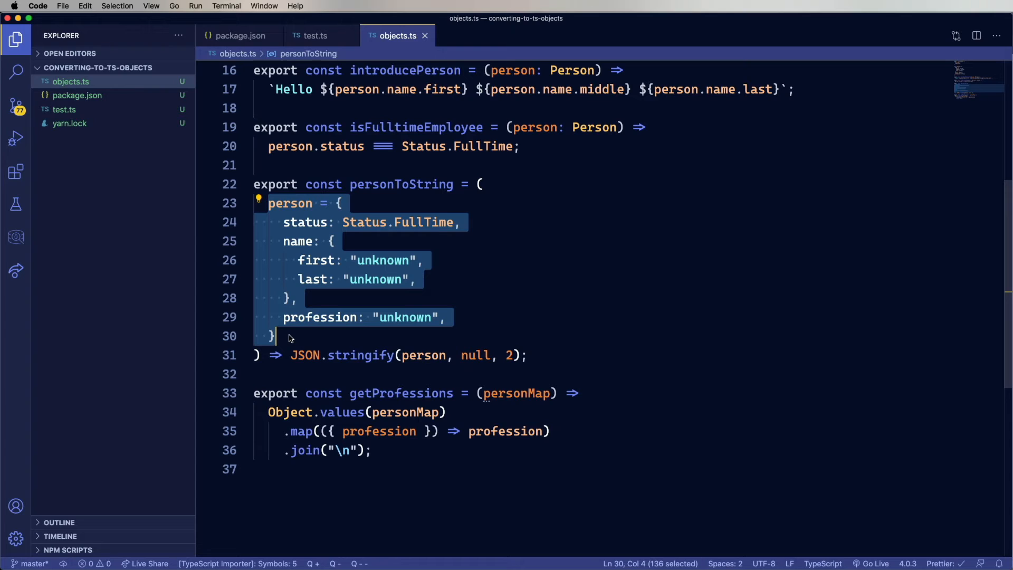
type(": Person")
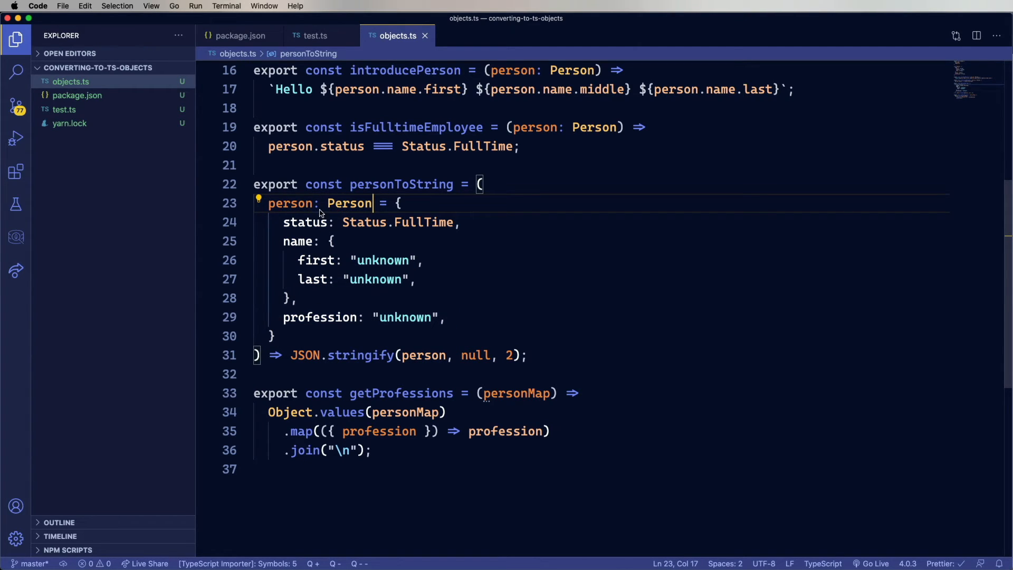
mouse_move(326, 218)
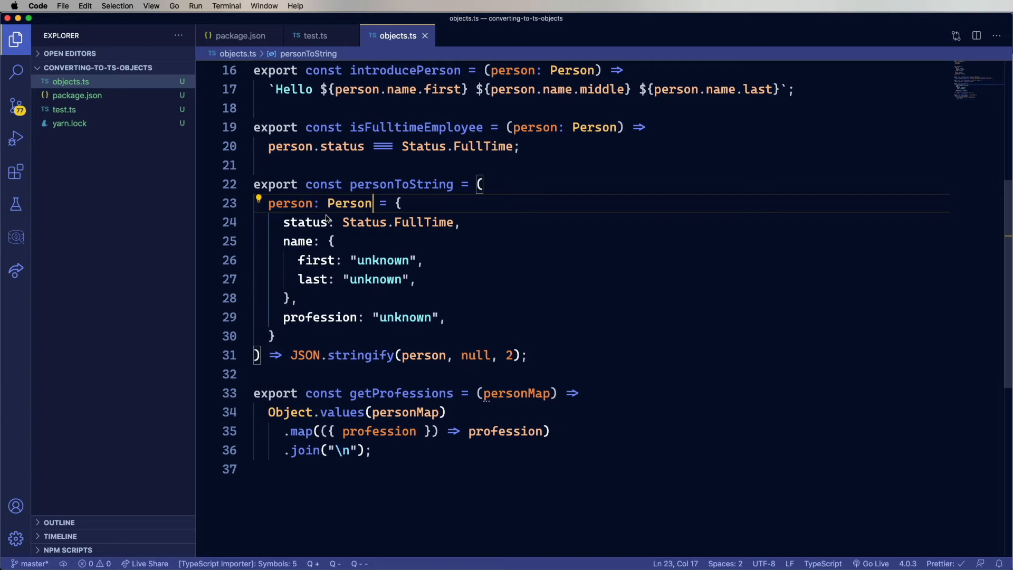
double_click(516, 392)
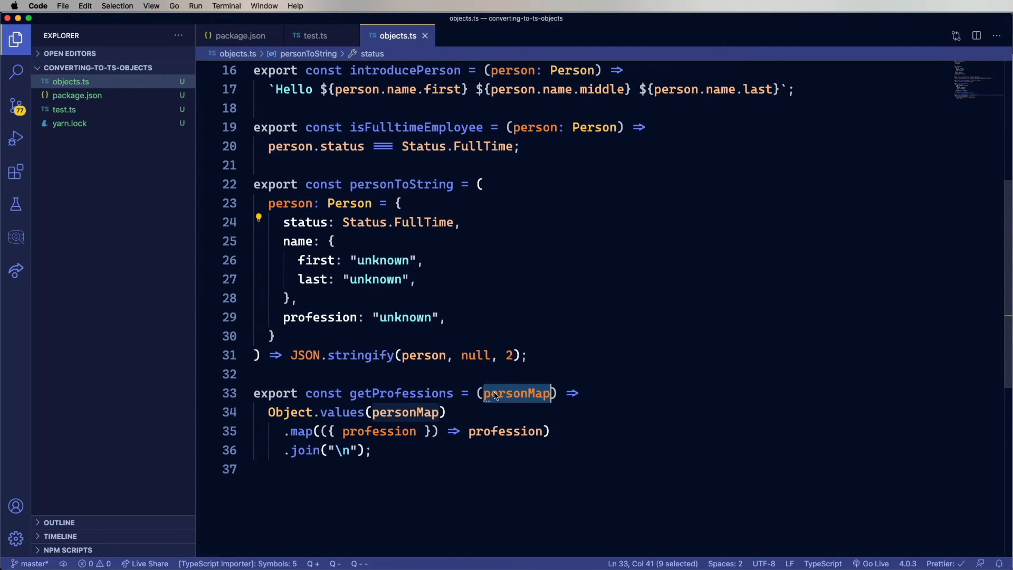
Type getProfessions' personMap parameter as ': { [key: number]: Person }' after checking test.ts.
left_click(315, 36)
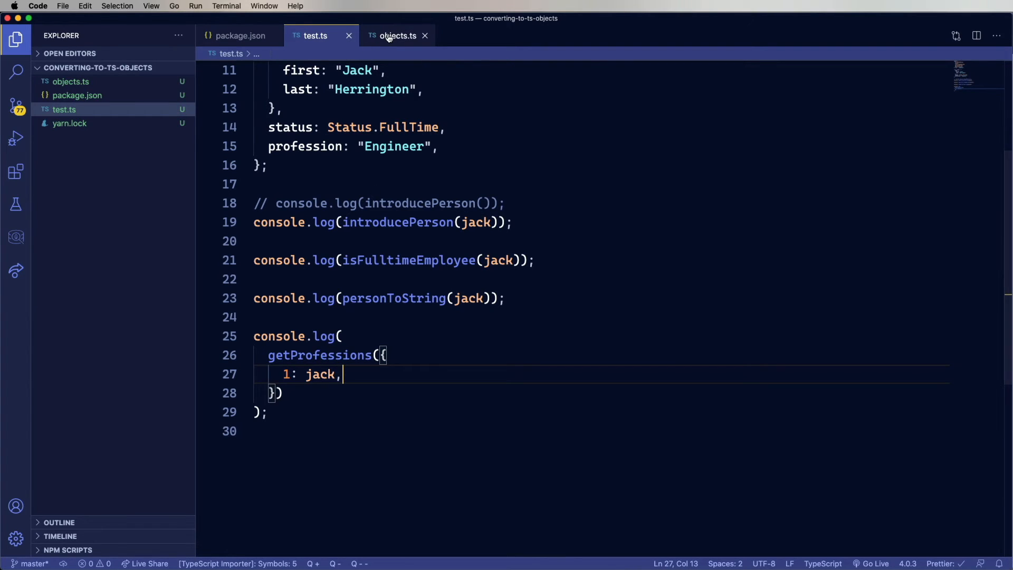
left_click(398, 36)
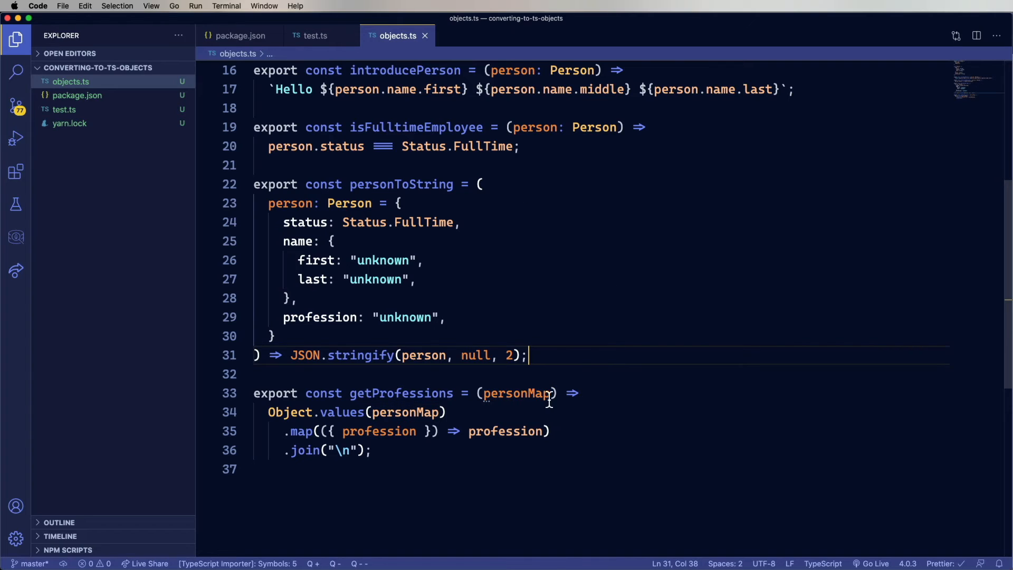
double_click(515, 392)
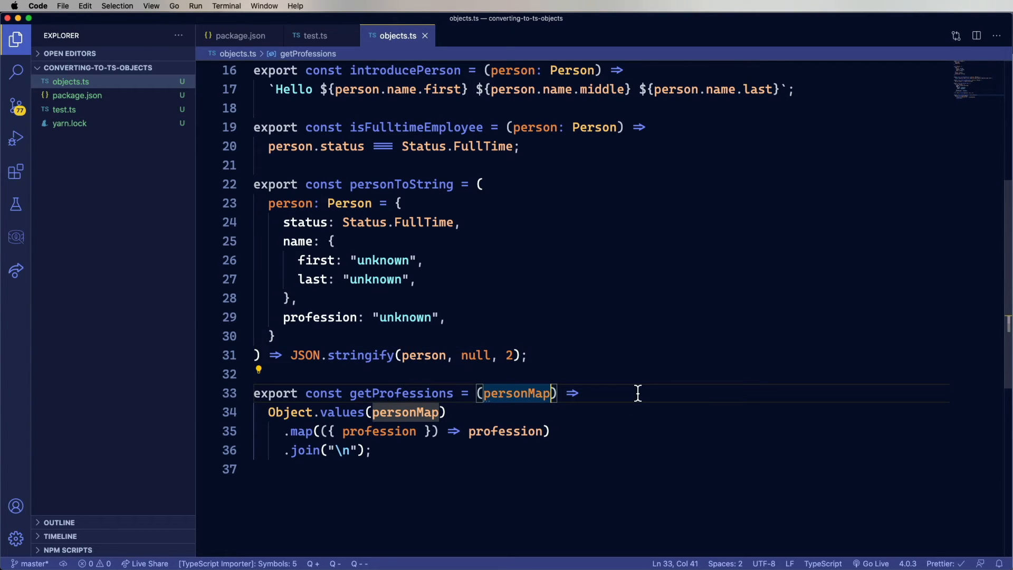
type(": { }")
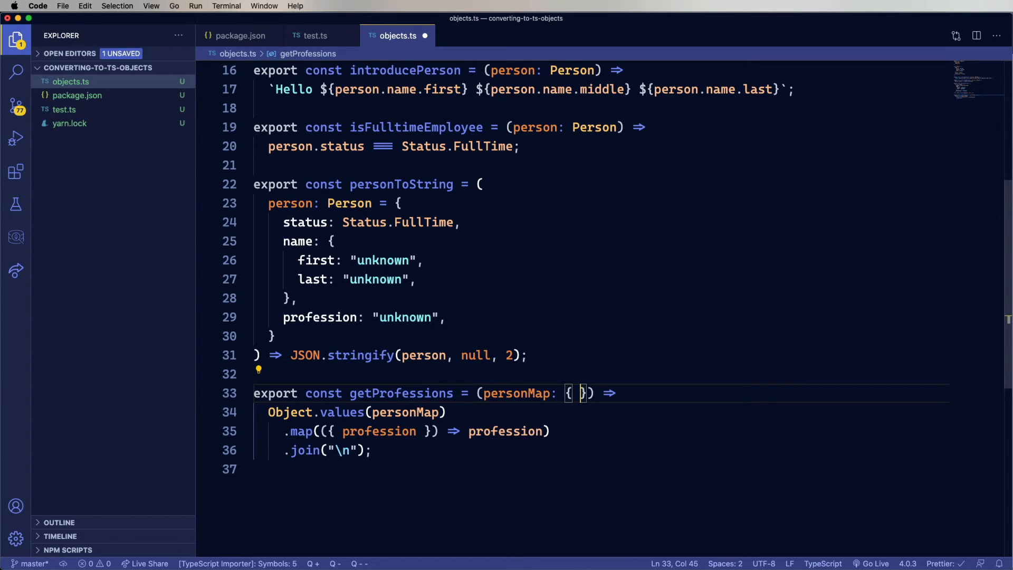
type("[")
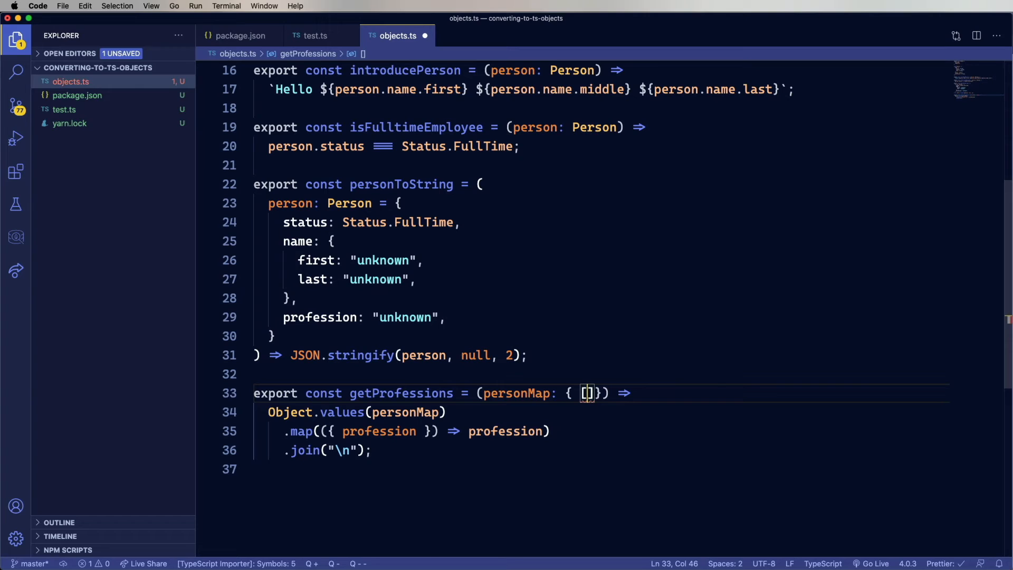
type("key:")
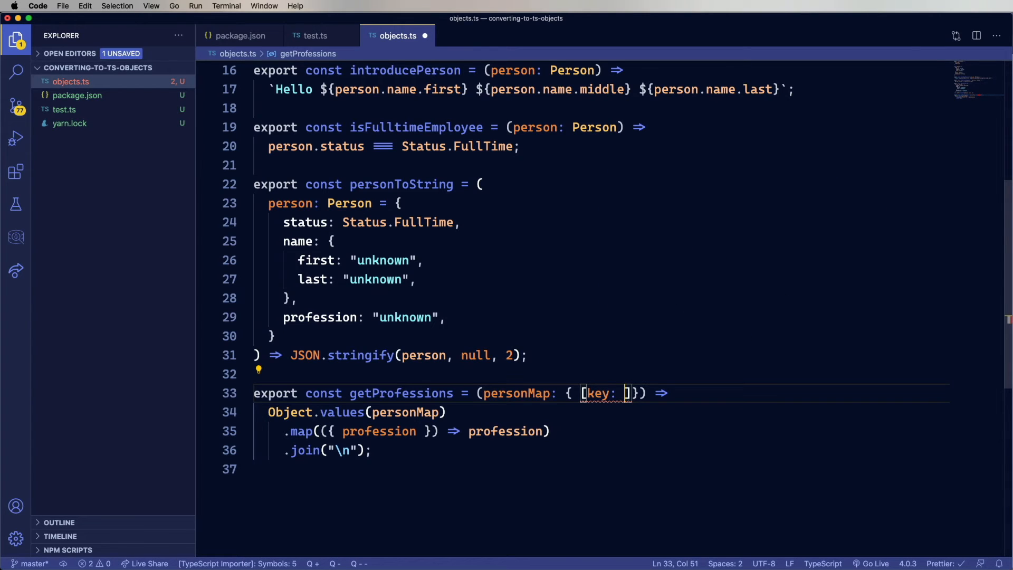
type("number")
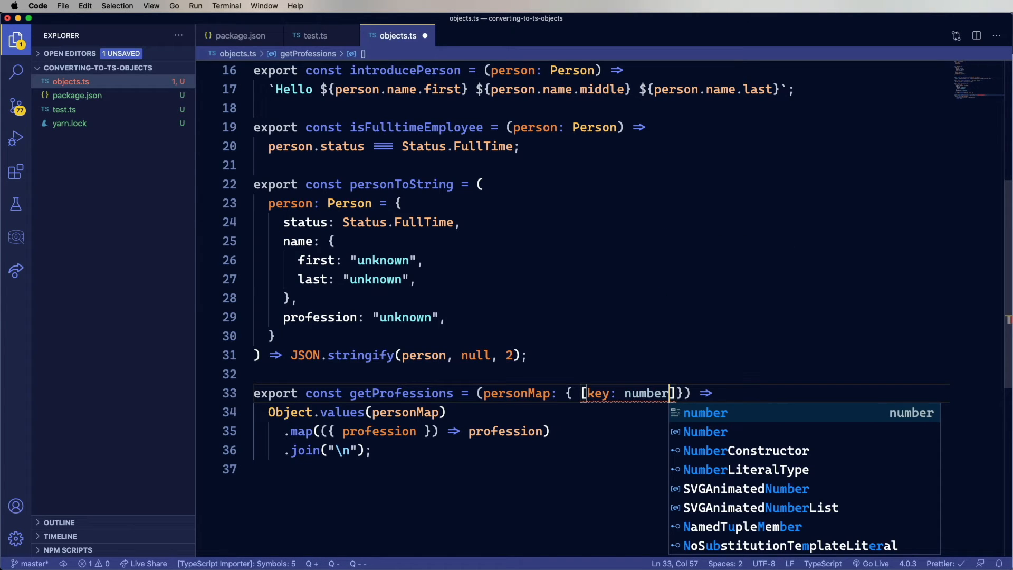
type(": Person")
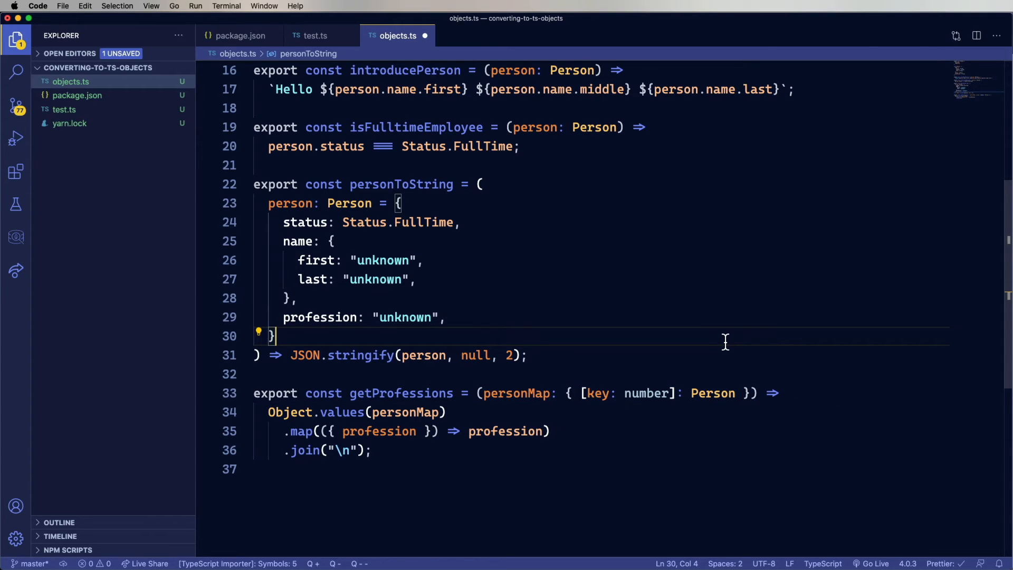
mouse_move(570, 393)
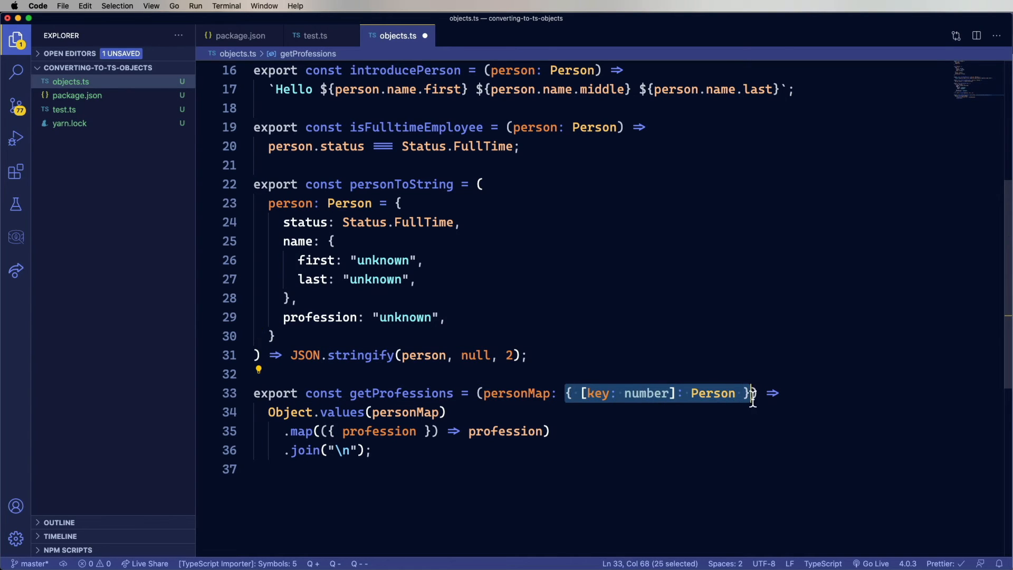
Declare 'type PersonMap = { [key: number]: Person };' and run yarn start.
type("t")
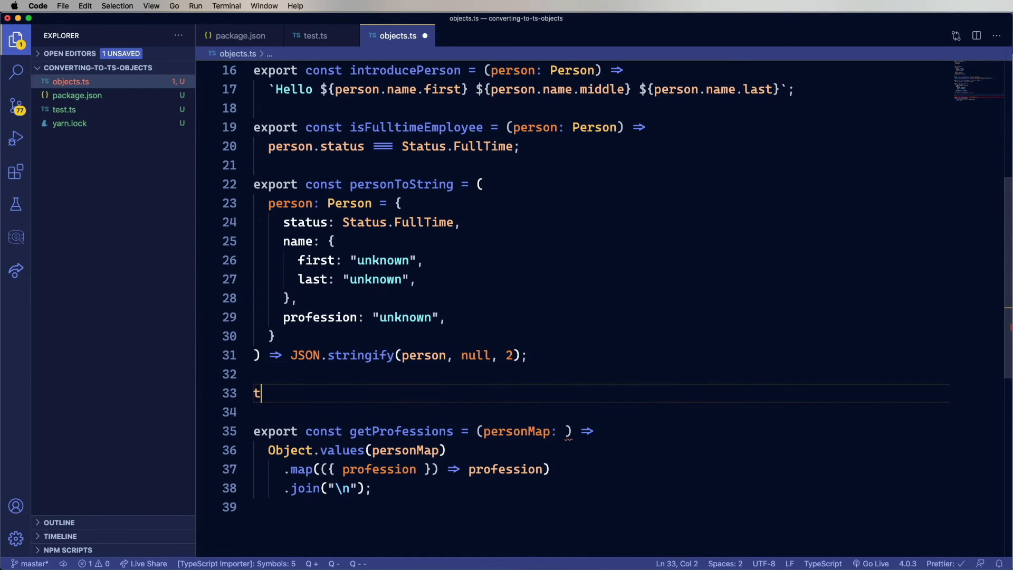
type("ype PersonMap")
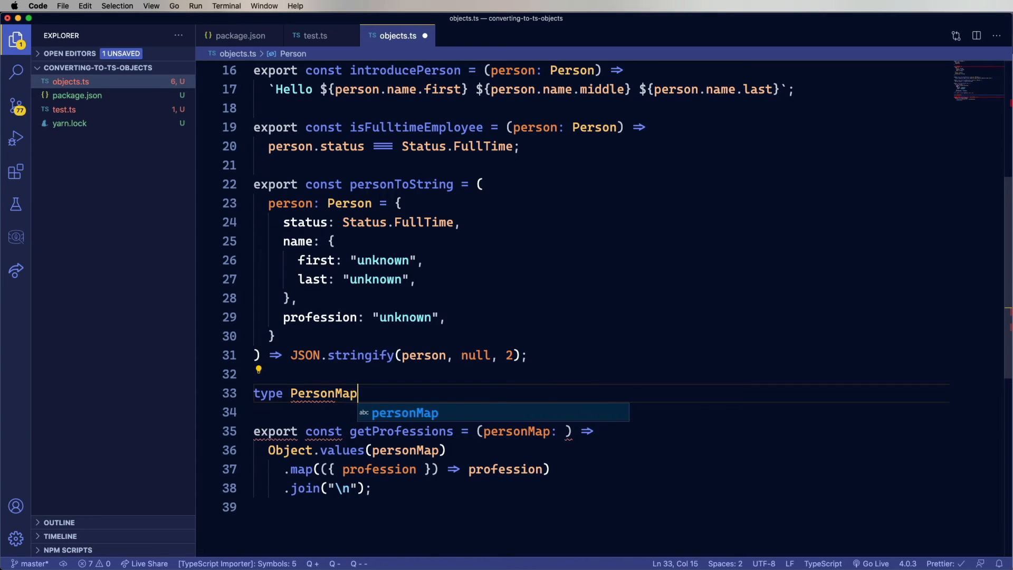
type("= { [key: number]: Person };")
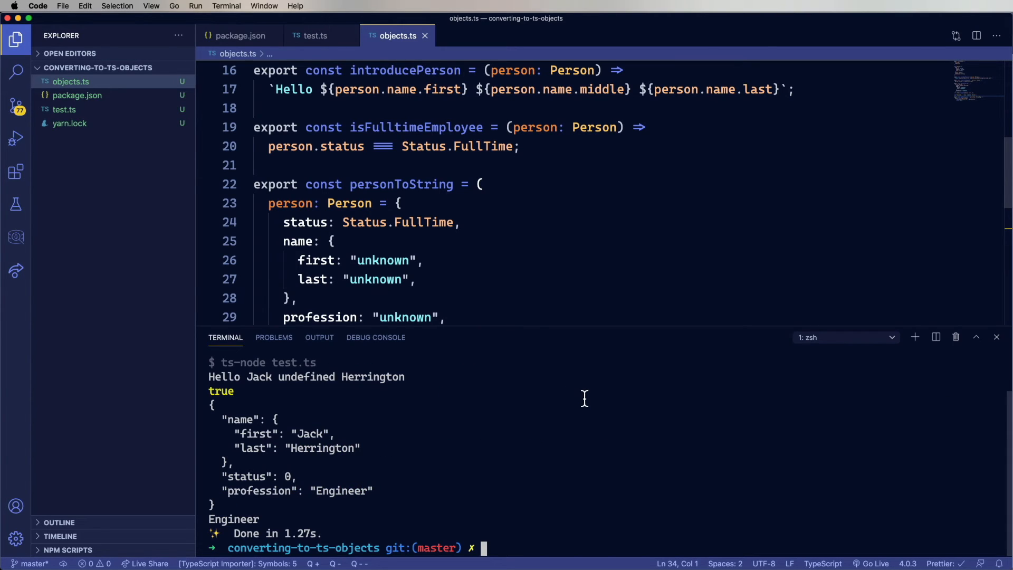
type("yarn start")
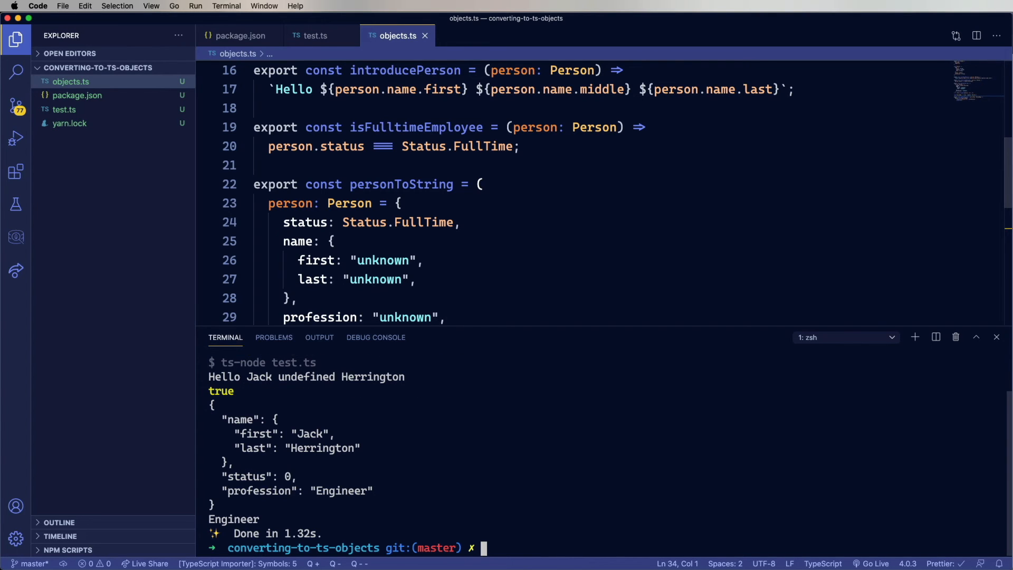
Install type-coverage with 'yarn add type-coverage' from the terminal.
left_click(332, 241)
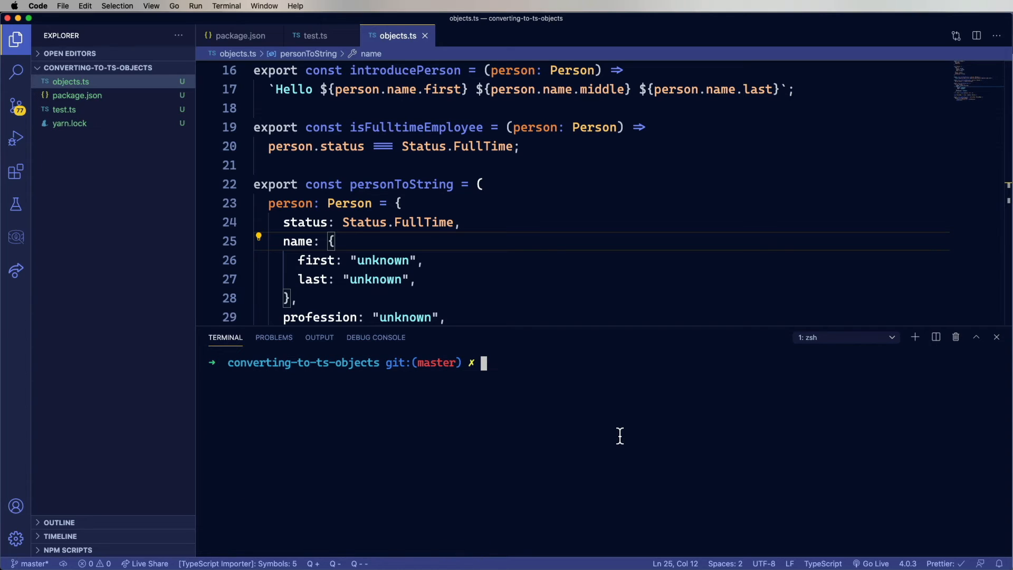
type("yarn add type-cover")
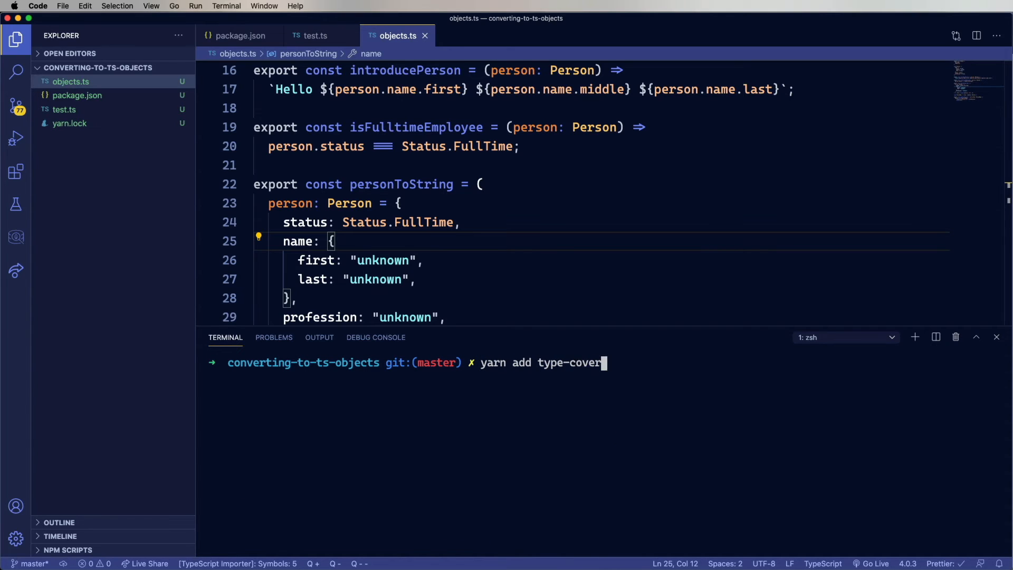
key("Enter")
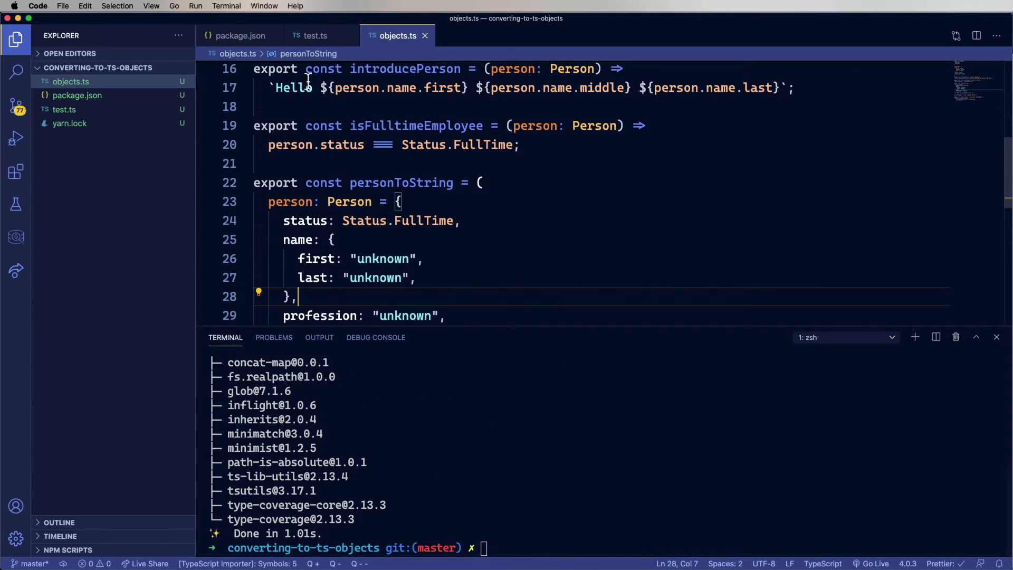
left_click(239, 36)
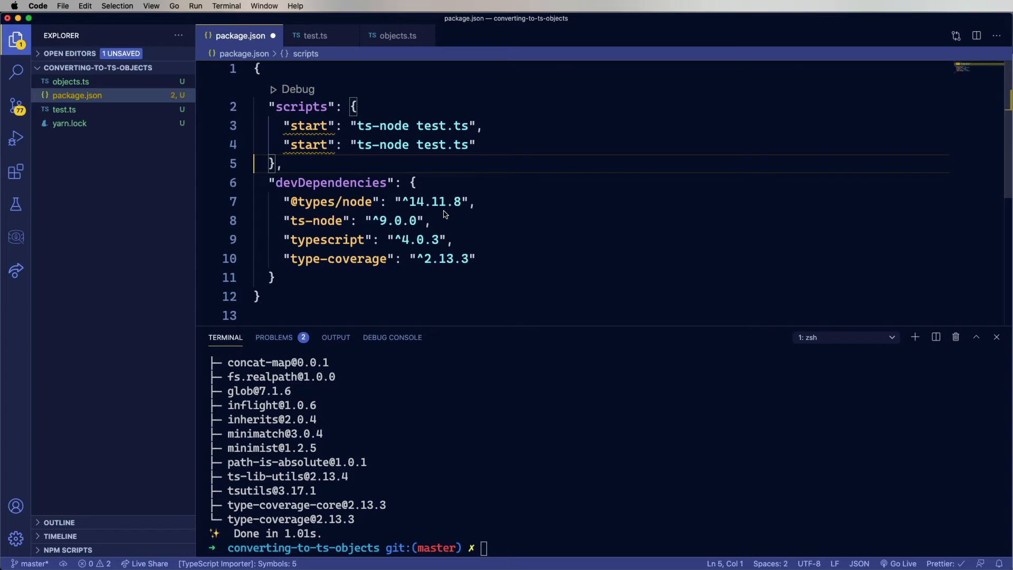
Add a "type-coverage" script to package.json and run 'yarn type-coverage' for 83/83 coverage.
left_click(315, 125)
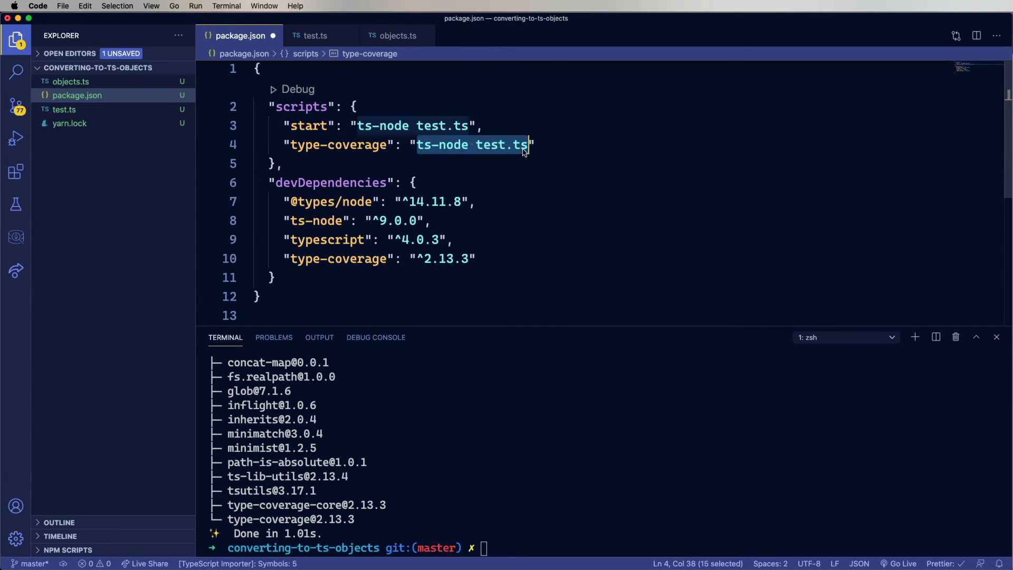
type("type-coverage")
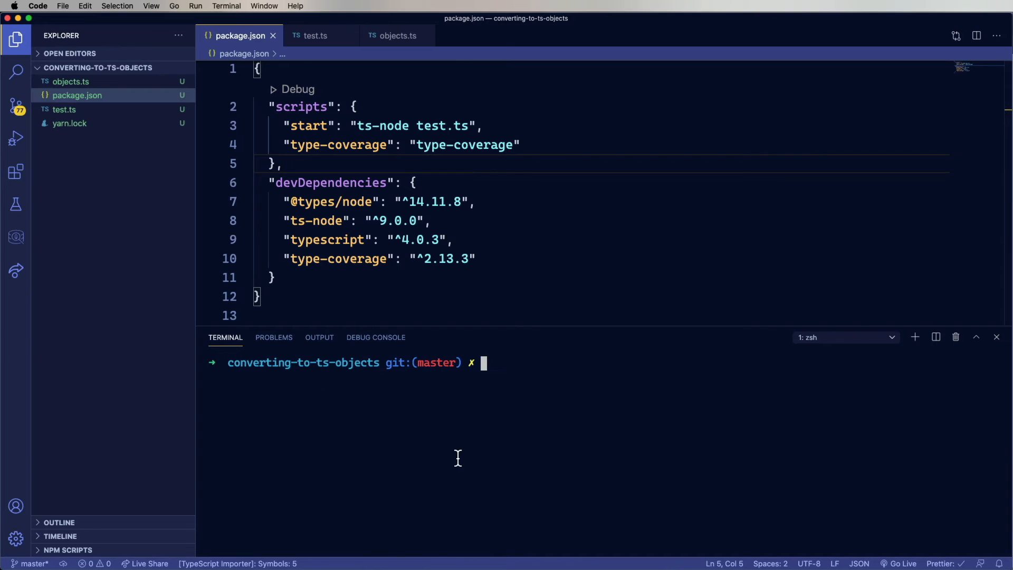
type("yarn type-coverage")
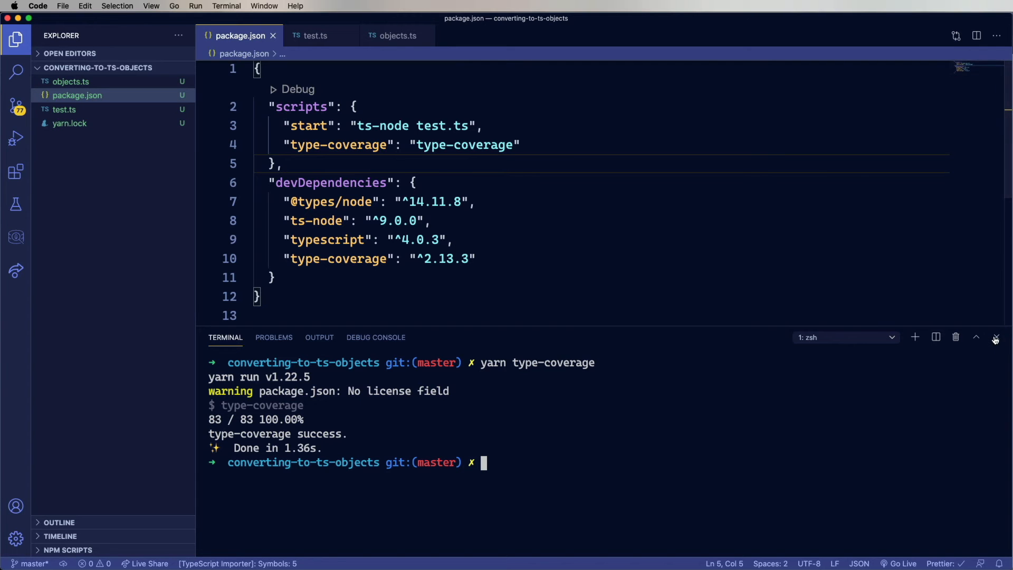
left_click(397, 36)
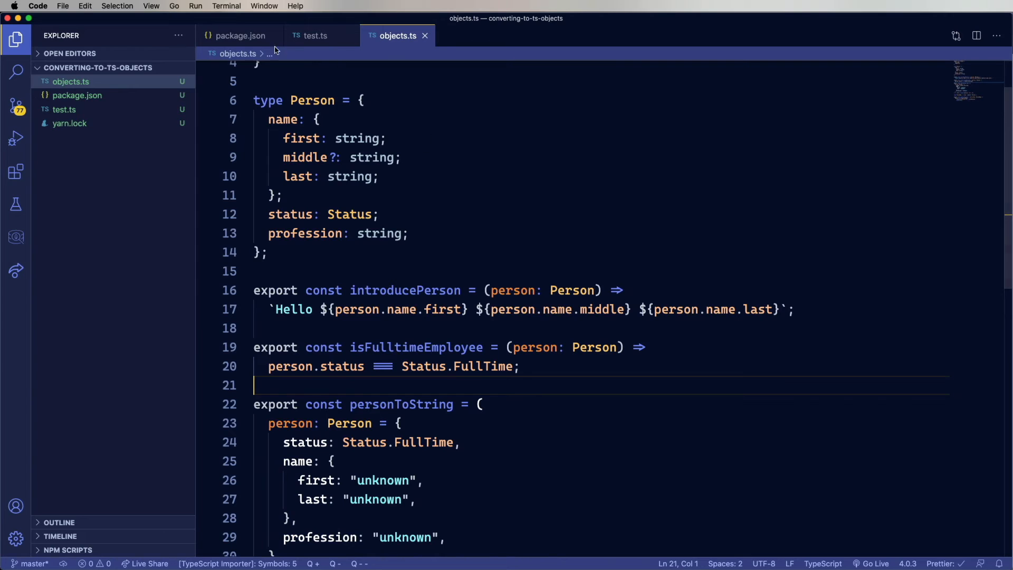
Uncomment the no-argument introducePerson() call, make the person parameter optional with '?', and run it.
left_click(316, 36)
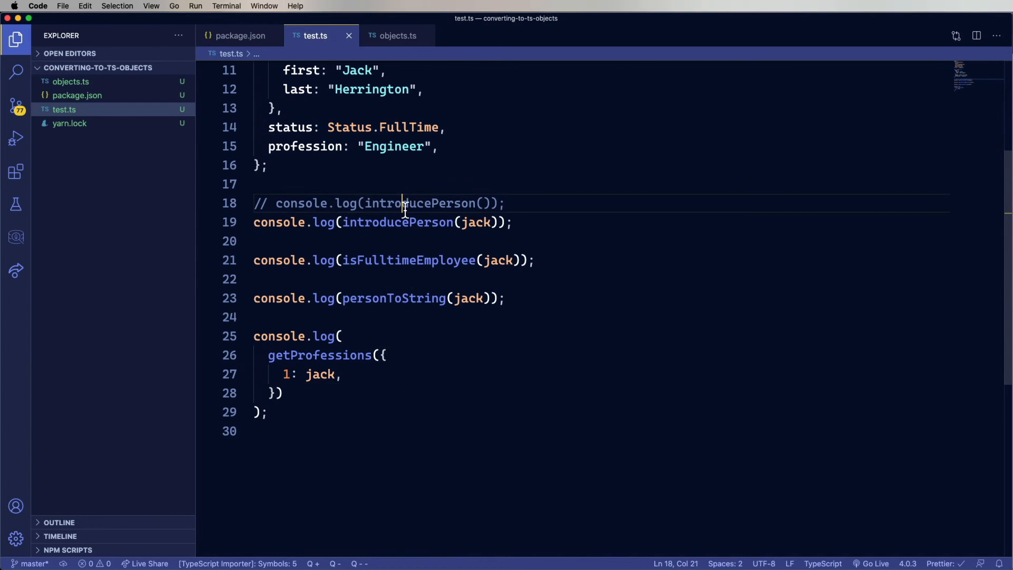
double_click(418, 203)
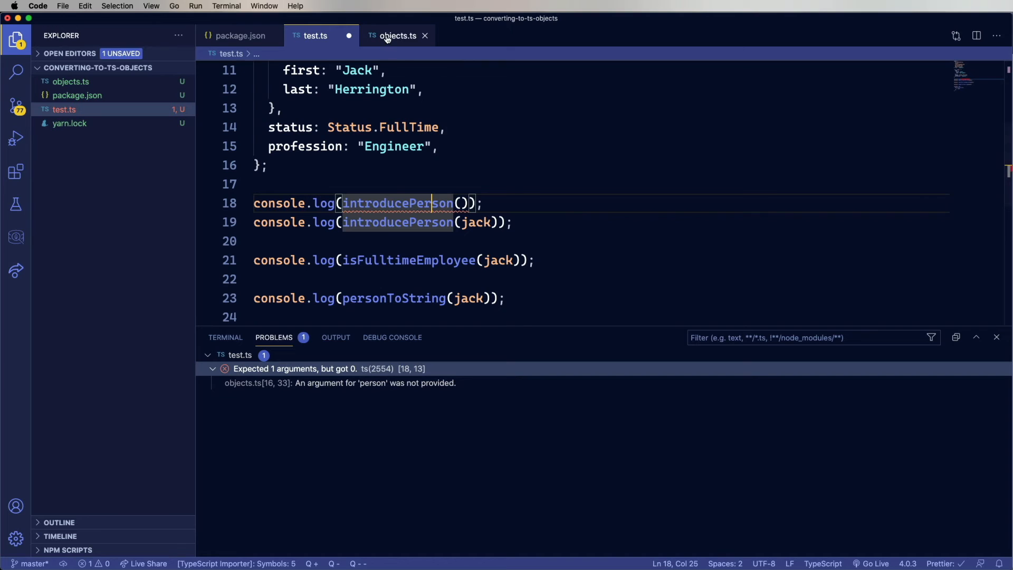
left_click(398, 36)
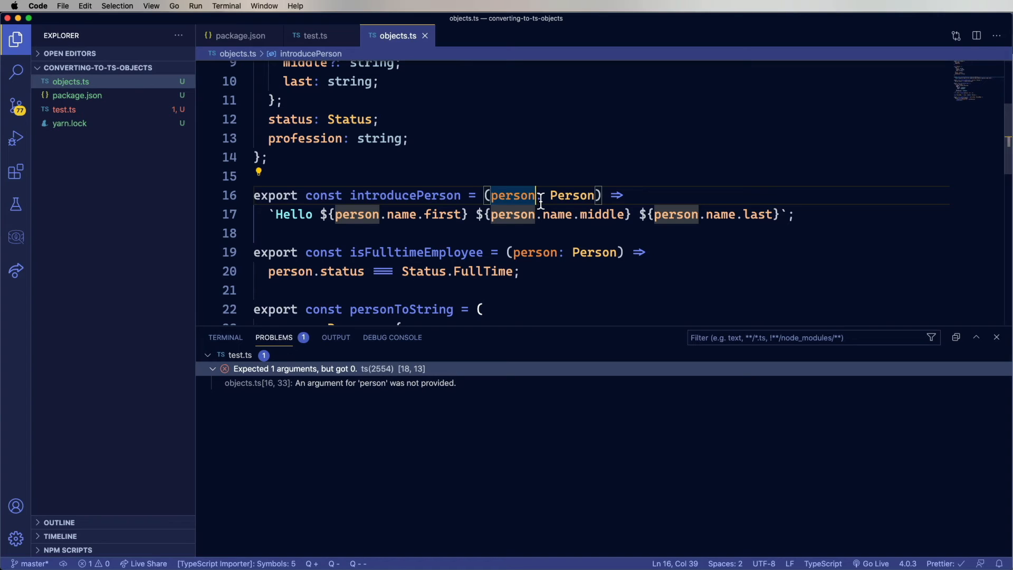
type("?")
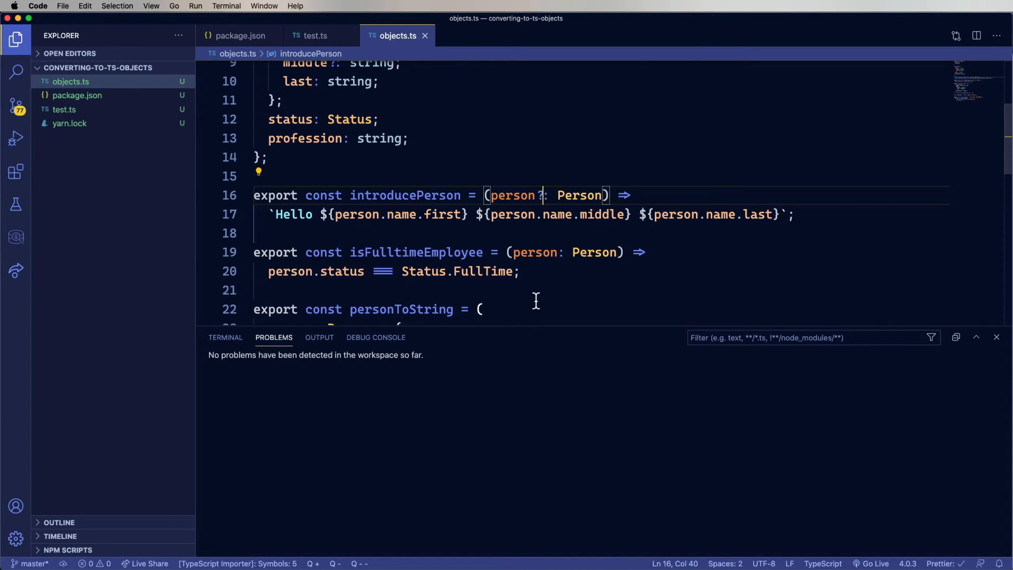
left_click(225, 337)
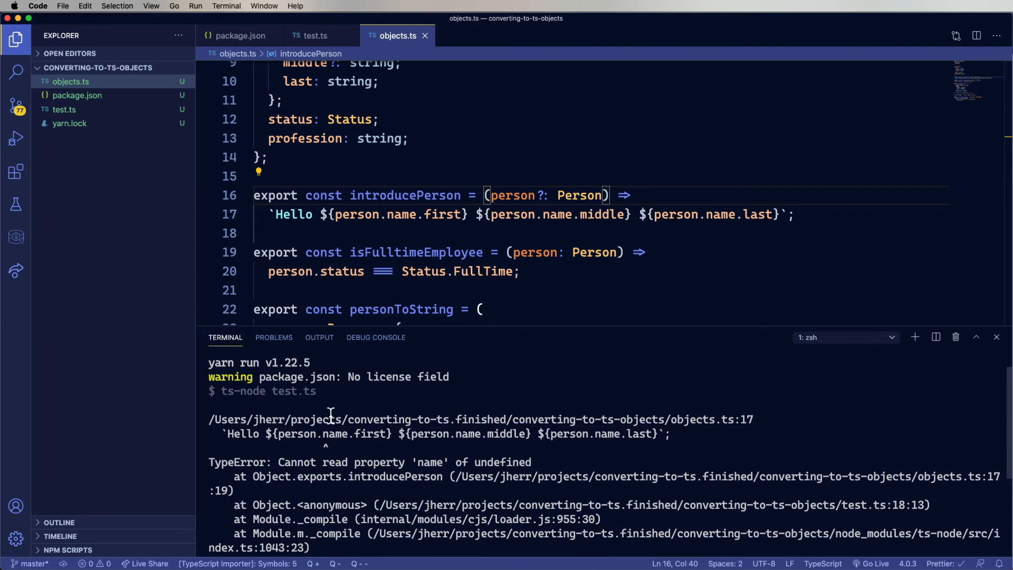
Guard the greeting's name lookups with '?.' optional chaining and run yarn start.
double_click(329, 433)
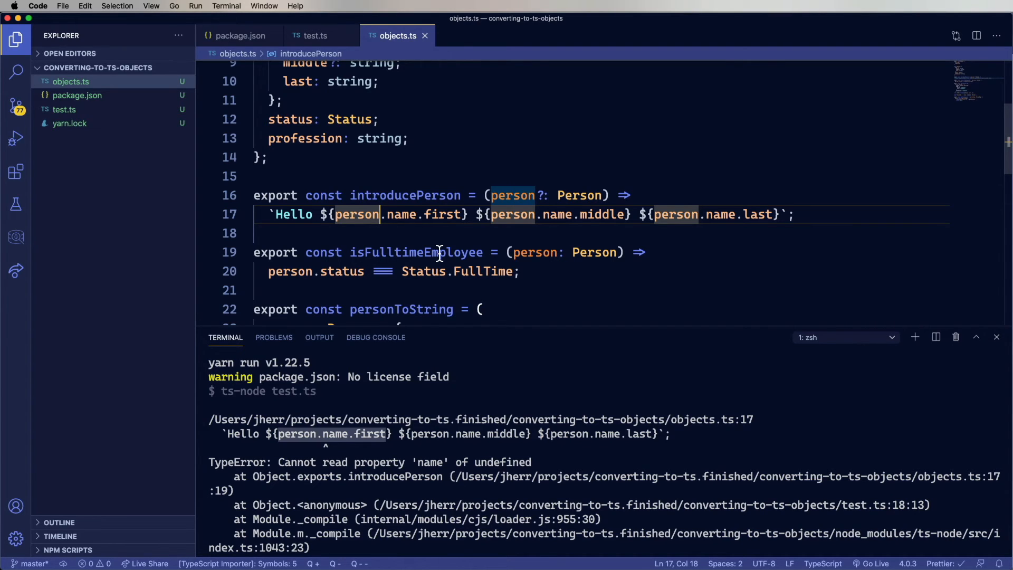
type("?.")
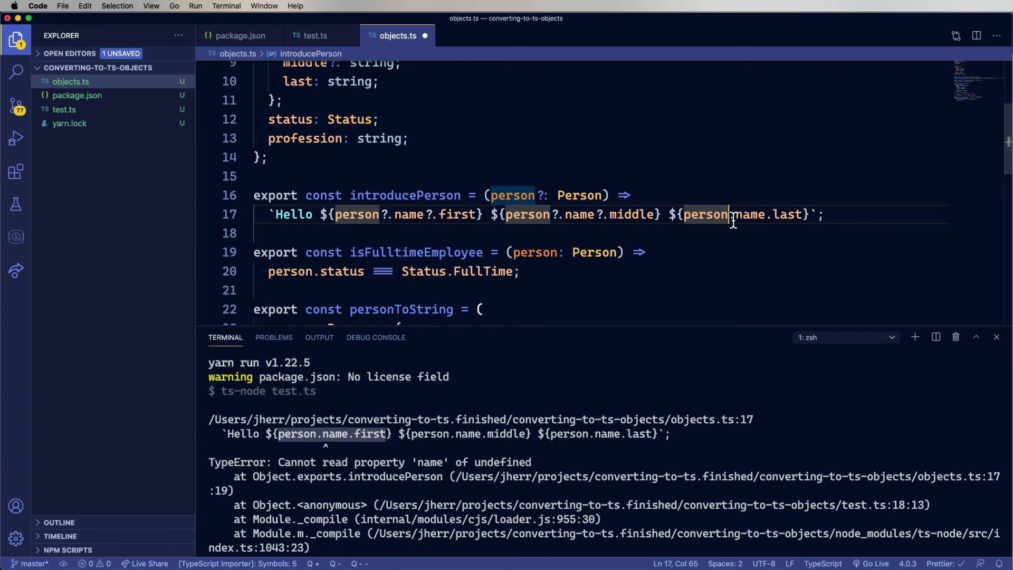
type("?.")
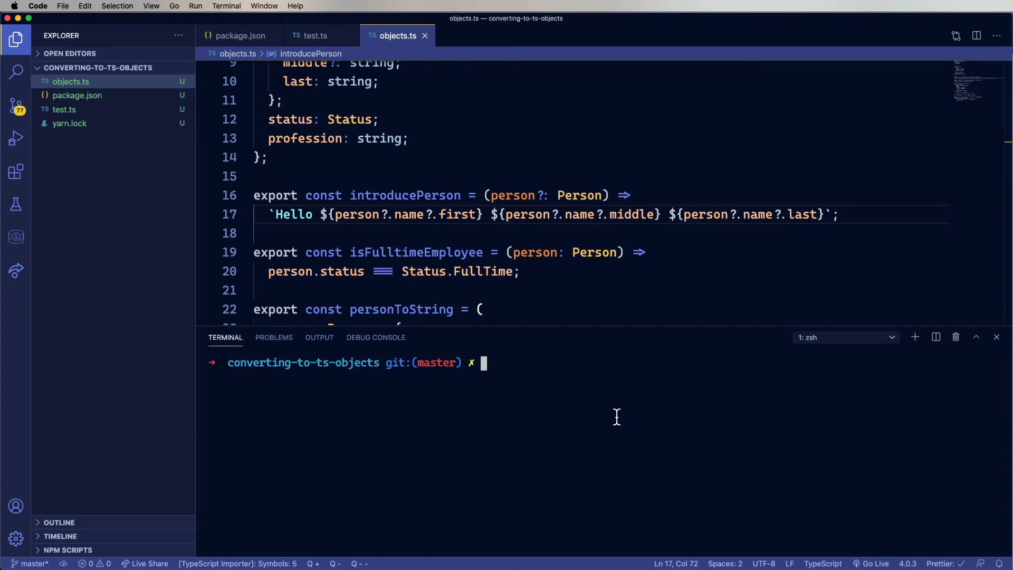
type("yarn start")
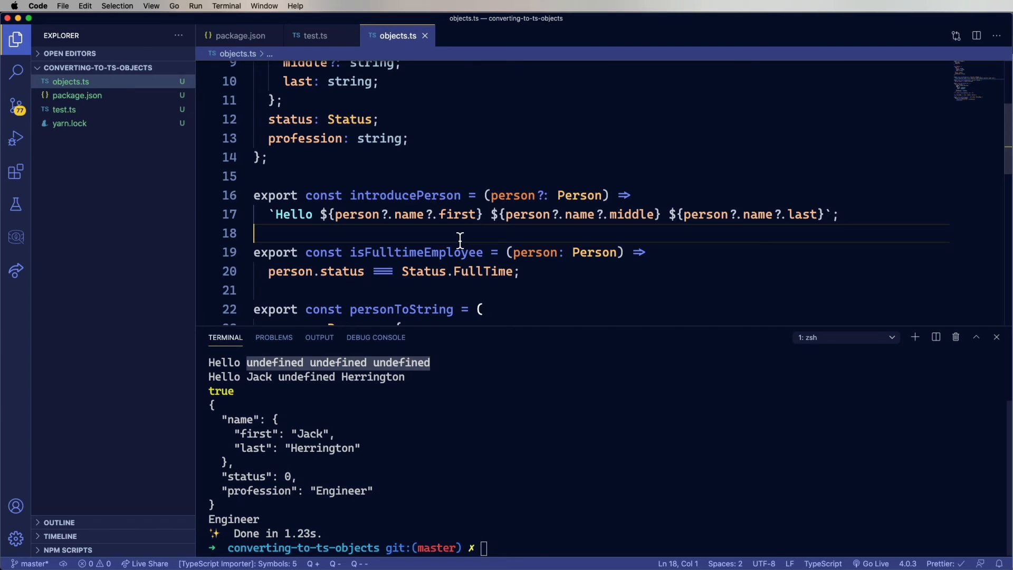
Add ?? "First" to the first name and start the ?? "" middle-name default in the greeting.
type("?? \"Fi")
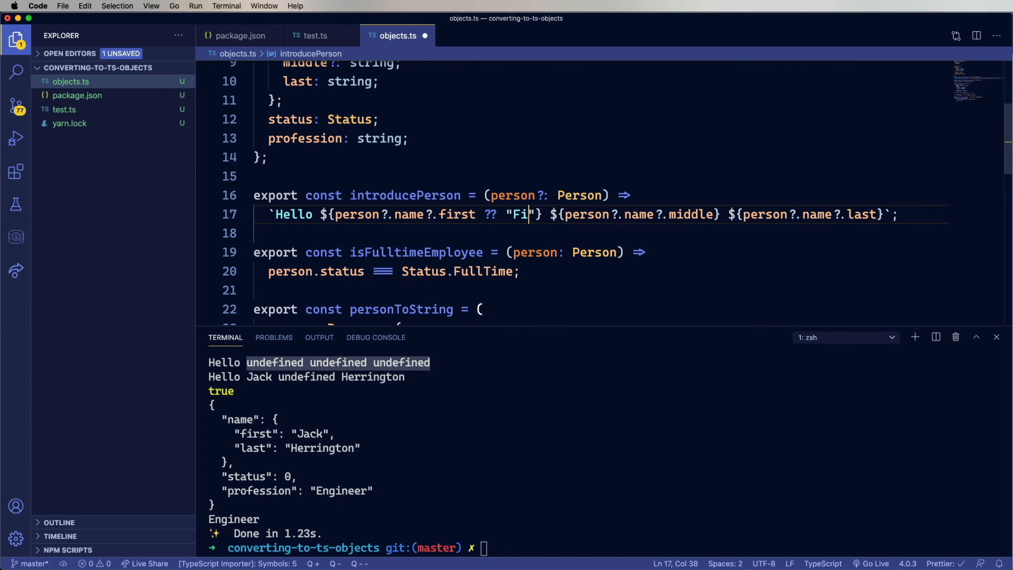
type("rst")
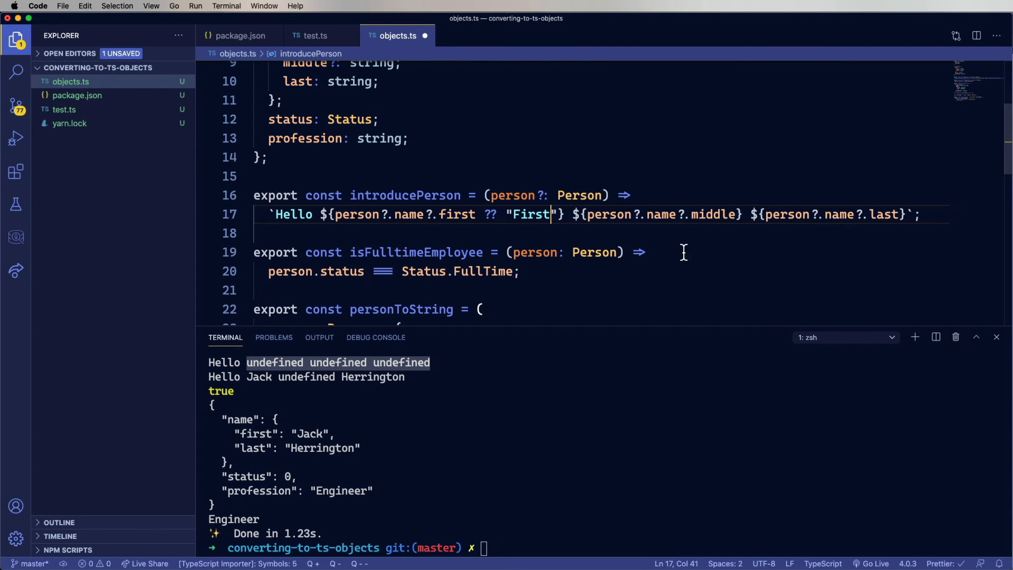
mouse_move(736, 223)
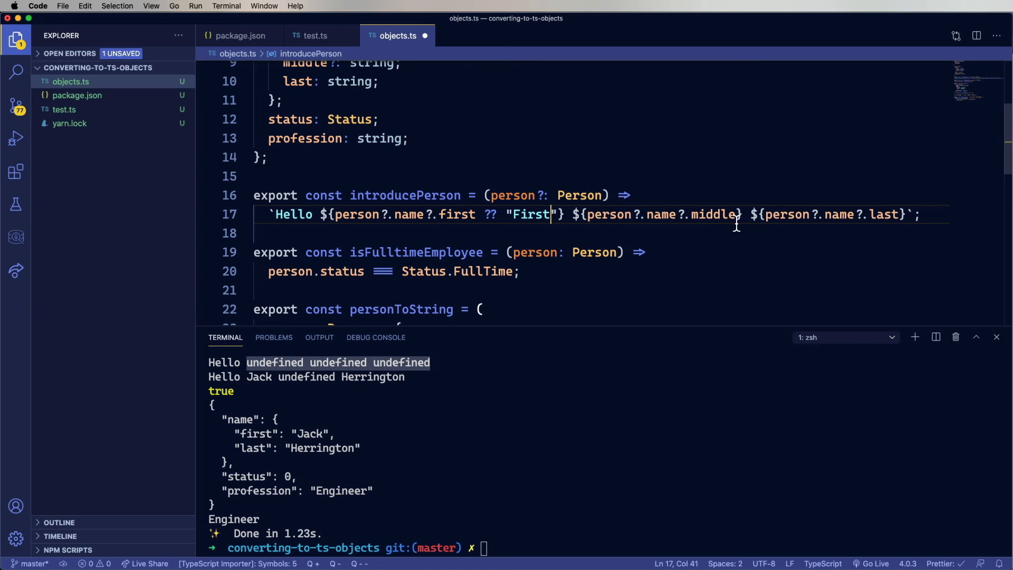
type("?? \"")
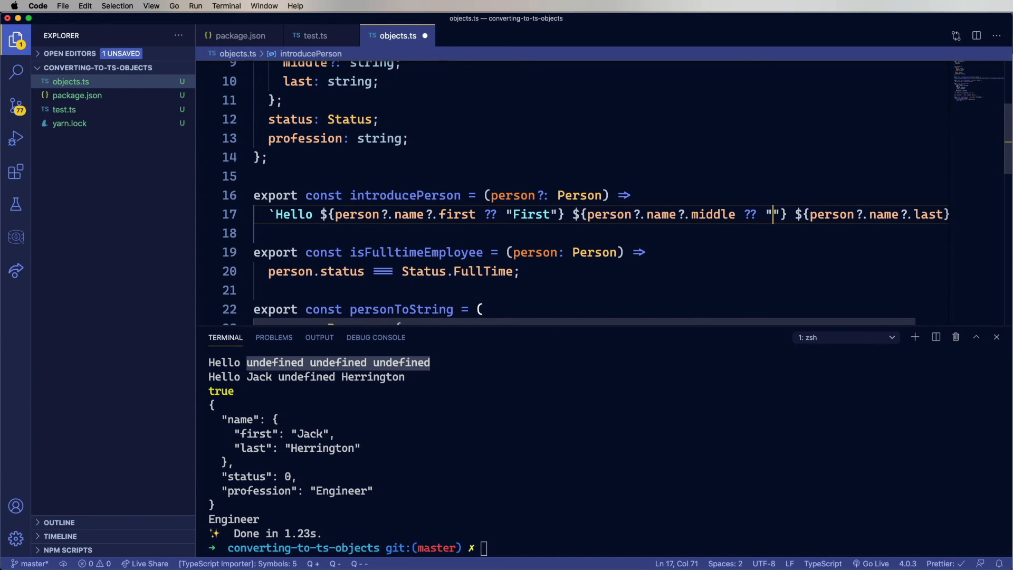
mouse_move(959, 164)
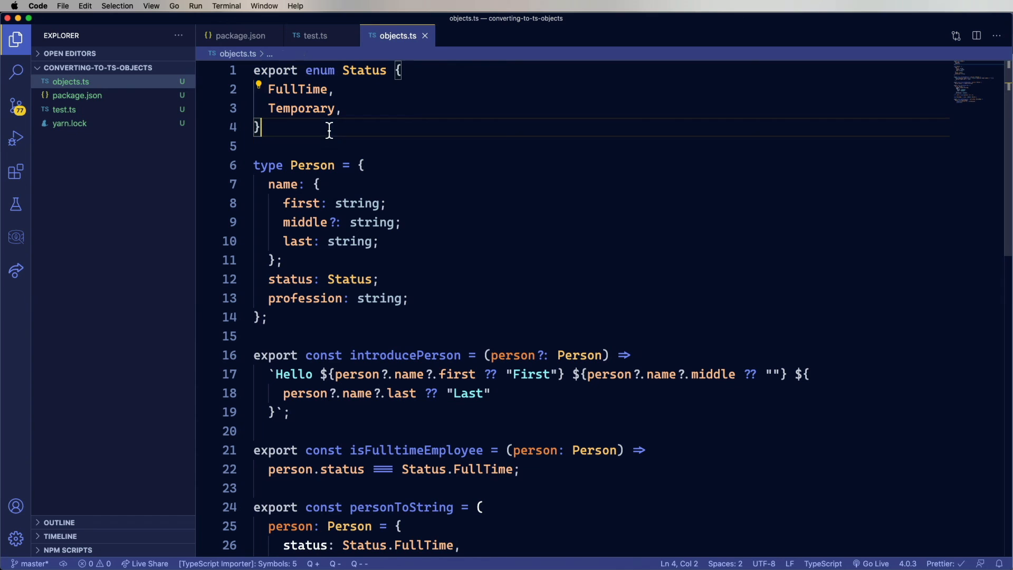
left_click_drag(254, 164, 349, 165)
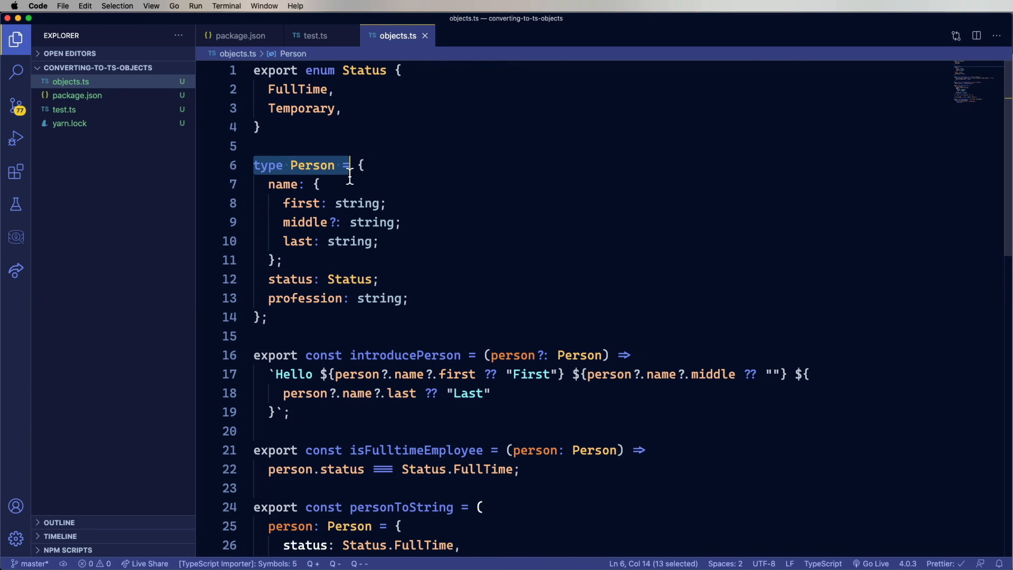
scroll("down", 3)
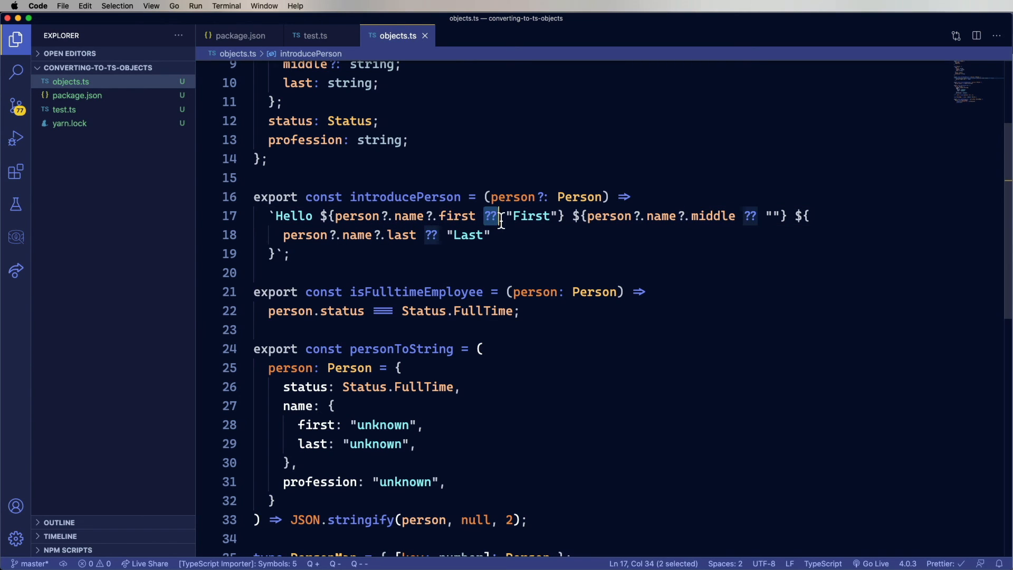
scroll("down", 3)
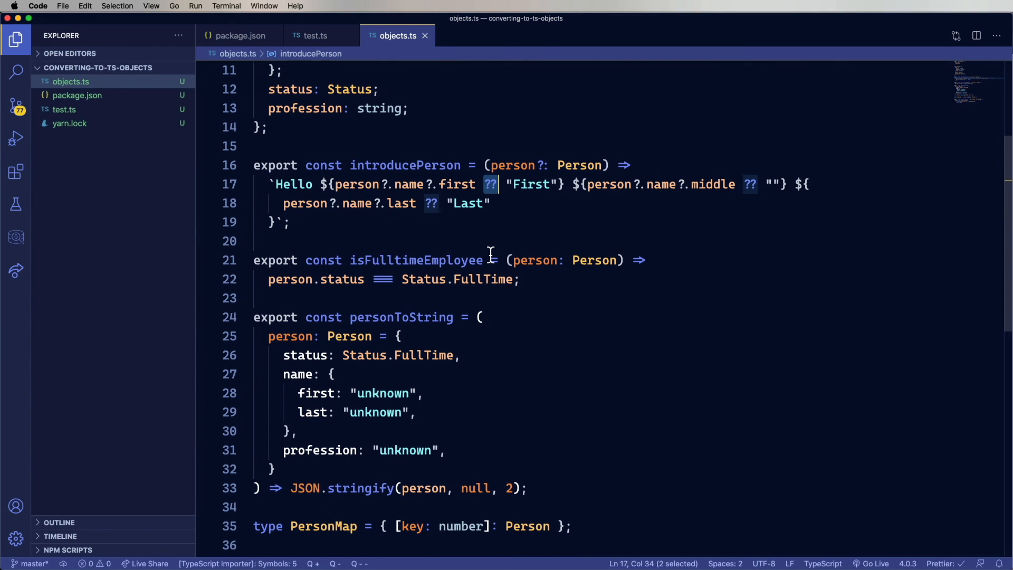
scroll("down", 3)
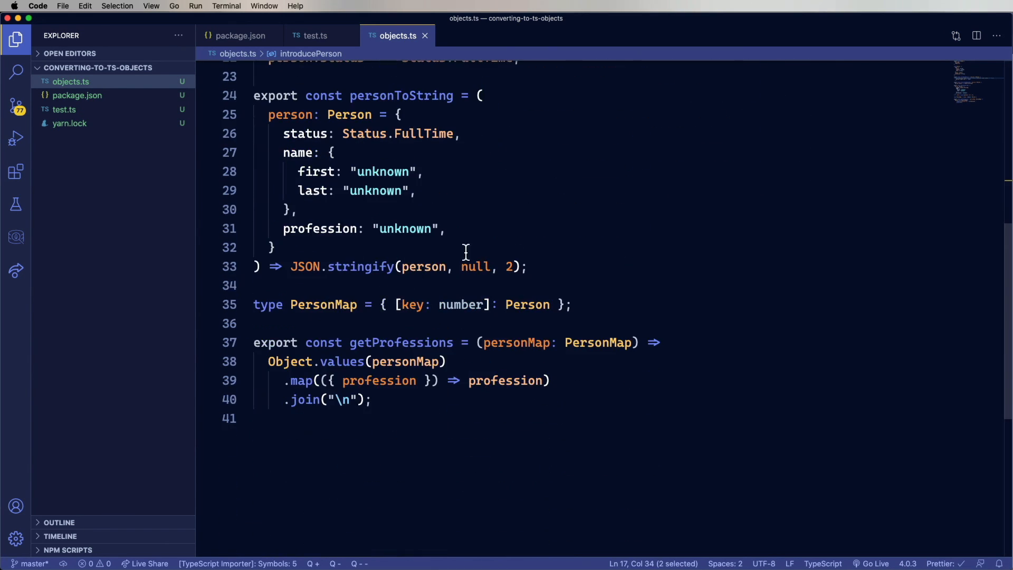
left_click_drag(380, 304, 560, 304)
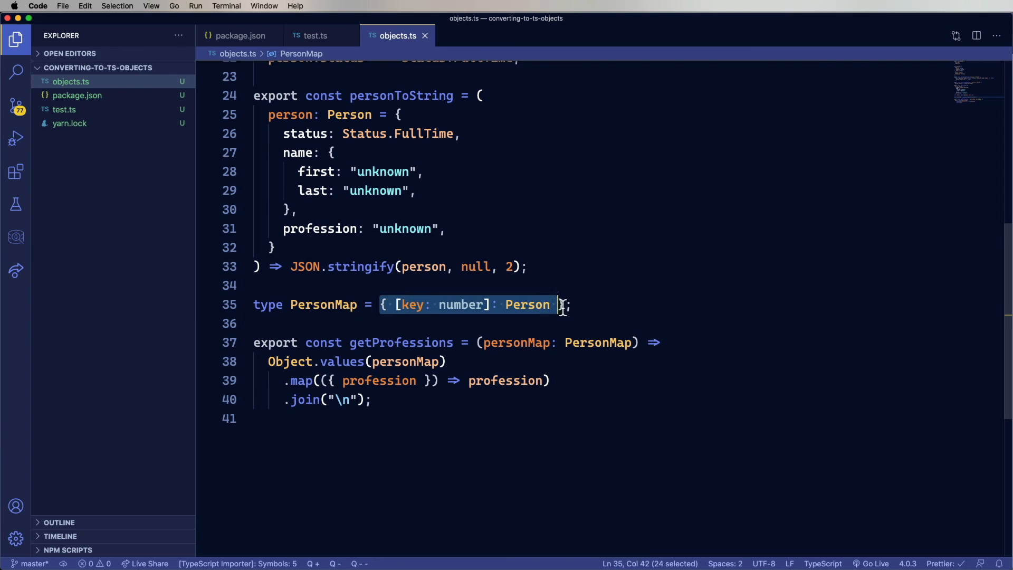